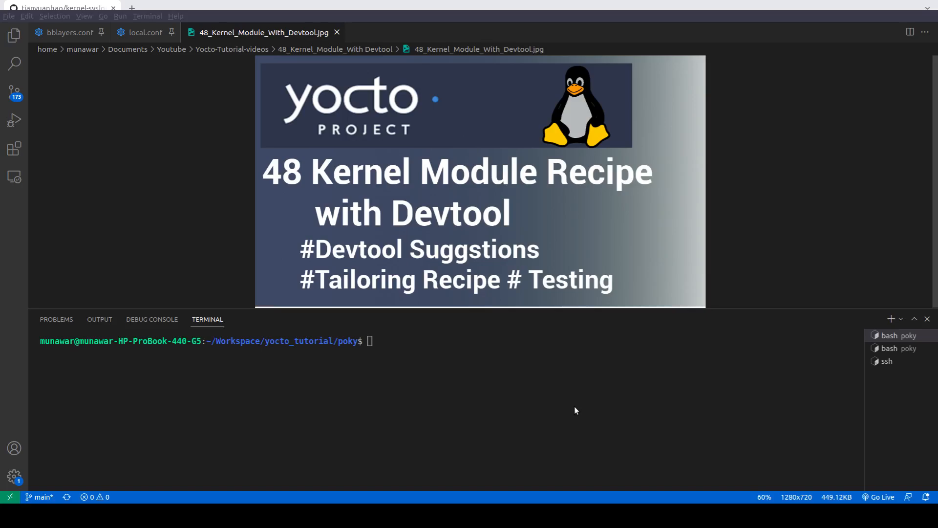
pyautogui.moveTo(408, 426)
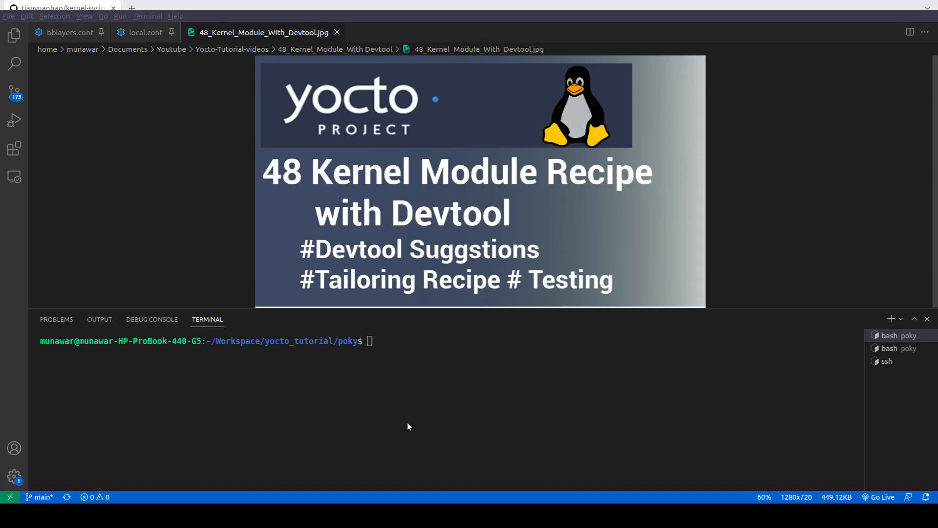
pyautogui.moveTo(160, 456)
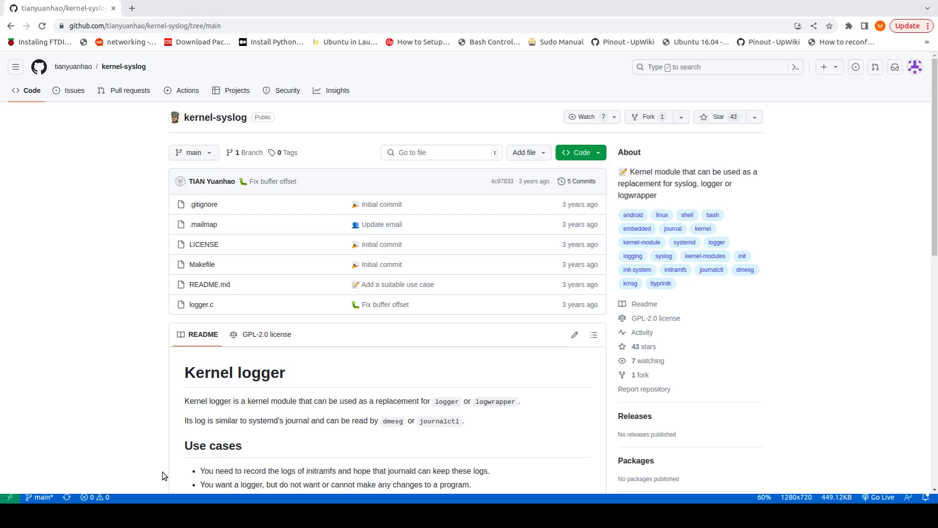
pyautogui.moveTo(323, 320)
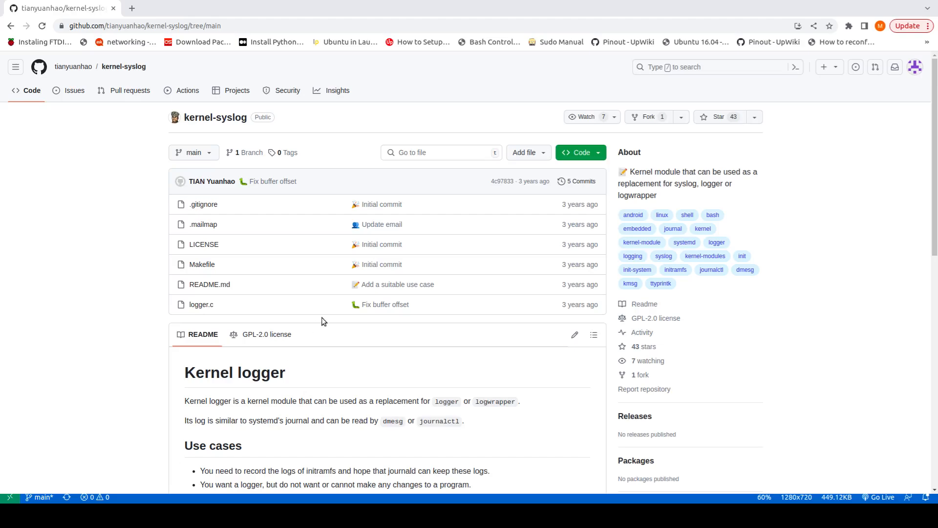
pyautogui.moveTo(391, 225)
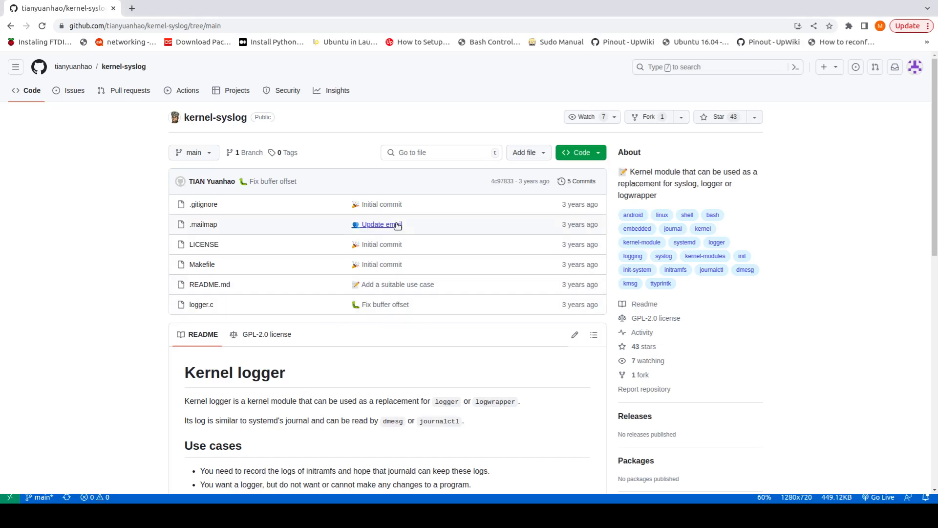
# Review the kernel-syslog README on GitHub from top to bottom.
pyautogui.scroll(-3)
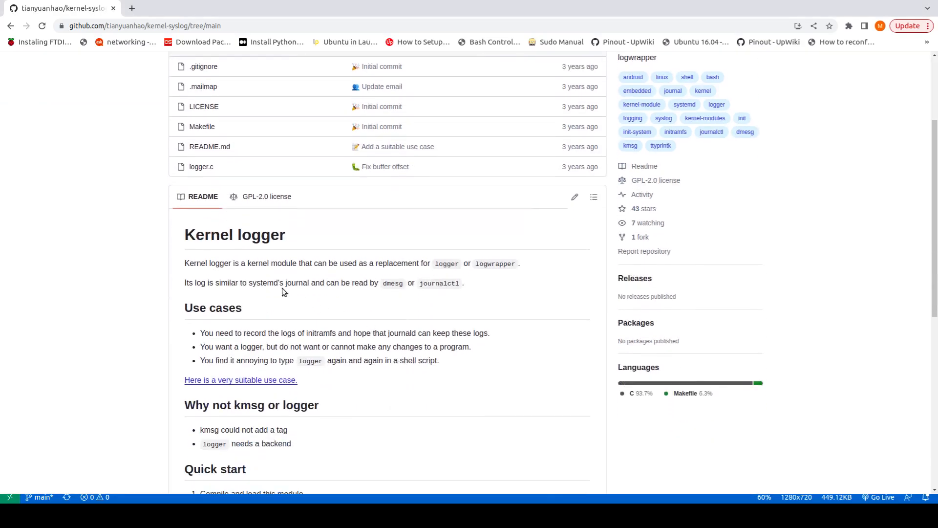
pyautogui.scroll(-3)
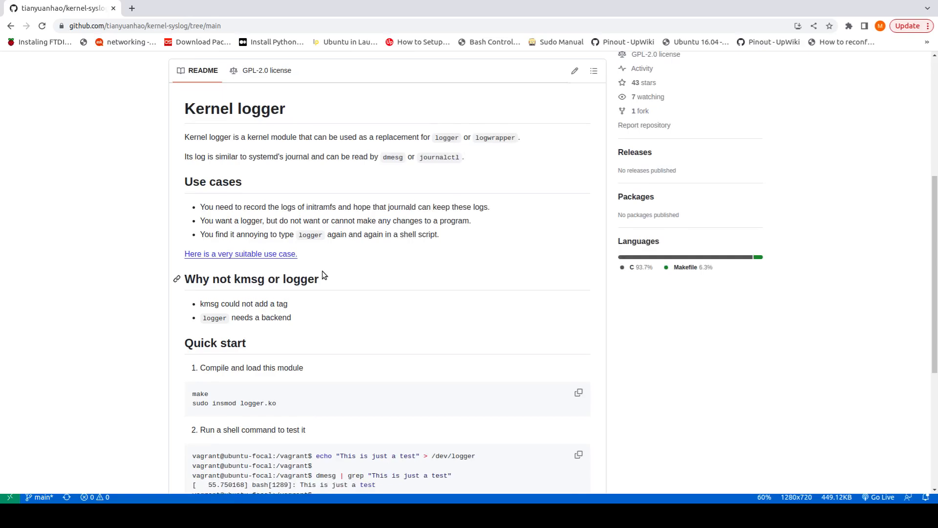
pyautogui.scroll(-3)
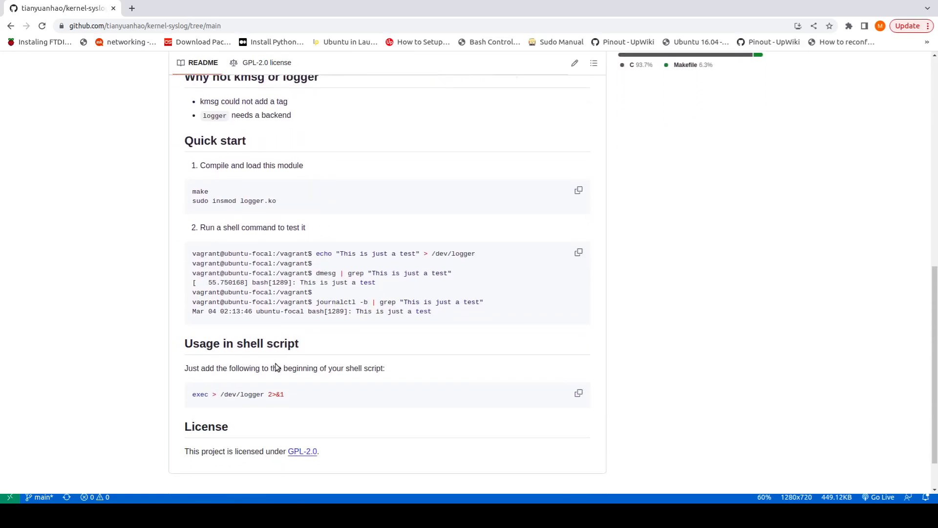
pyautogui.scroll(-3)
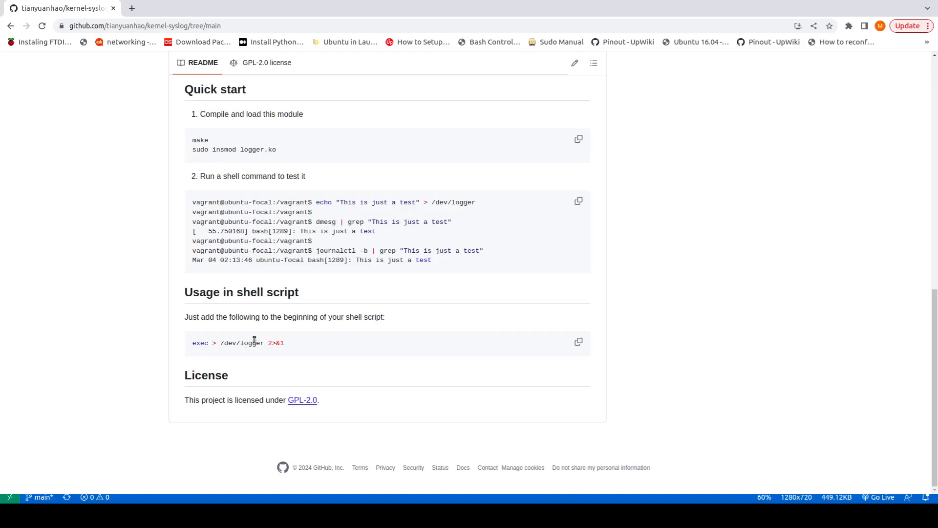
pyautogui.moveTo(256, 359)
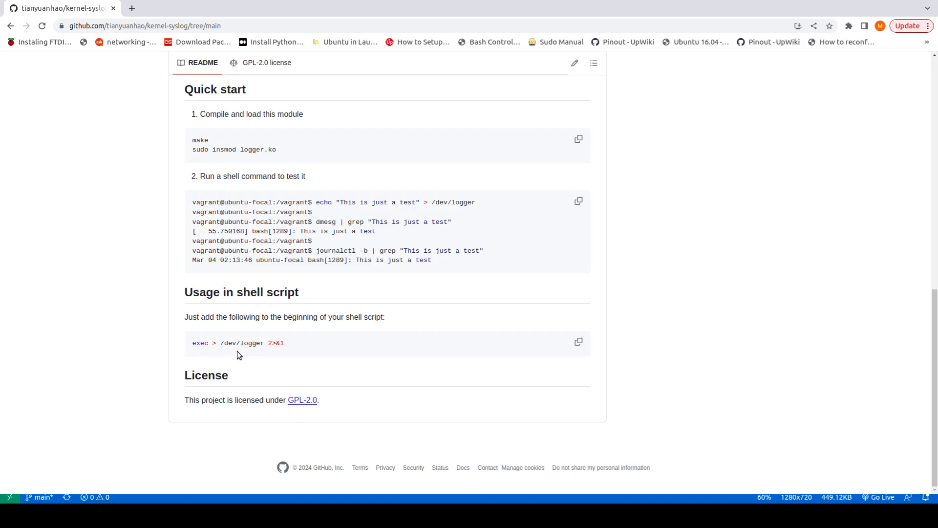
pyautogui.scroll(3)
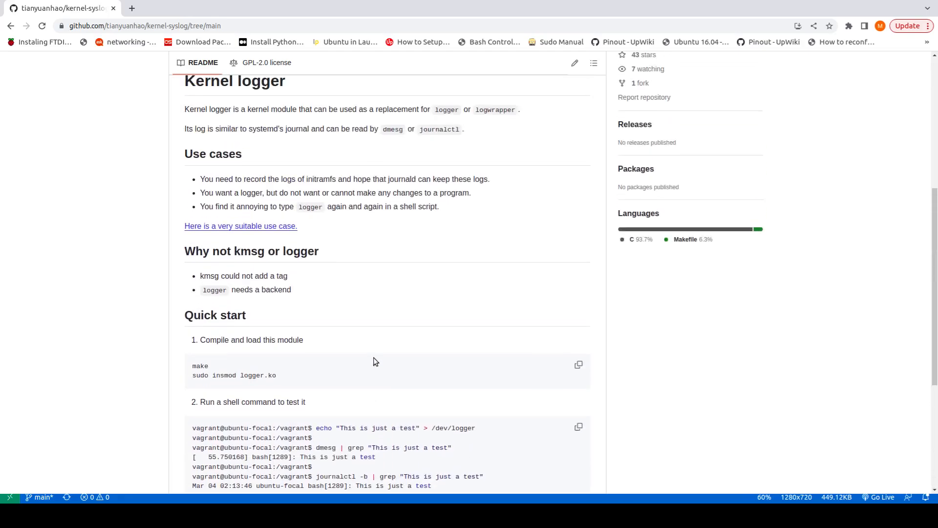
pyautogui.scroll(3)
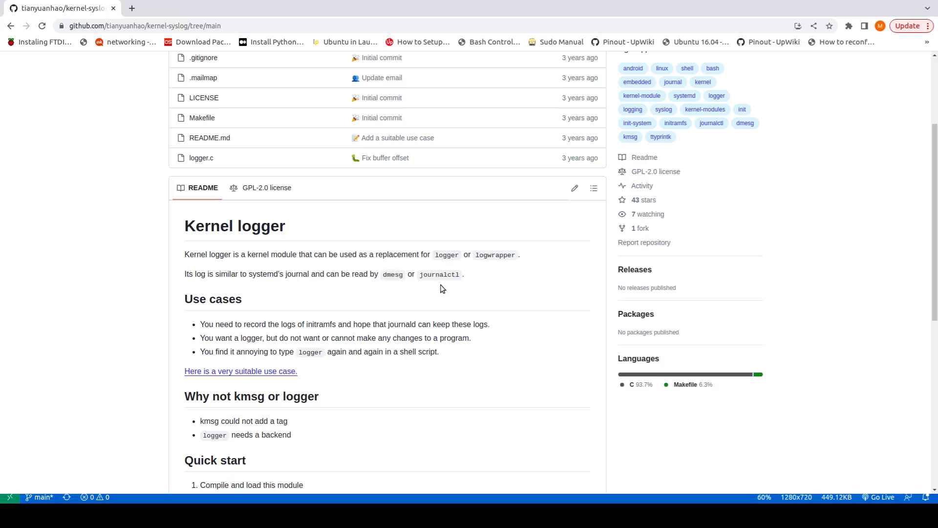
pyautogui.moveTo(499, 307)
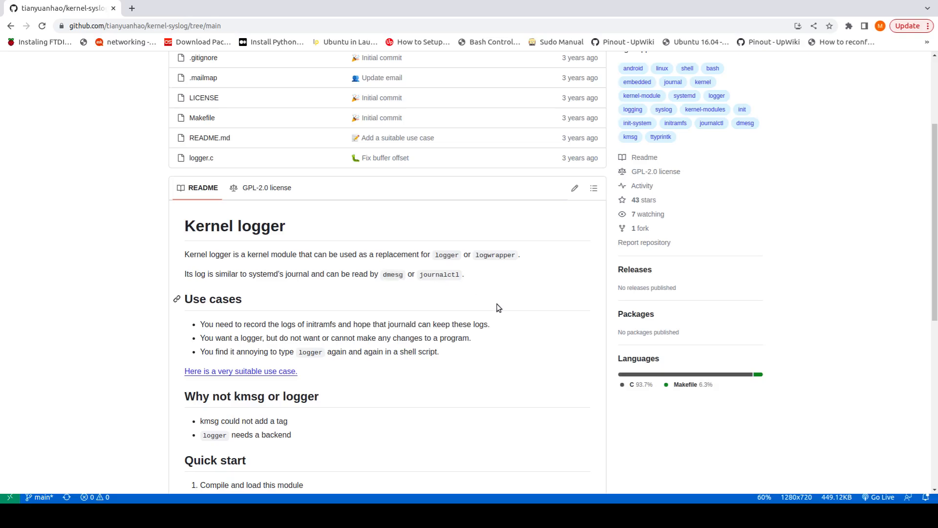
pyautogui.moveTo(526, 285)
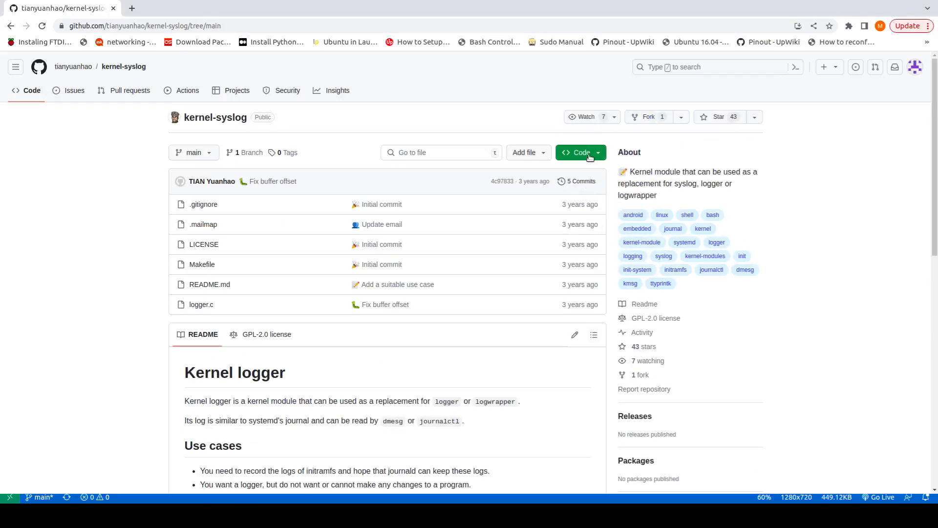
# Copy the kernel-syslog repository's HTTPS clone address from the Code menu.
pyautogui.click(581, 152)
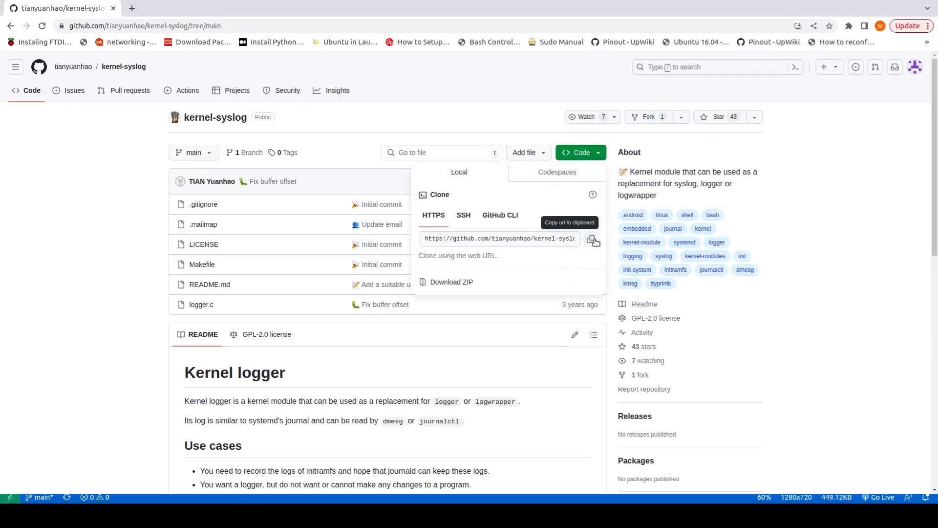
pyautogui.click(592, 241)
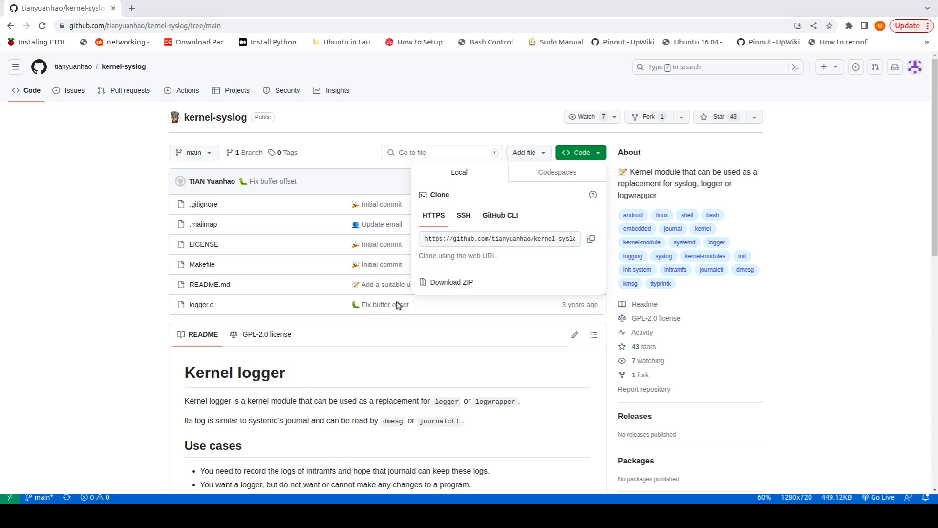
pyautogui.moveTo(178, 473)
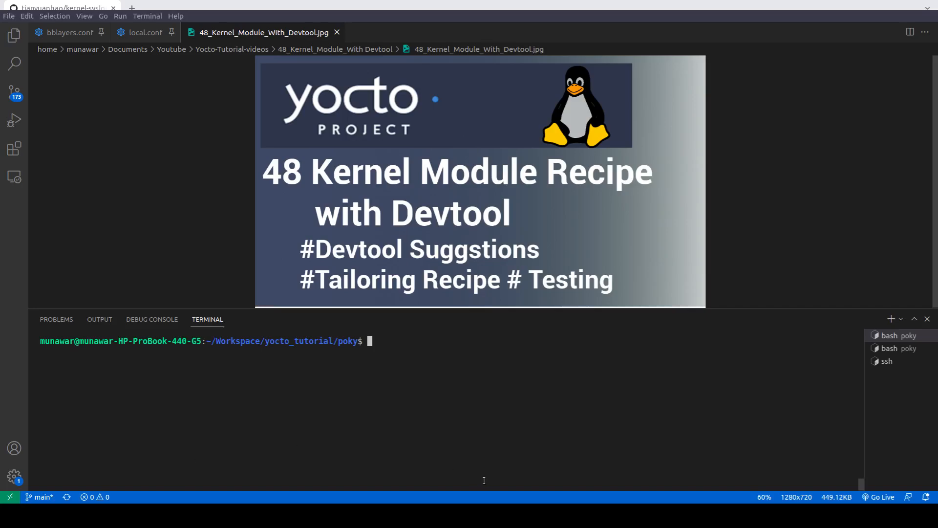
pyautogui.moveTo(541, 407)
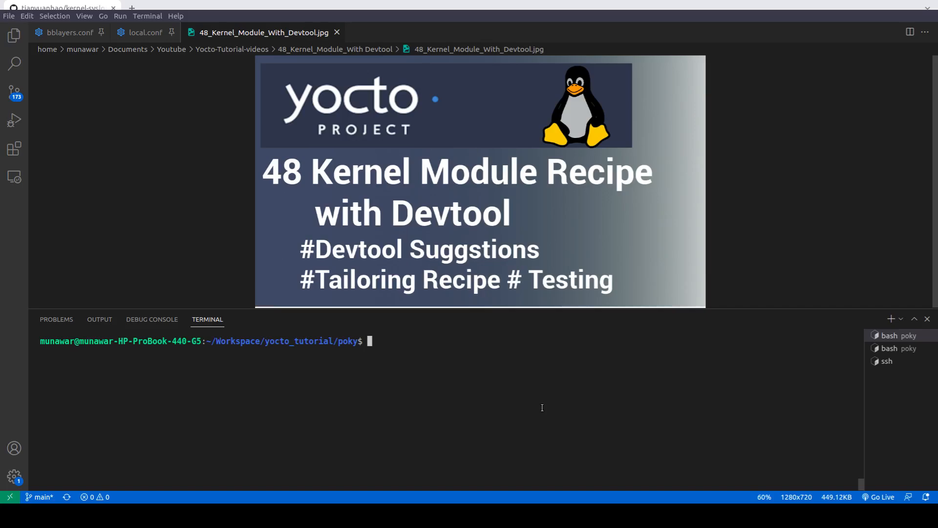
# Initialise the Yocto build environment with 'source oe-init-build-env'.
pyautogui.write('so')
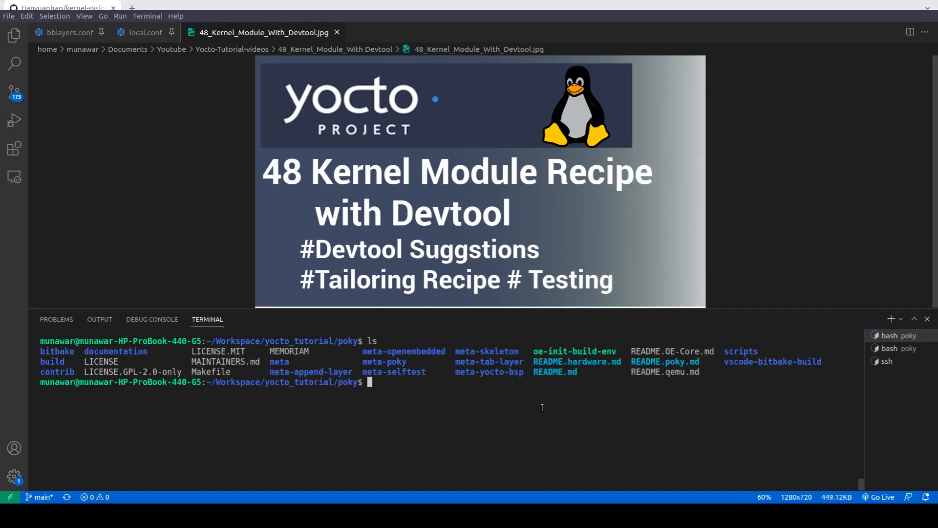
pyautogui.write('source oe-init-build-env')
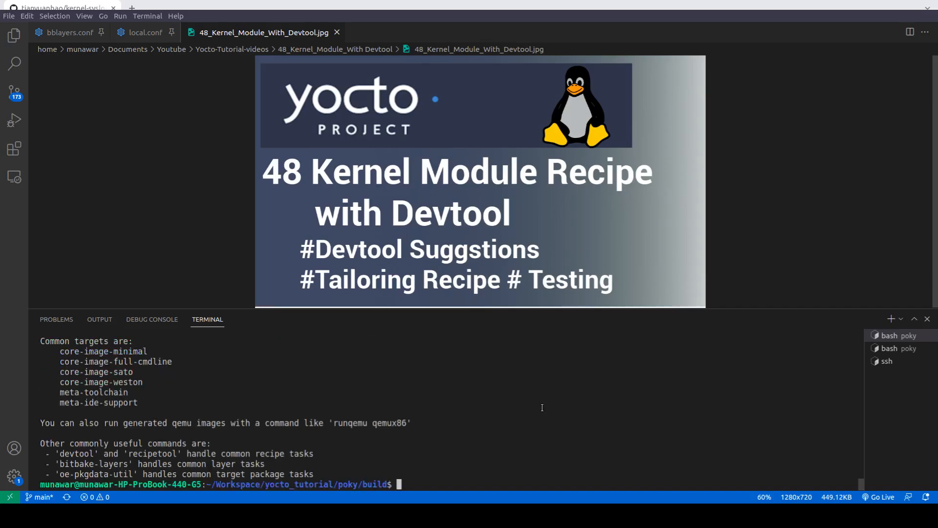
pyautogui.write('d')
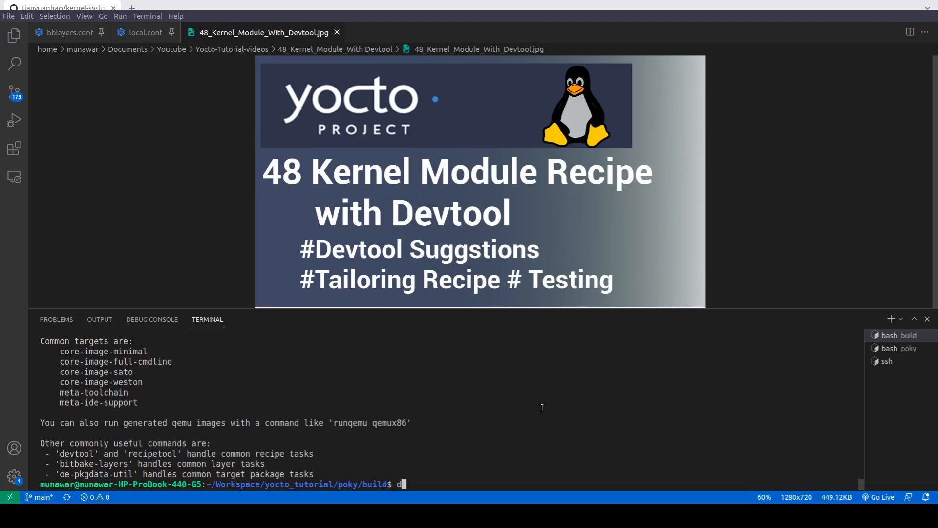
pyautogui.write('evtool add')
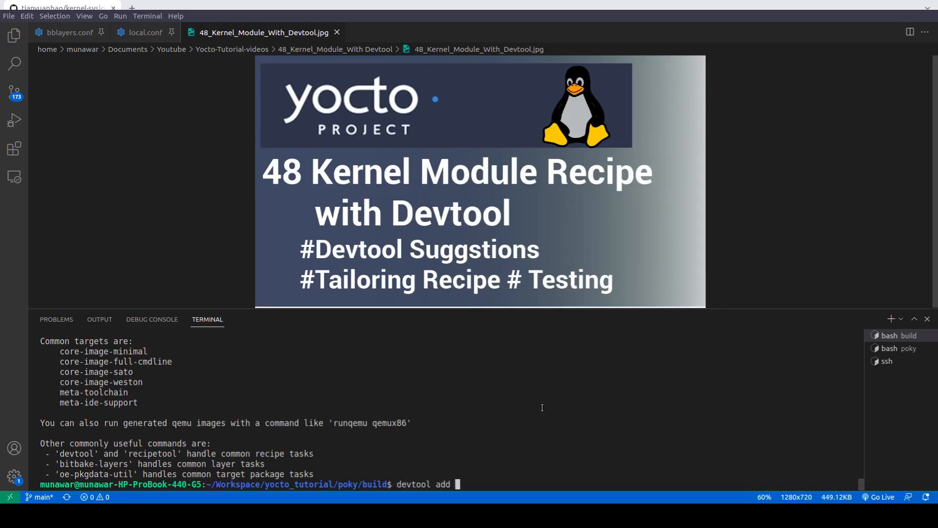
pyautogui.write('logg')
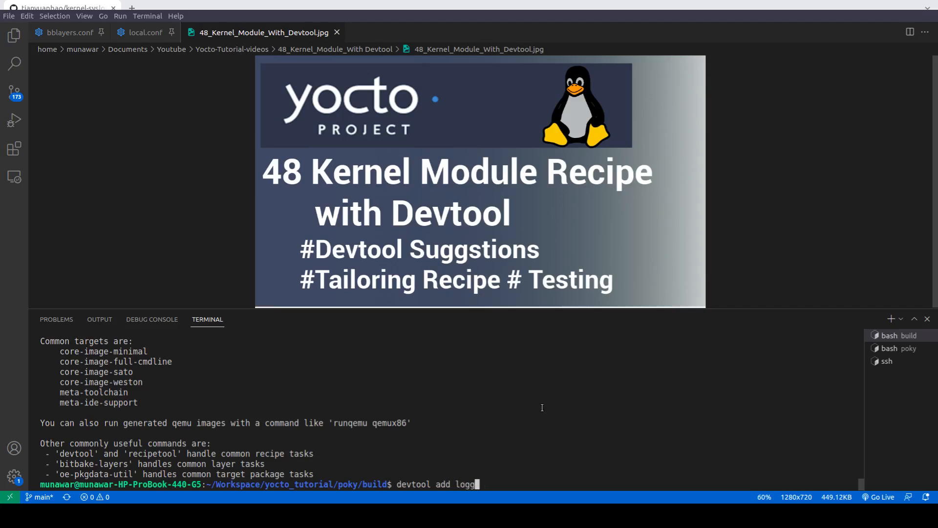
pyautogui.write('er')
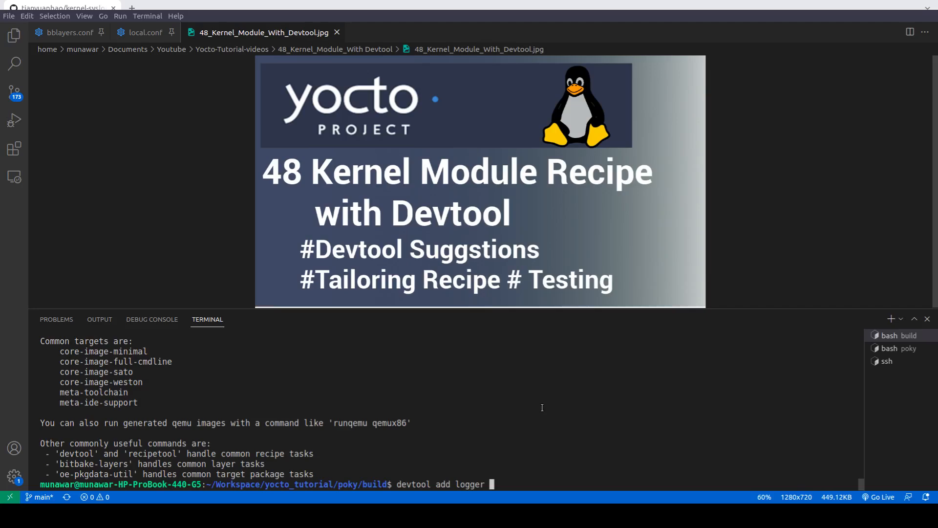
pyautogui.write('https://github.com/tianyuanhao/kernel-syslog.git')
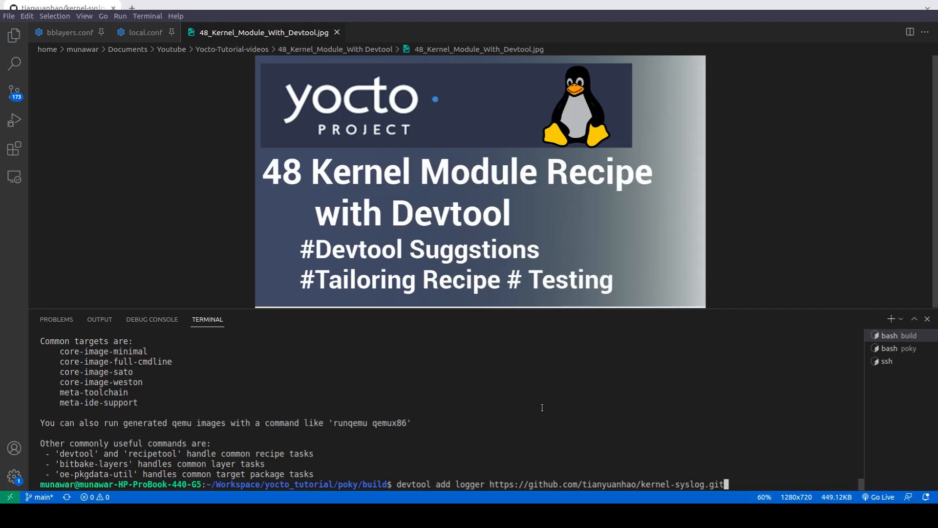
pyautogui.write('-B')
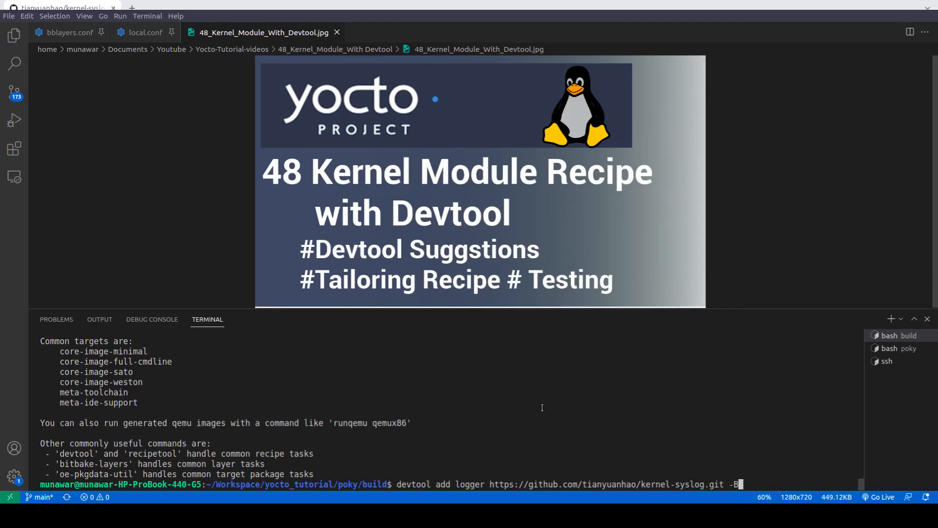
pyautogui.write('main')
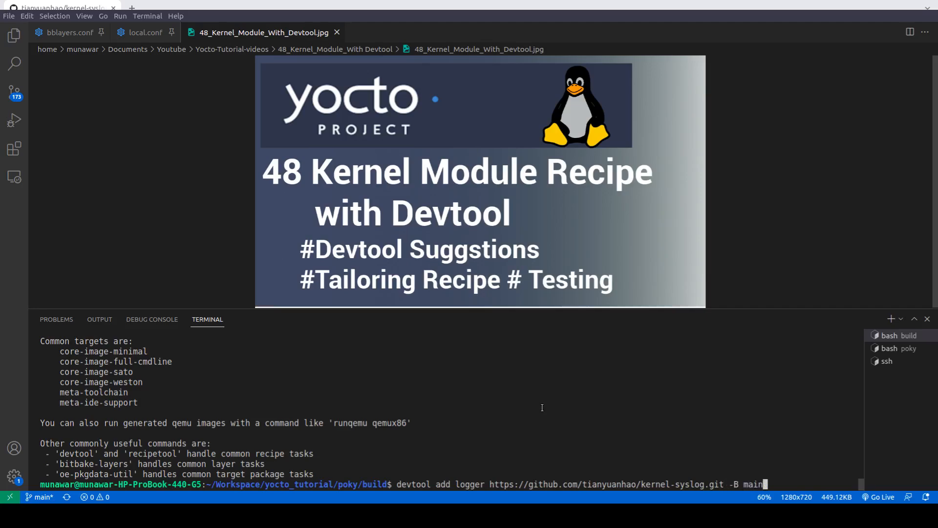
pyautogui.moveTo(541, 407)
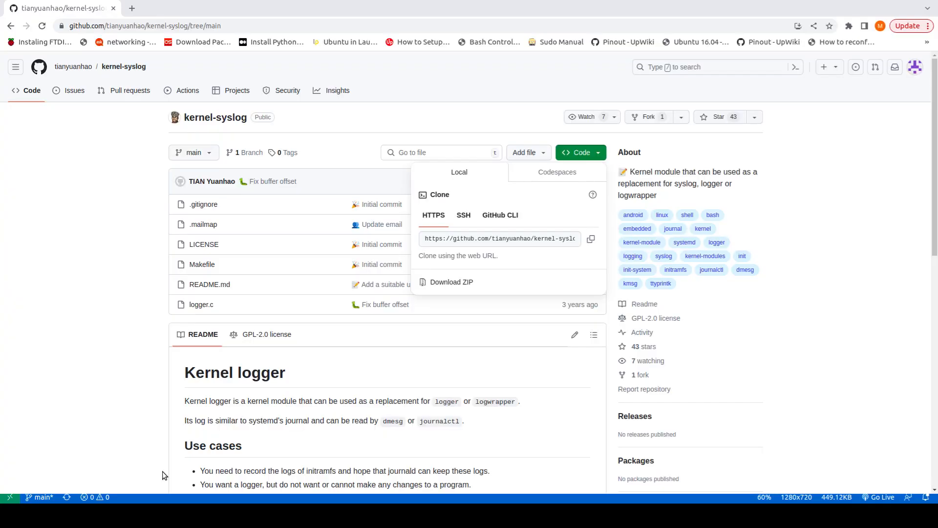
pyautogui.click(577, 153)
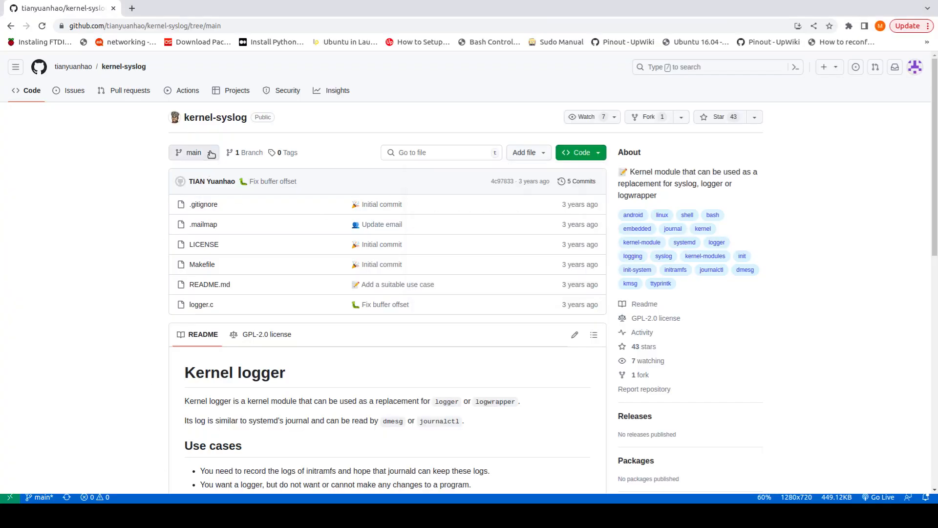
pyautogui.click(194, 152)
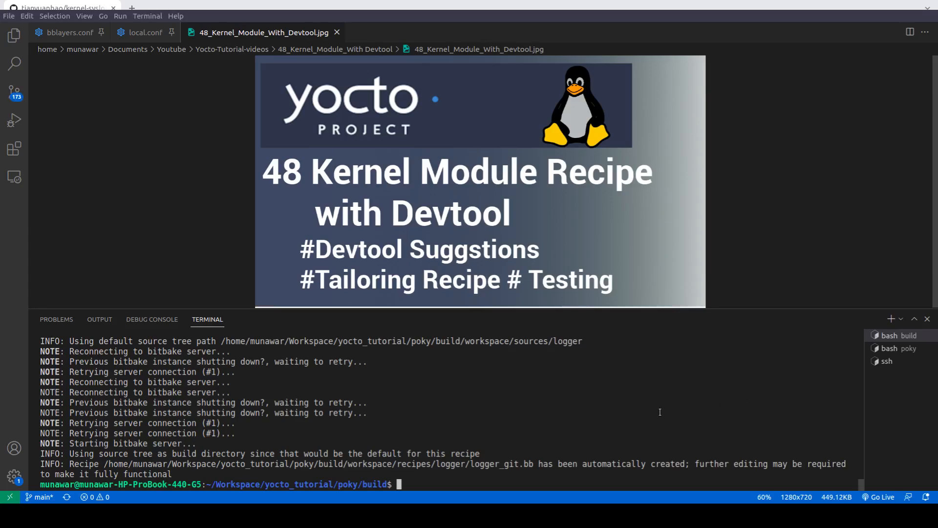
# Move the terminal into workspace/recipes/logger and start a command to open logger_git.bb.
pyautogui.write('cd')
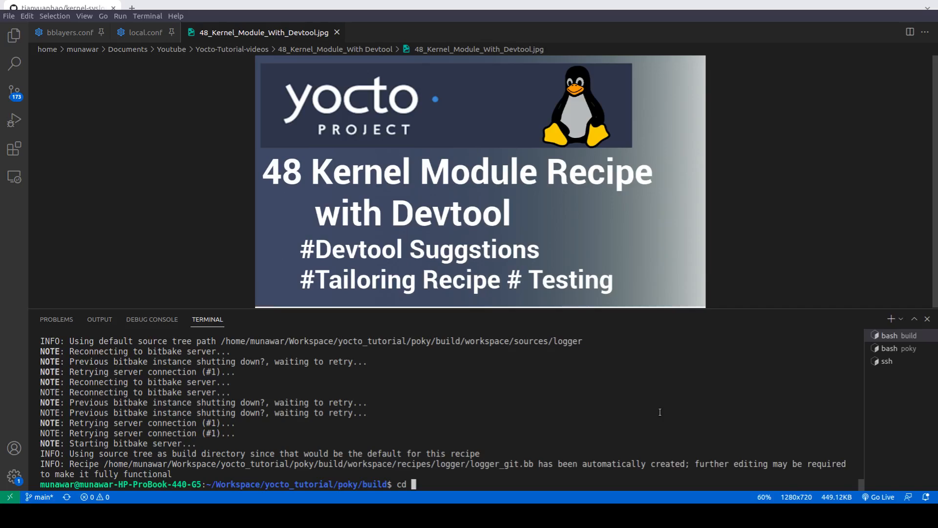
pyautogui.write('workspace/')
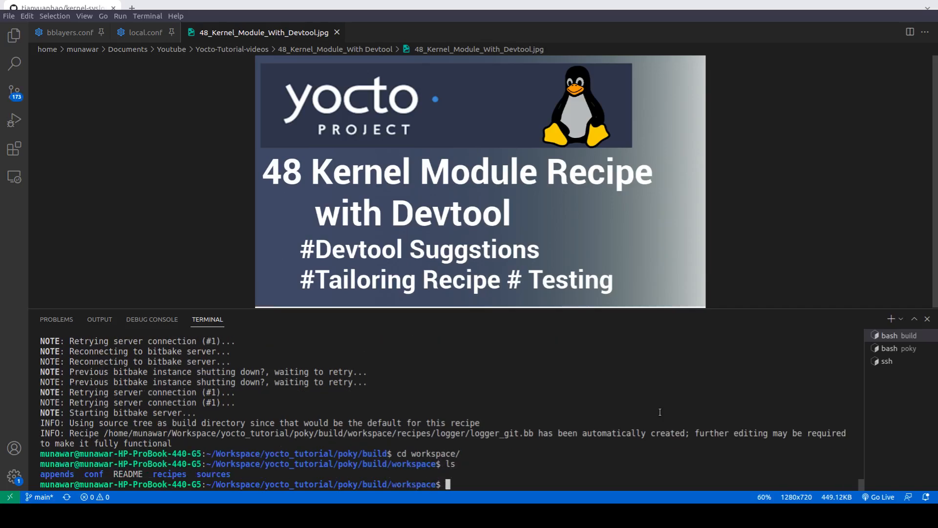
pyautogui.write('cd recipes/logger/')
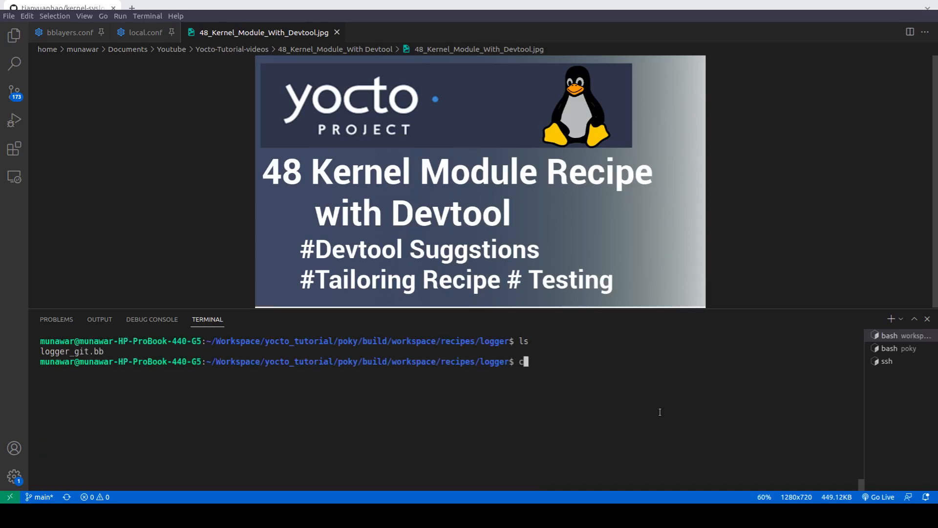
pyautogui.write('ode logger_git.bb')
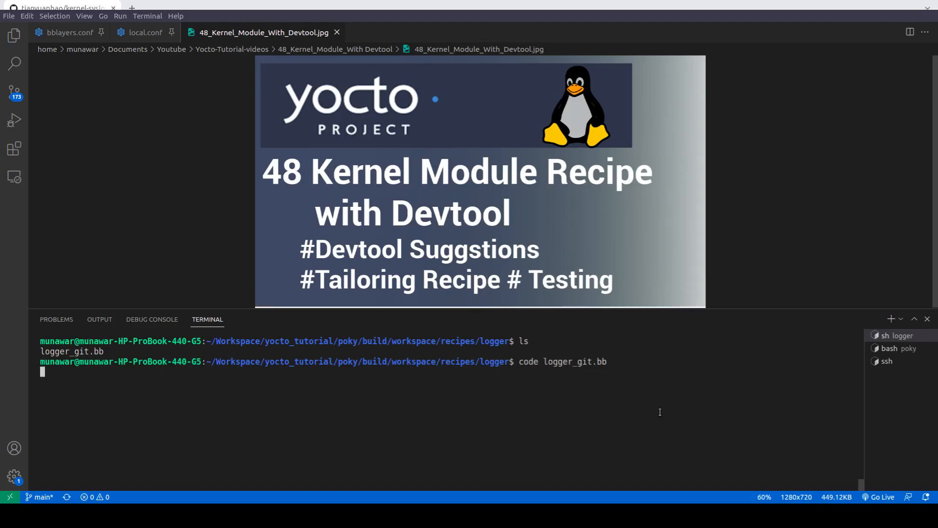
# Open logger_git.bb in the editor and scroll through the devtool-generated recipe.
pyautogui.press('Enter')
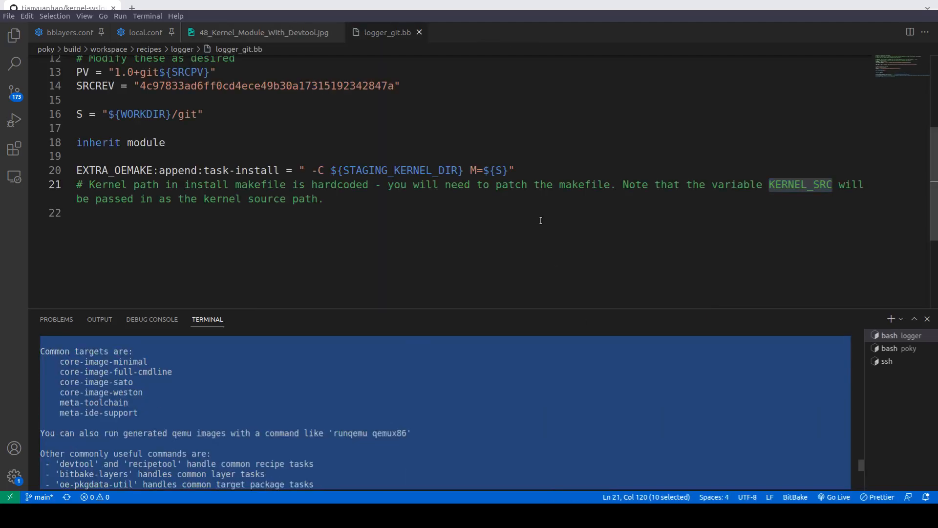
pyautogui.click(76, 213)
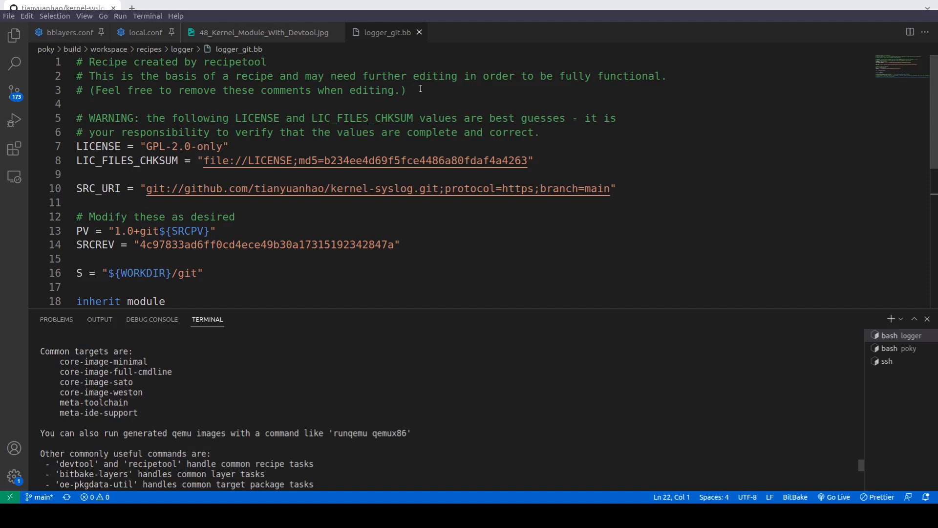
pyautogui.moveTo(639, 103)
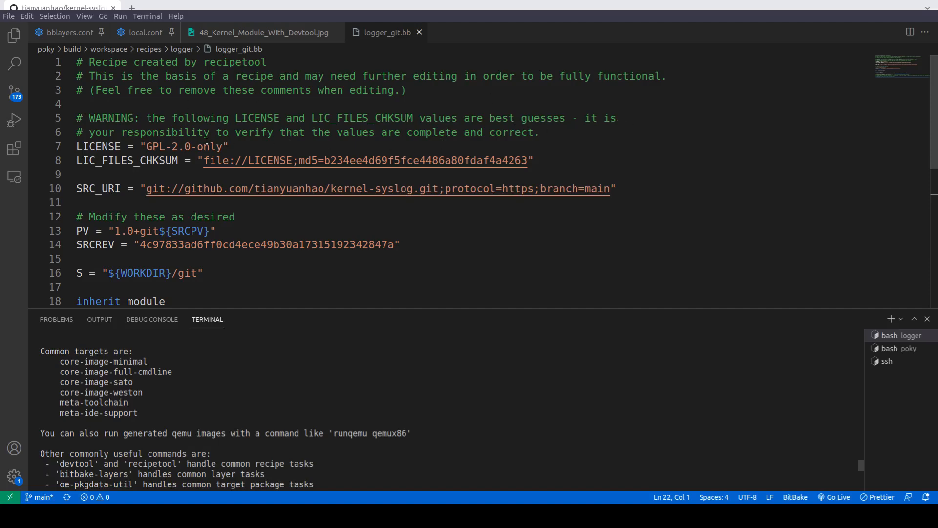
pyautogui.scroll(-3)
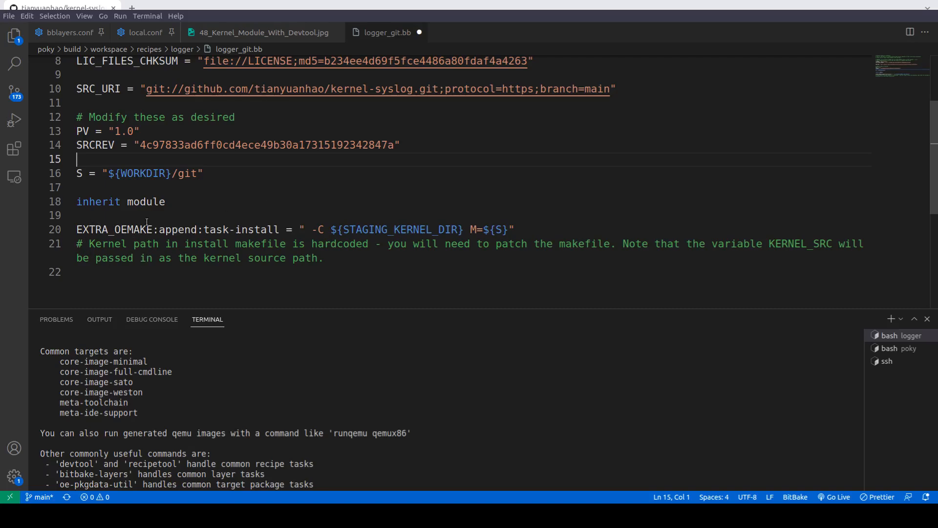
# Examine the task and install words in the recipe's EXTRA_OEMAKE append line.
pyautogui.doubleClick(215, 229)
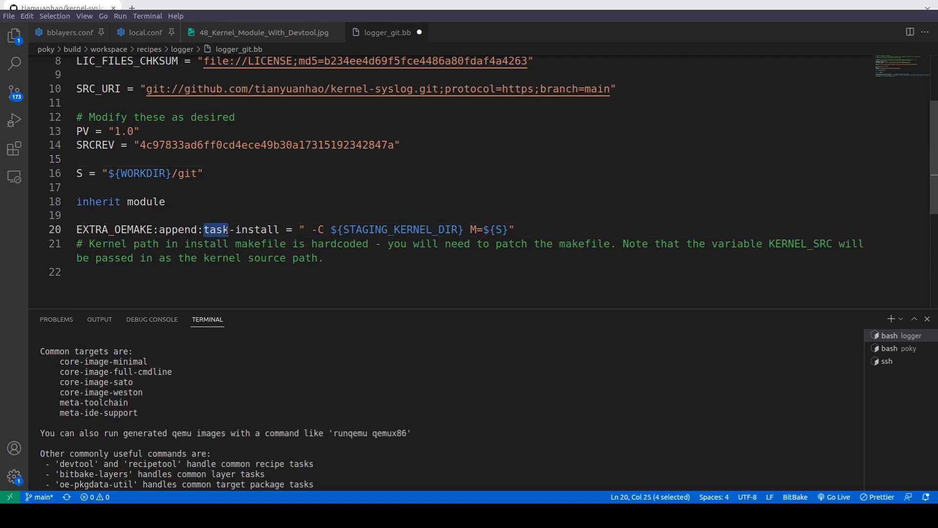
pyautogui.doubleClick(256, 230)
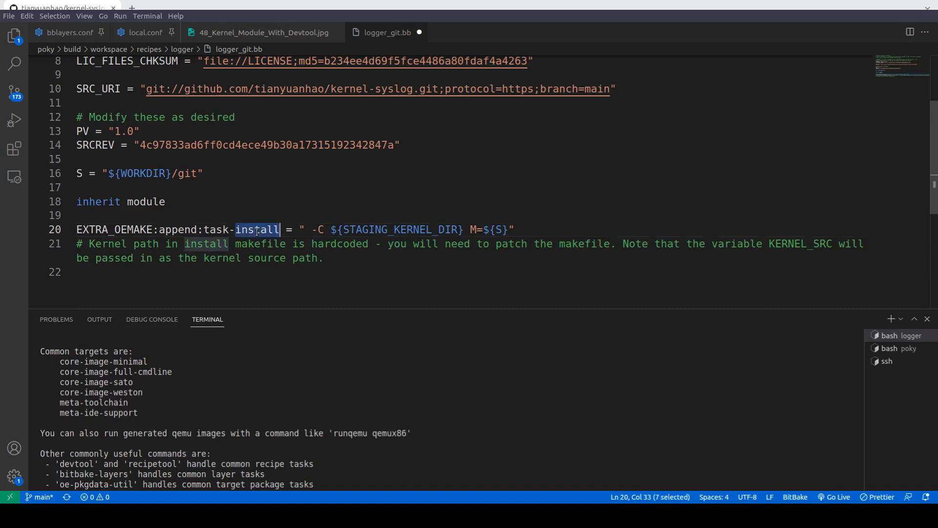
pyautogui.moveTo(360, 236)
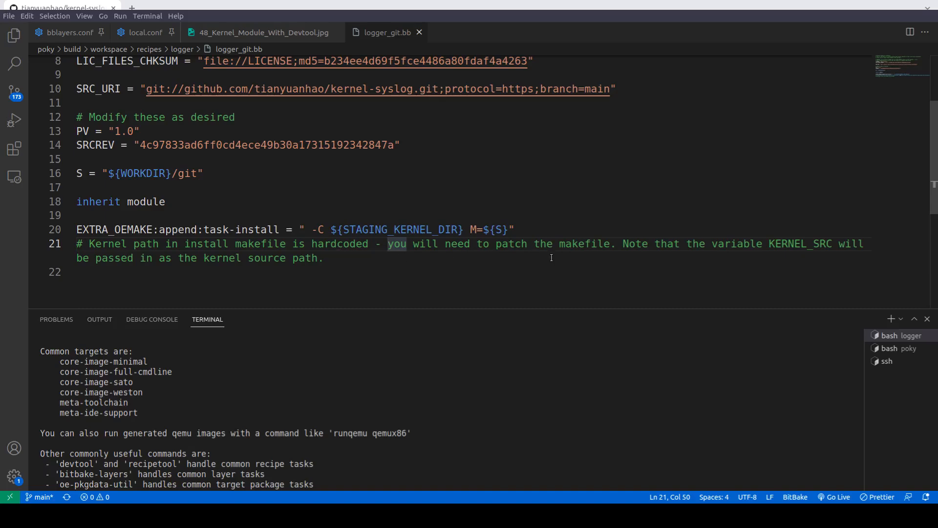
pyautogui.moveTo(680, 268)
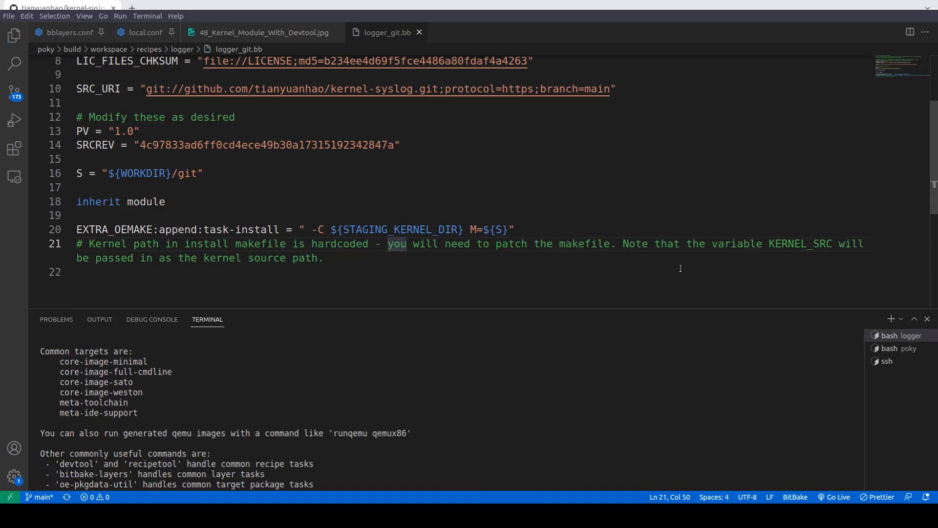
pyautogui.moveTo(517, 245)
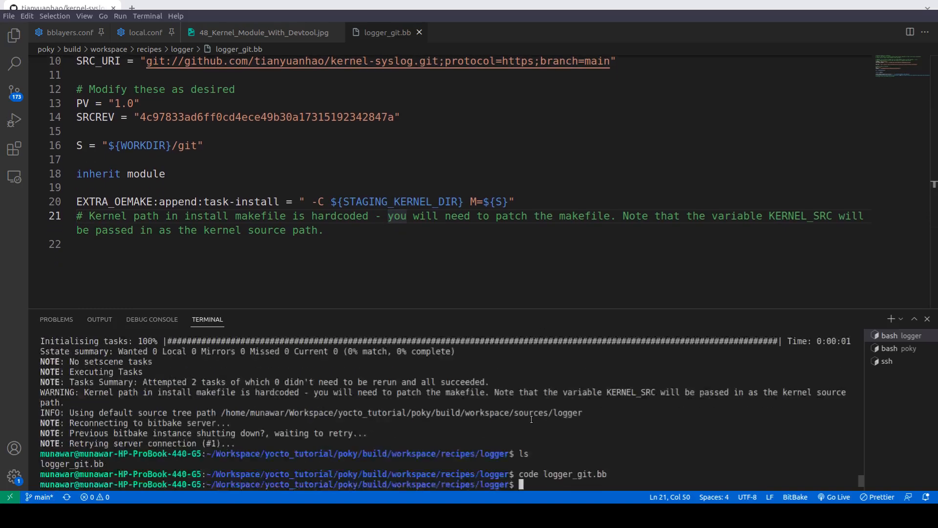
# Run 'devtool build logger' and scroll through the do_compile kernel header errors.
pyautogui.write('devt')
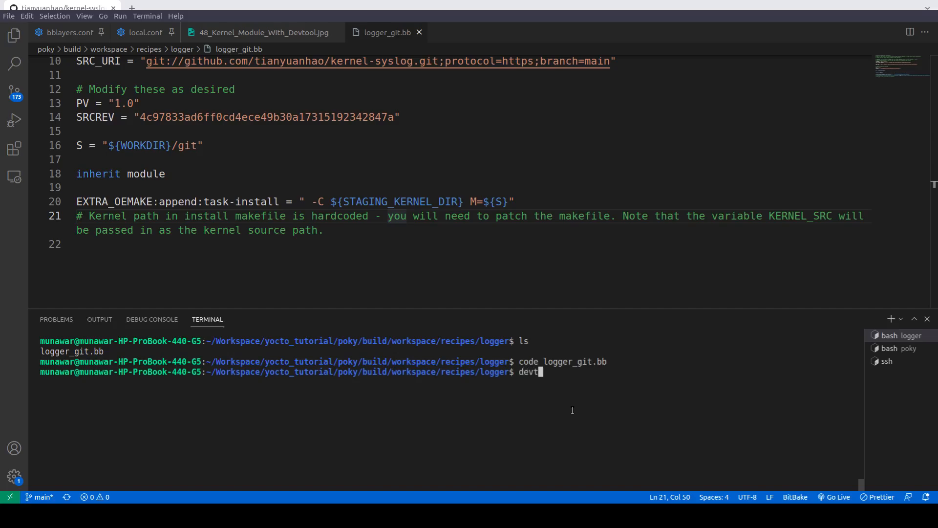
pyautogui.write('ool')
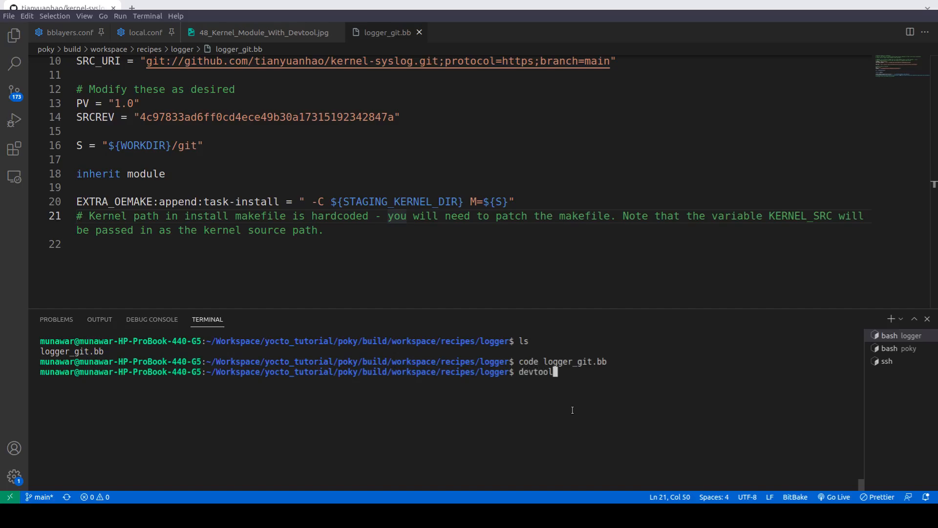
pyautogui.write('bui')
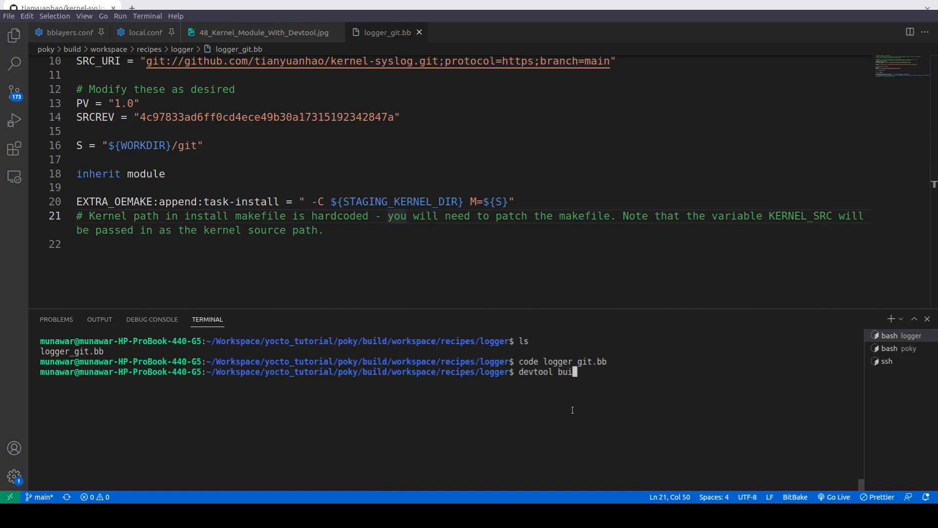
pyautogui.write('ld logger')
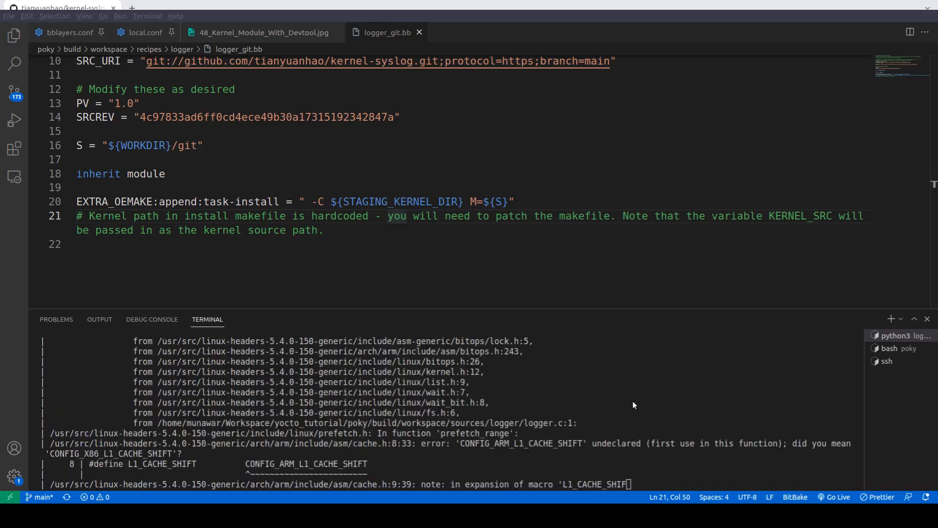
pyautogui.scroll(-3)
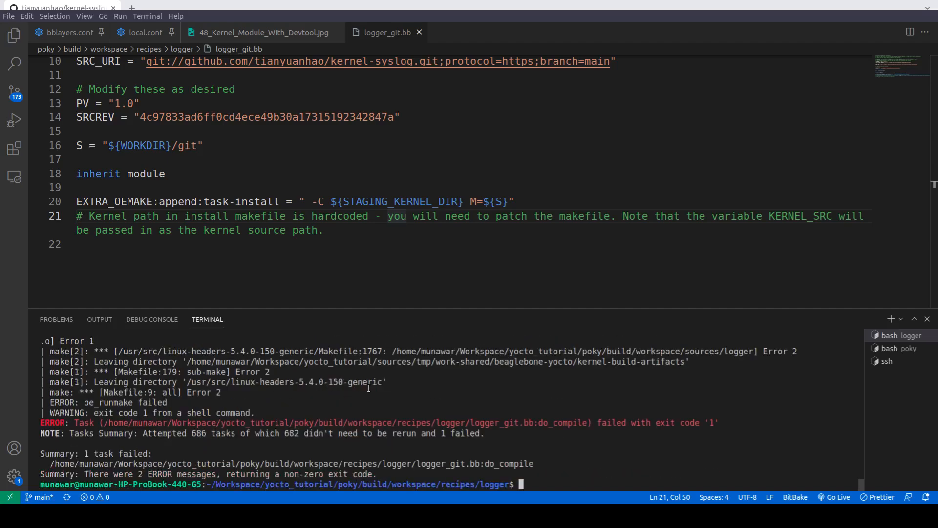
# Move into workspace/sources/logger and open its Makefile in the editor.
pyautogui.write('cd ..')
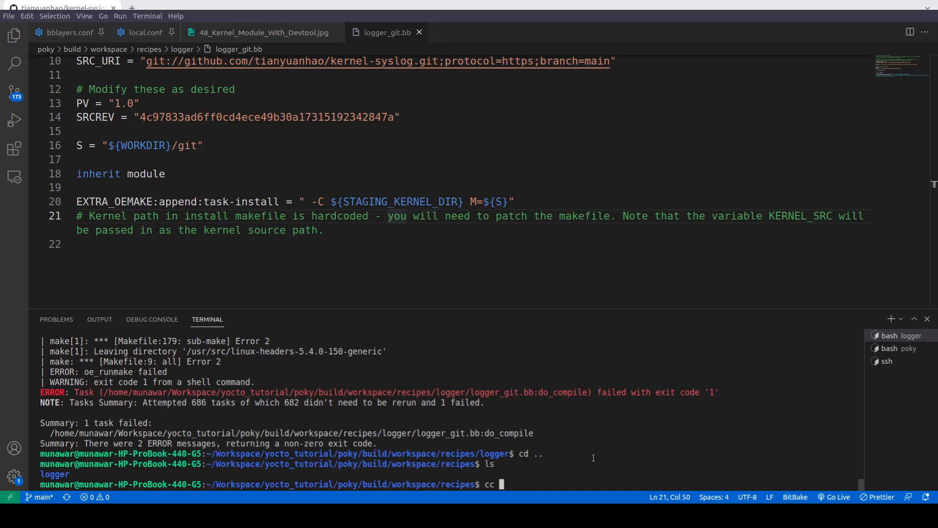
pyautogui.write('cd ..')
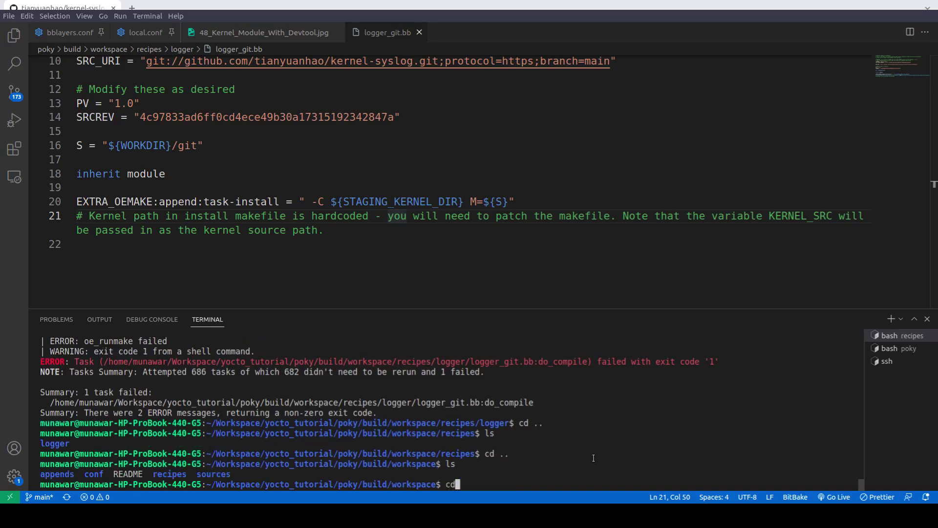
pyautogui.write('cd sources/')
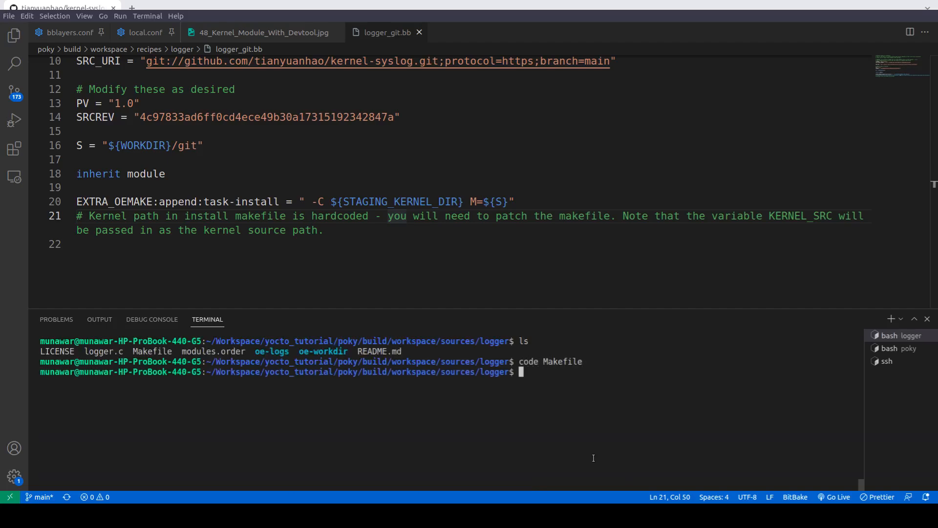
pyautogui.press('Enter')
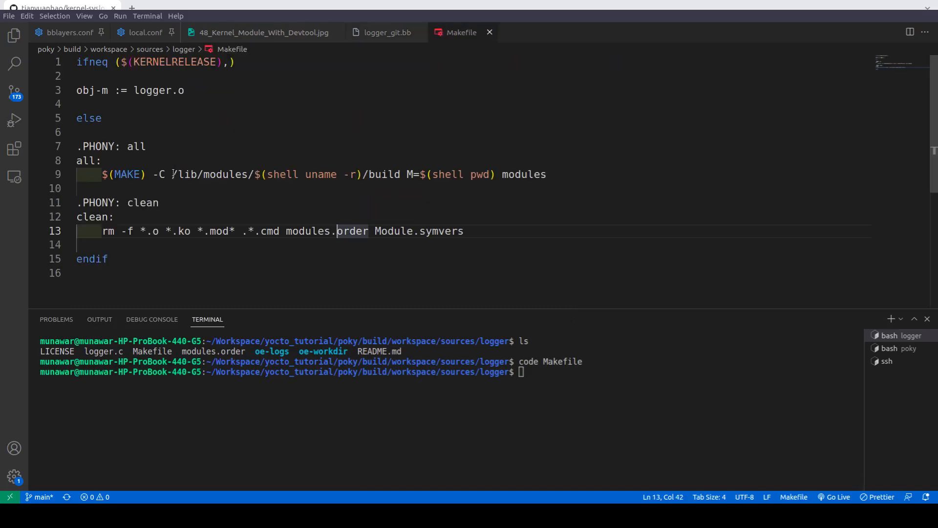
# Compare the Makefile's hardcoded /lib/modules build path with the KERNEL_SRC hint in logger_git.bb.
pyautogui.moveTo(171, 174); pyautogui.dragTo(356, 174)
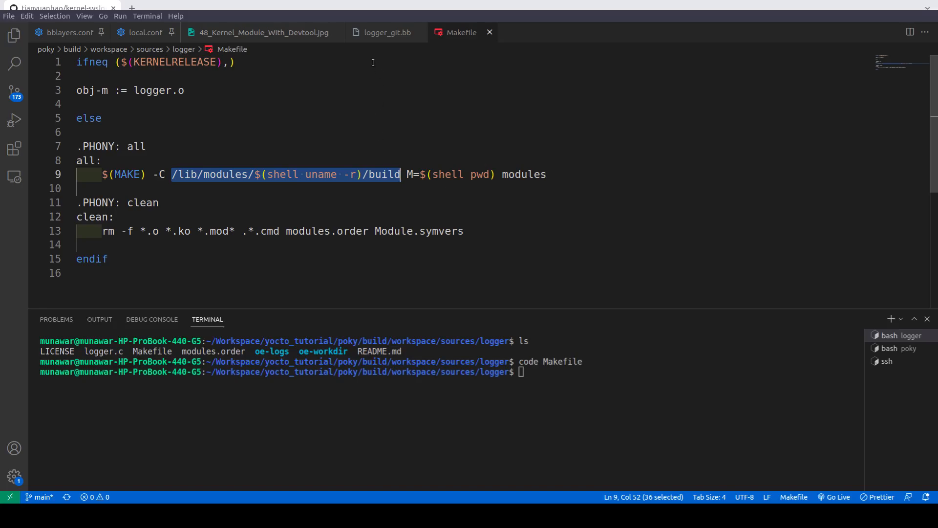
pyautogui.click(387, 32)
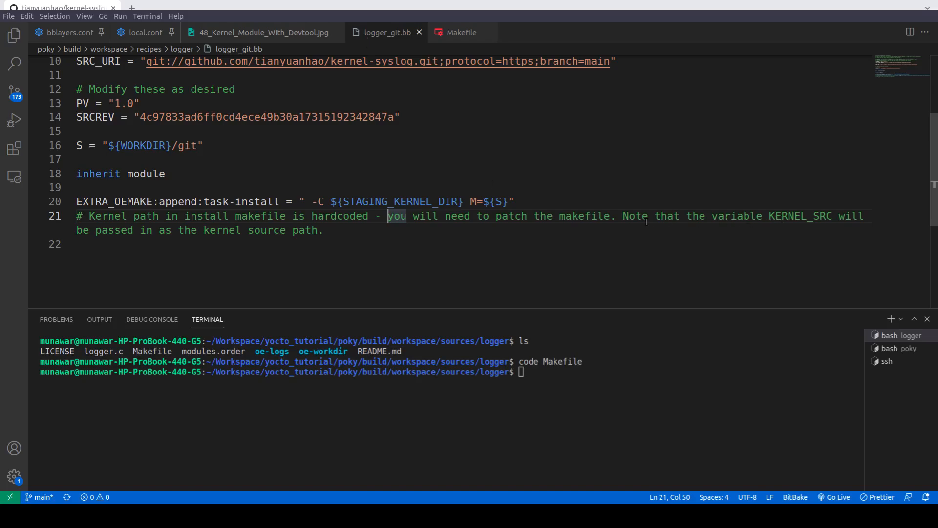
pyautogui.moveTo(831, 222)
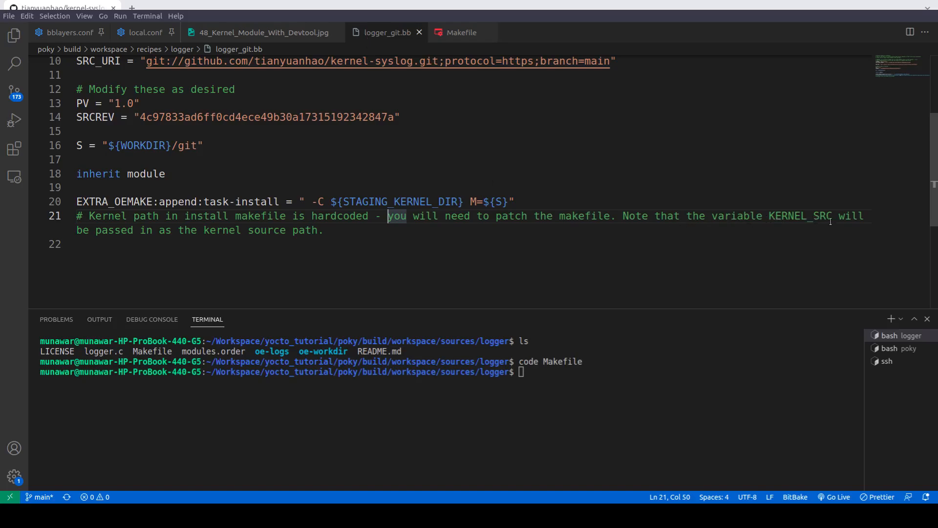
pyautogui.doubleClick(782, 216)
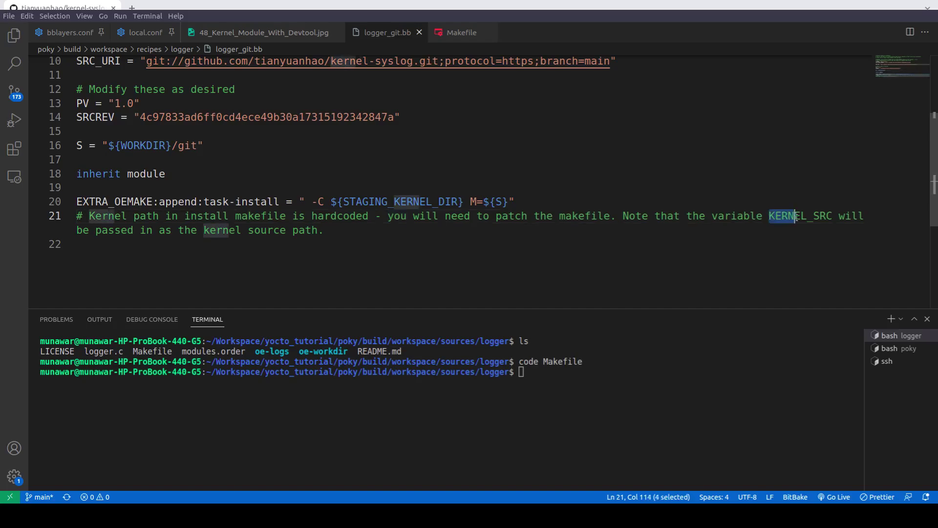
pyautogui.doubleClick(793, 216)
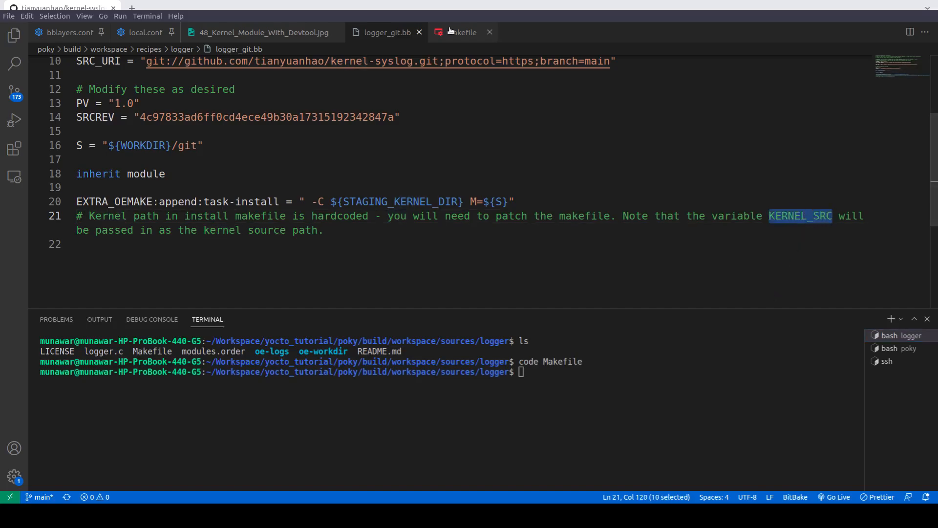
pyautogui.click(462, 33)
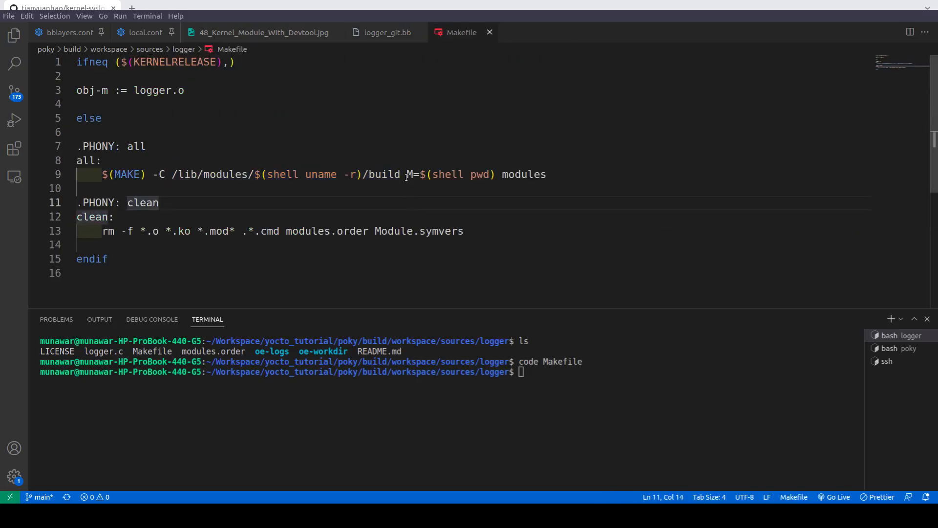
# Replace the hardcoded /lib/modules/$(shell uname -r)/build path with $(KERNEL_SRC) in the Makefile.
pyautogui.moveTo(170, 174); pyautogui.dragTo(400, 174)
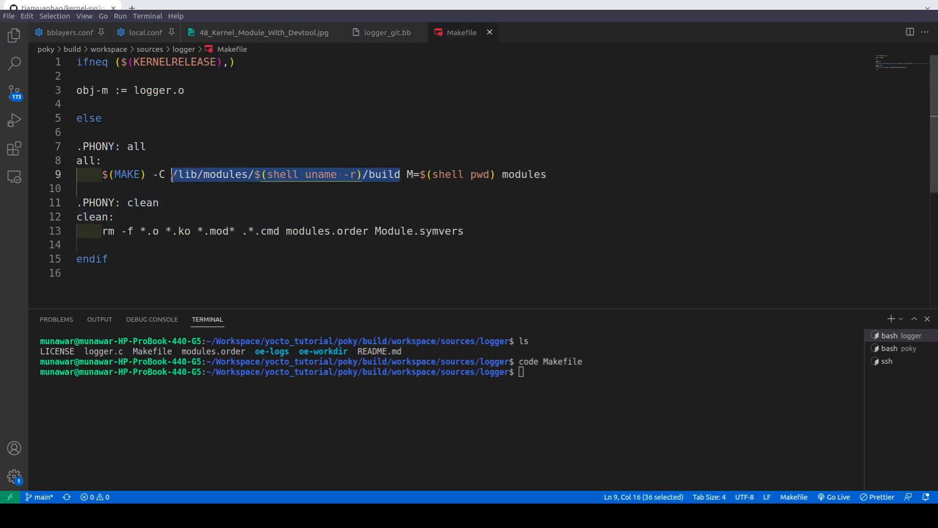
pyautogui.press('Delete')
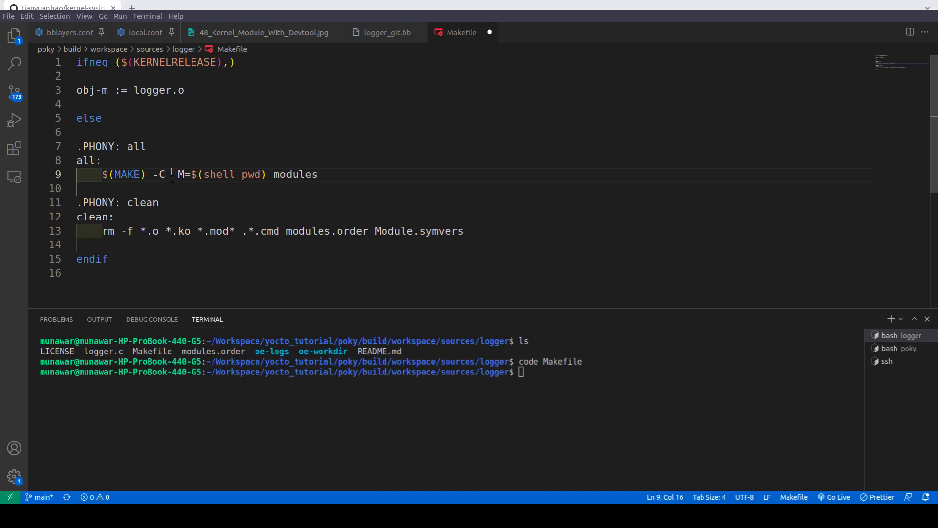
pyautogui.write('$()')
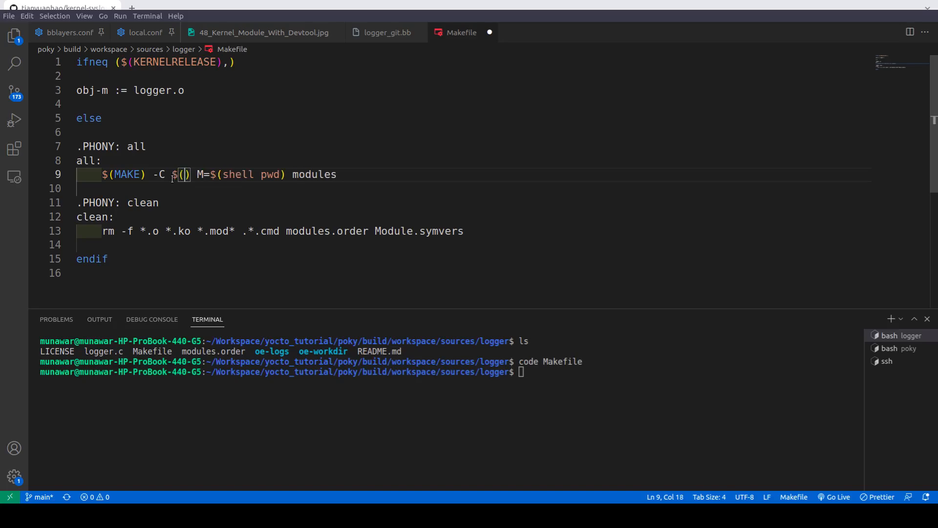
pyautogui.write('KERNEL_SRC')
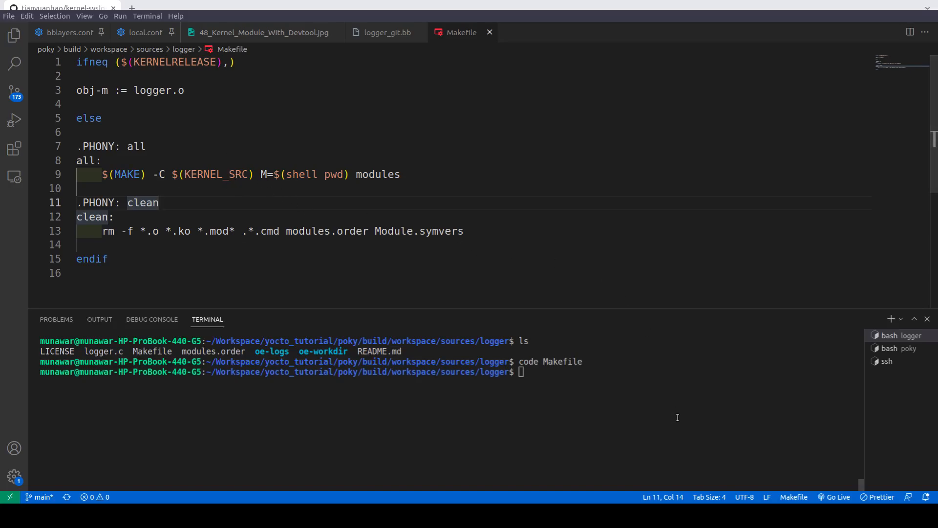
# Rerun 'devtool build logger' from the source folder so all build tasks complete.
pyautogui.write('cd logger/')
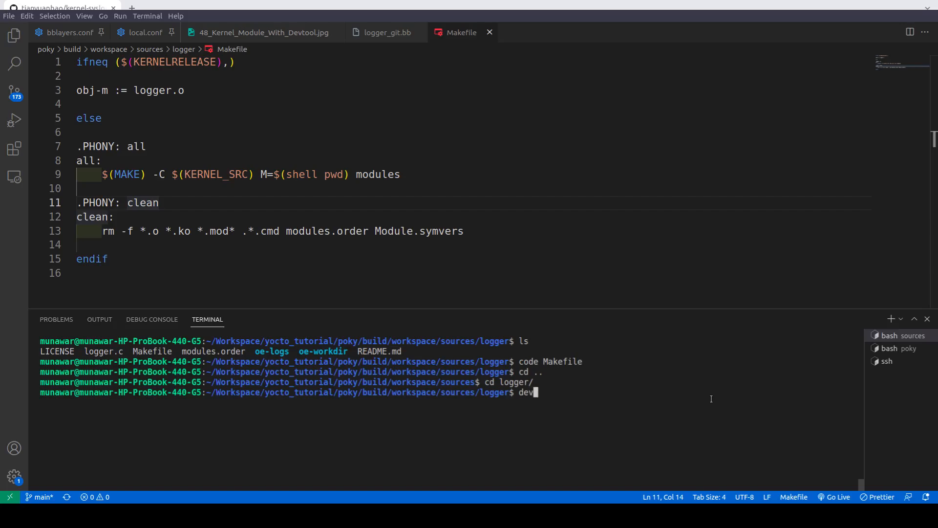
pyautogui.write('tol')
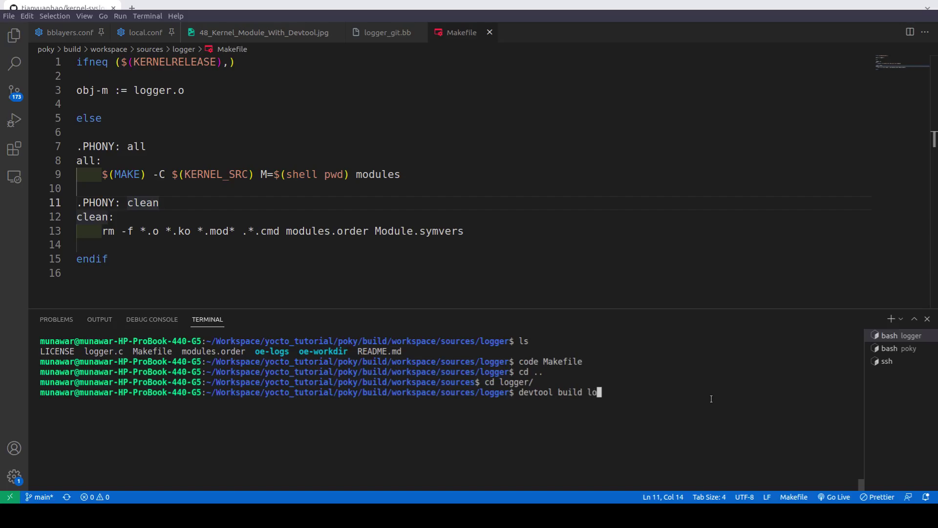
pyautogui.press('Enter')
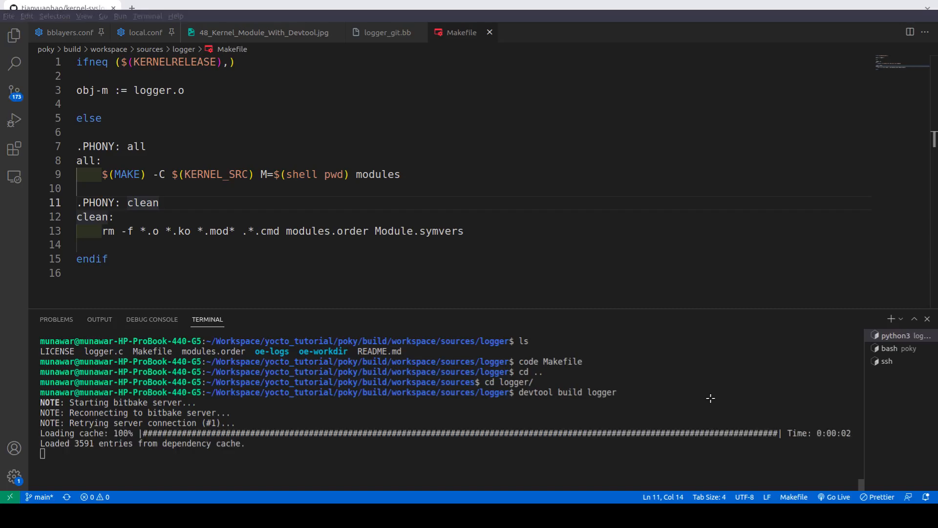
pyautogui.moveTo(629, 406)
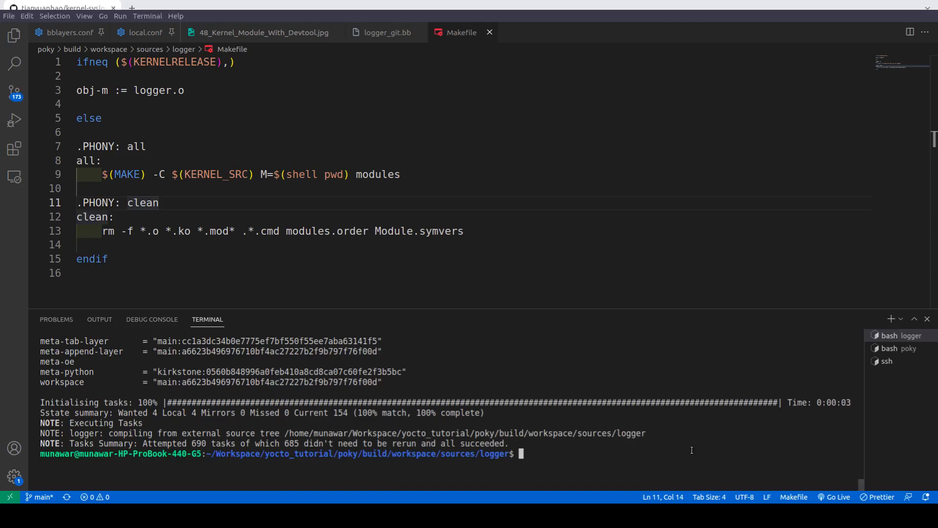
pyautogui.write('dev')
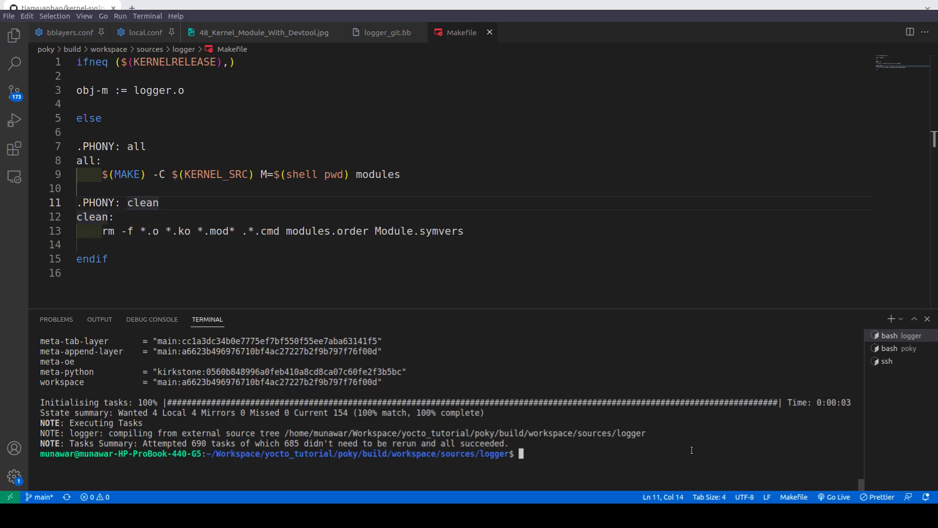
pyautogui.write('devtool deplo')
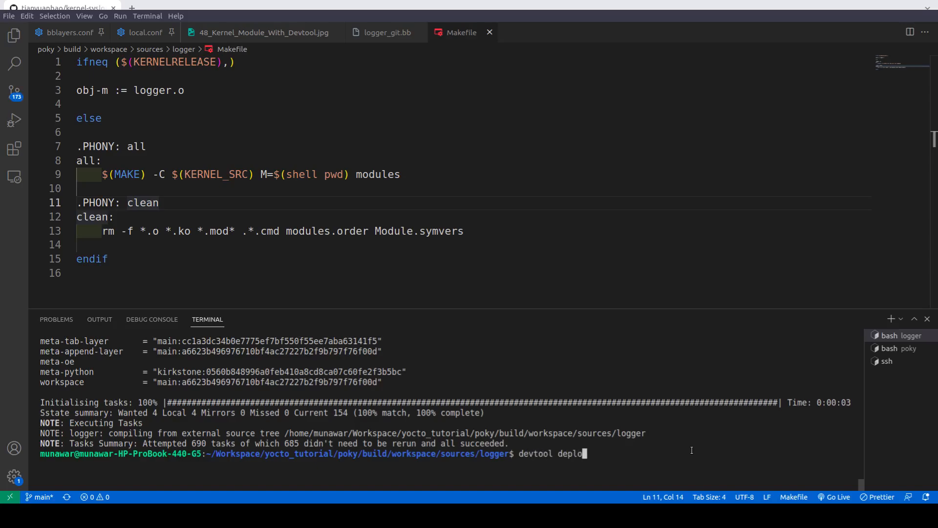
pyautogui.write('y-tar')
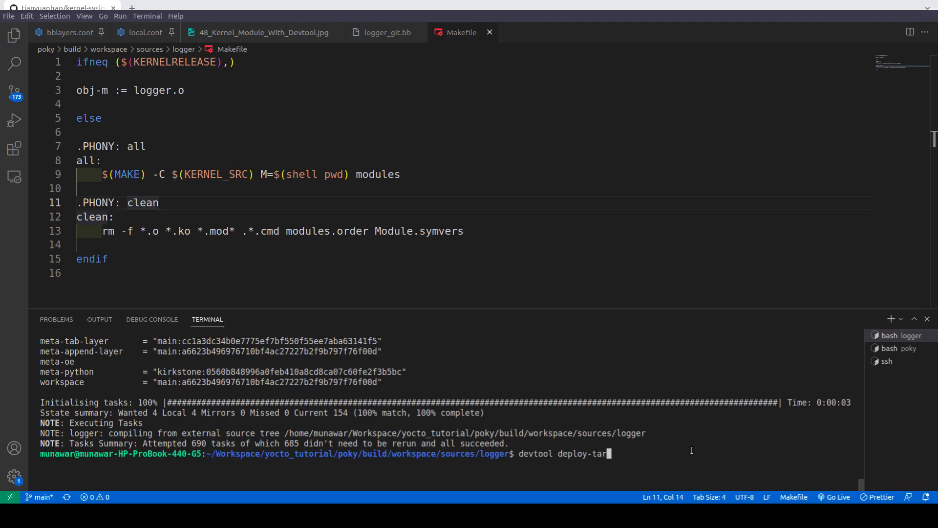
pyautogui.write('get')
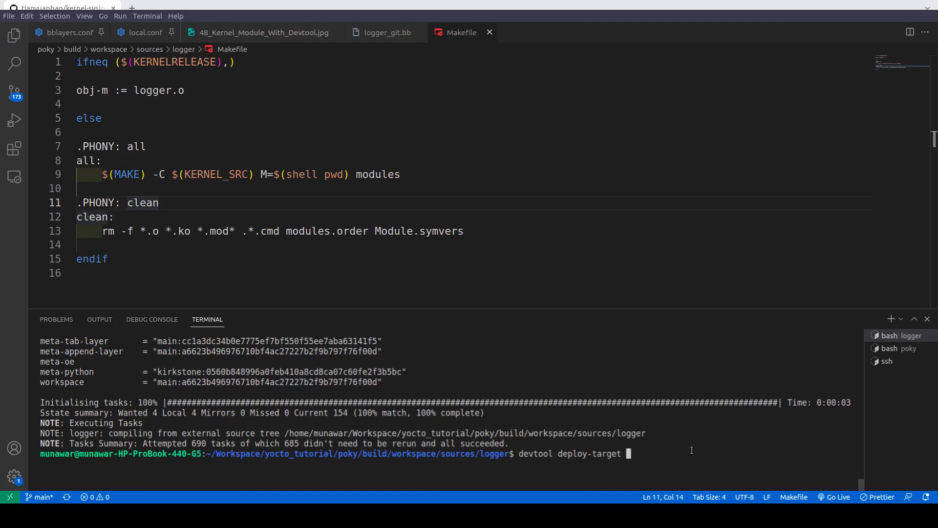
pyautogui.write('logge')
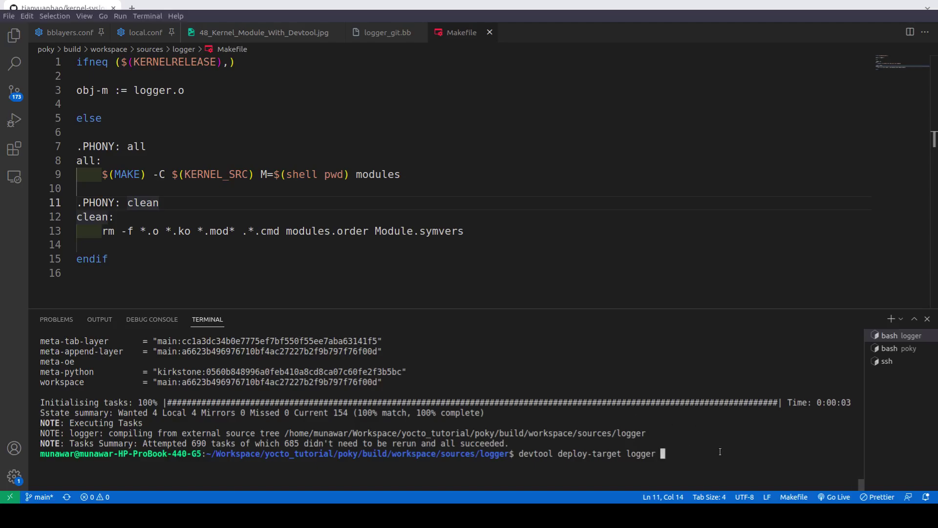
pyautogui.write('root@')
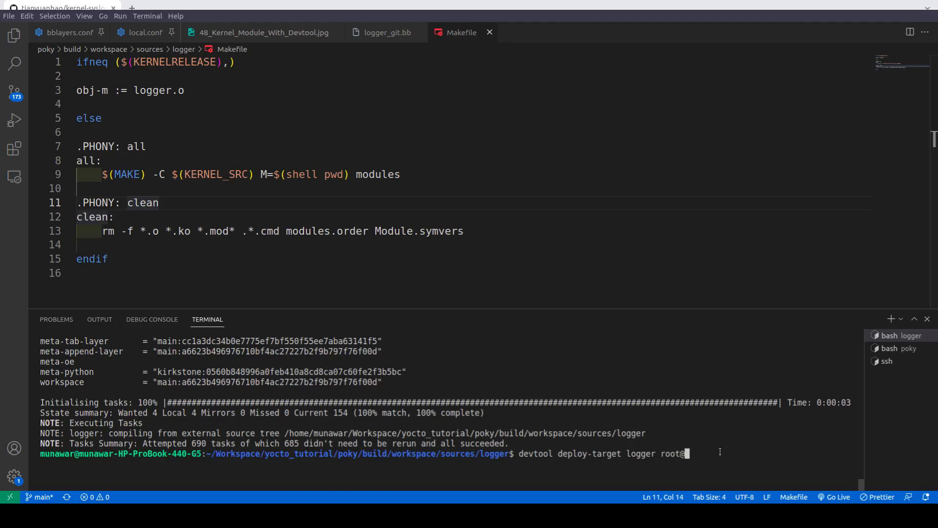
pyautogui.write('193')
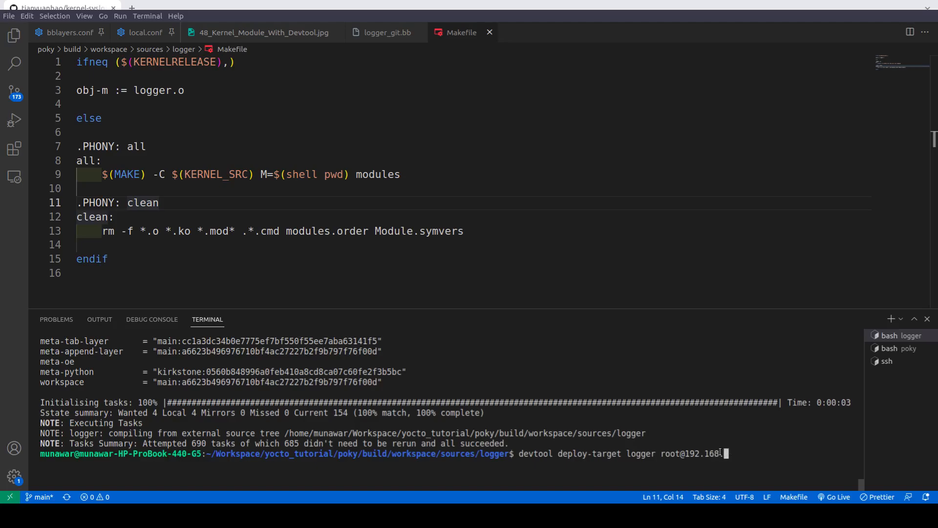
pyautogui.write('7.2')
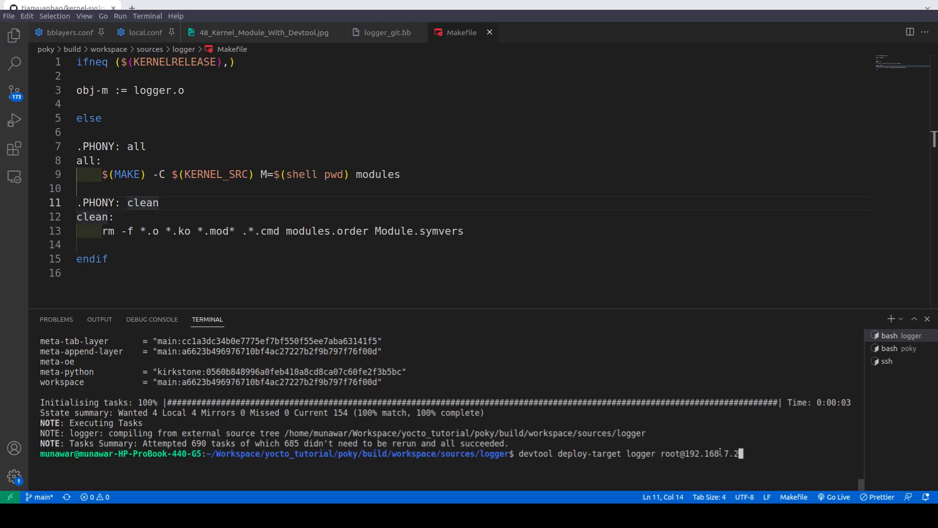
pyautogui.press('Enter')
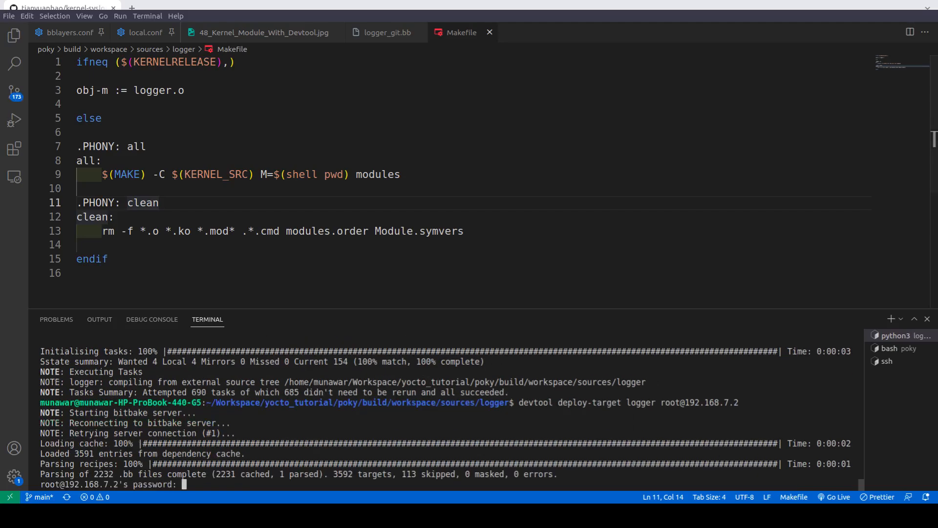
pyautogui.click(144, 33)
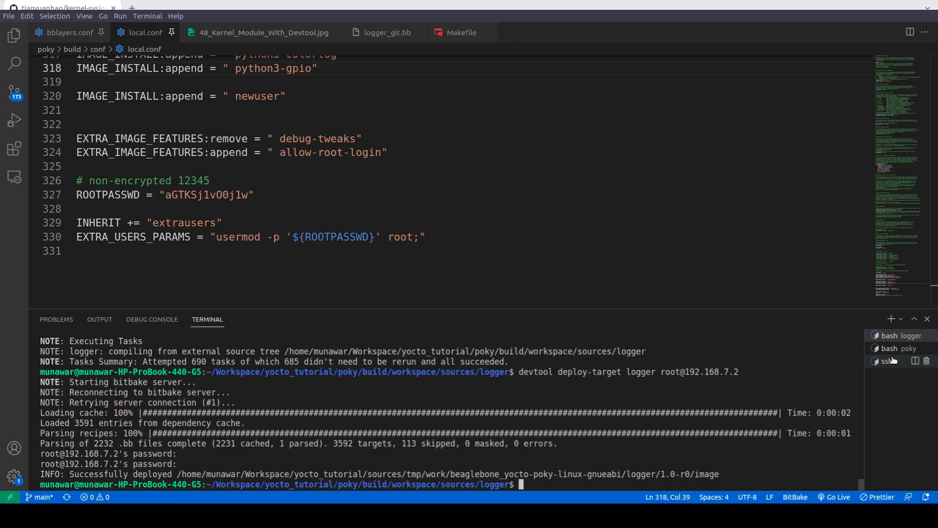
# From the board's root, run find -iname "*logger*" across the whole filesystem.
pyautogui.click(888, 361)
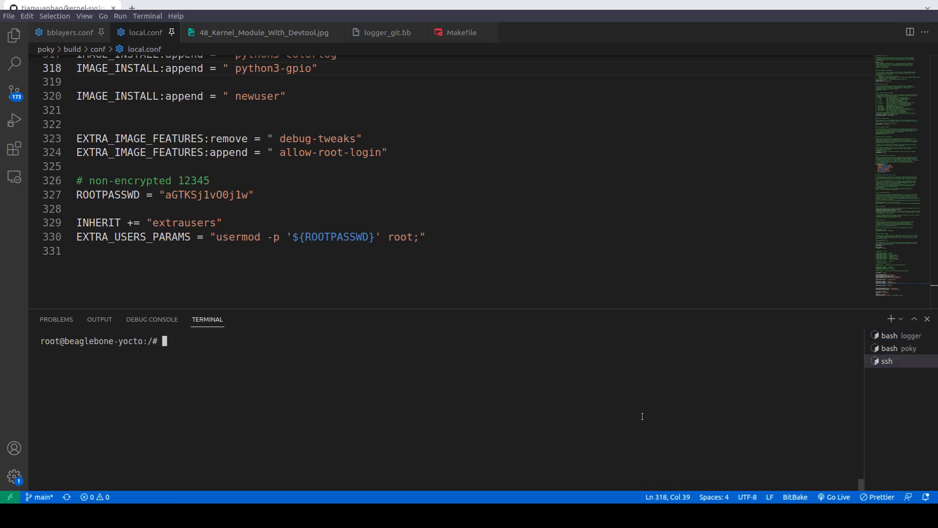
pyautogui.write('cd /')
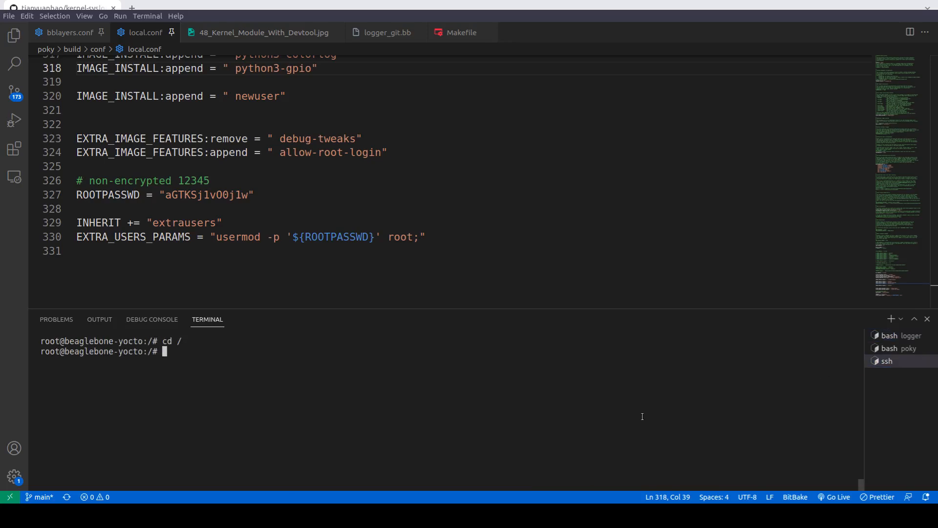
pyautogui.write('find')
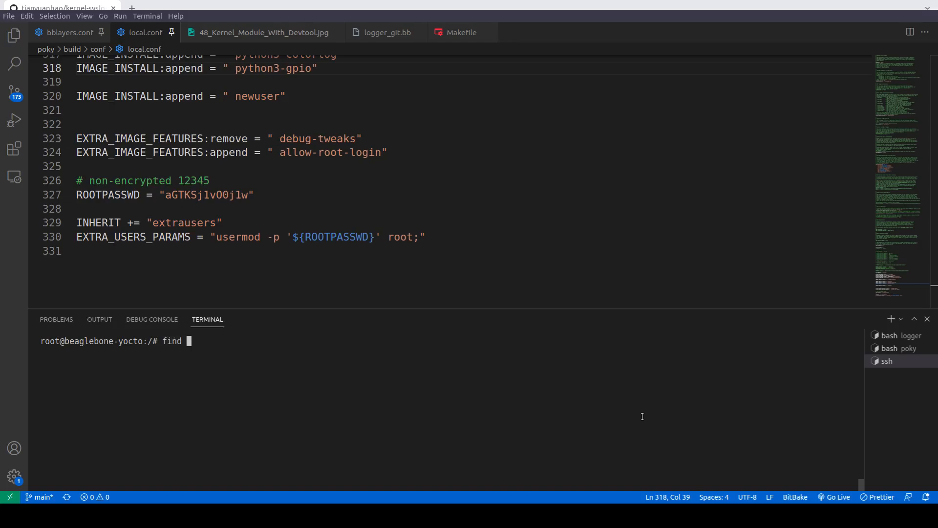
pyautogui.write('-ia')
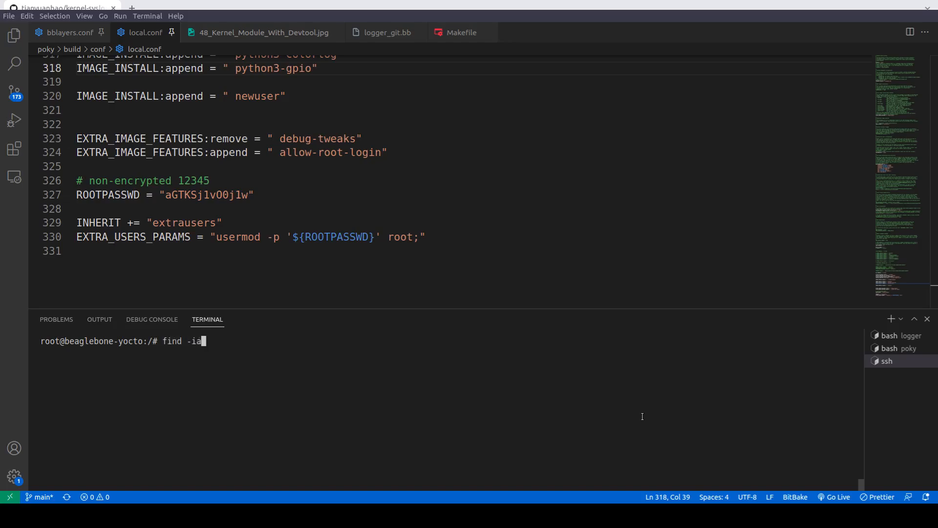
pyautogui.write('name')
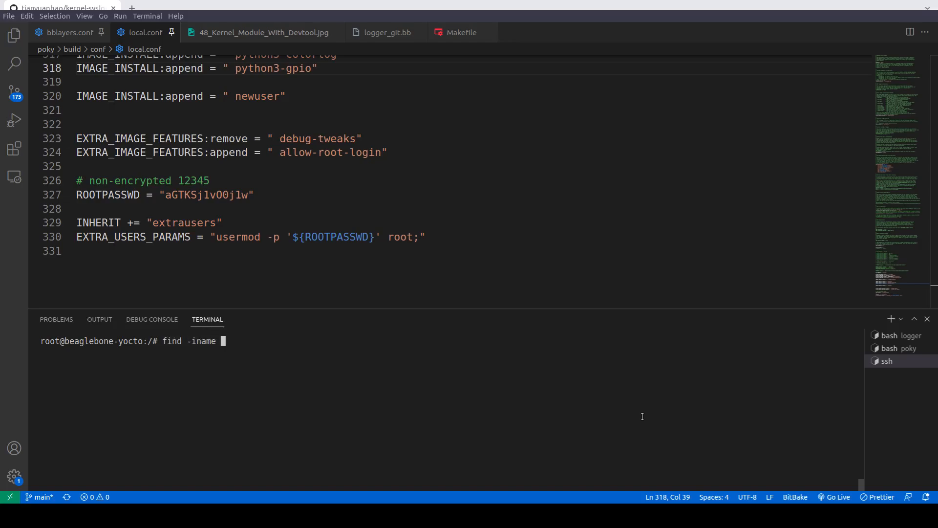
pyautogui.write('"**')
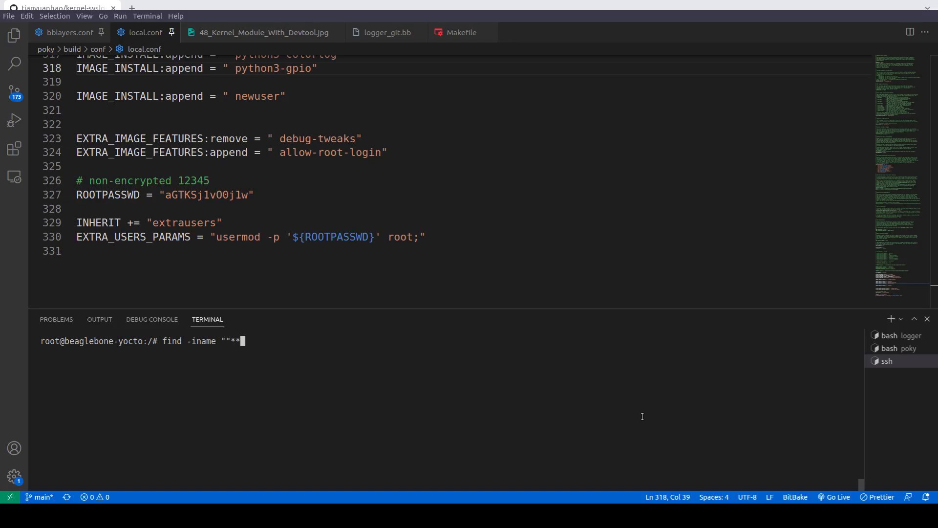
pyautogui.press('BackSpace')
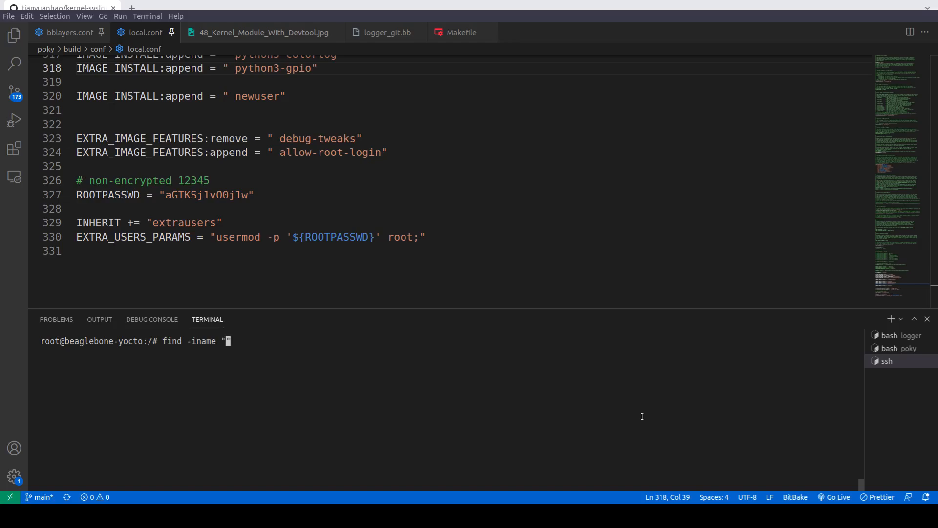
pyautogui.write('*')
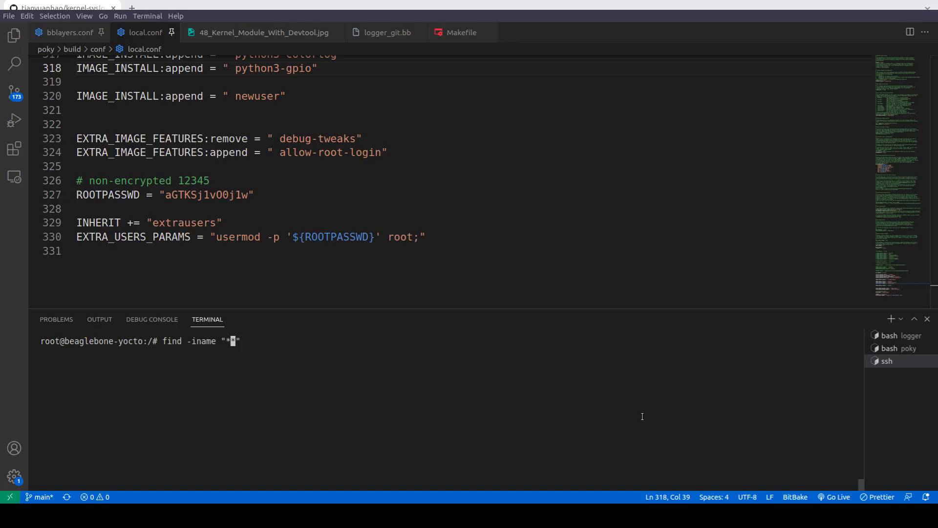
pyautogui.write('logger')
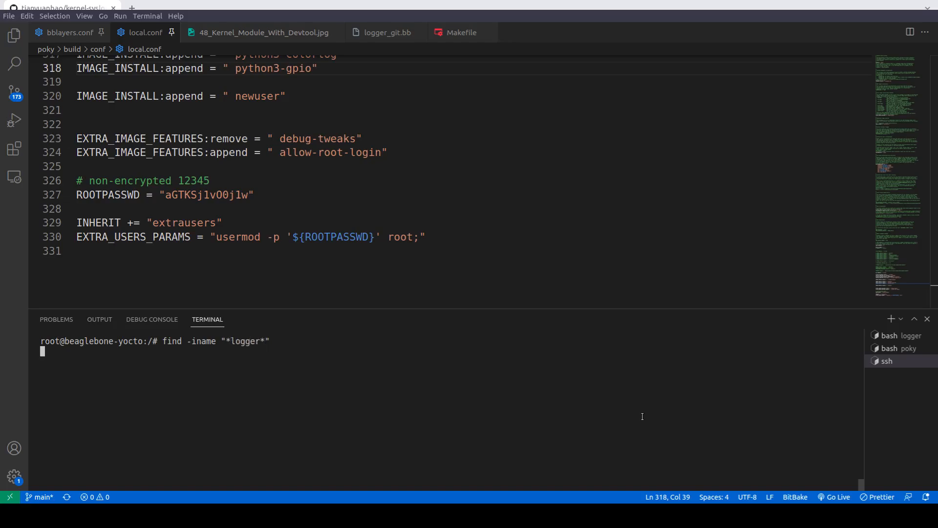
pyautogui.press('Enter')
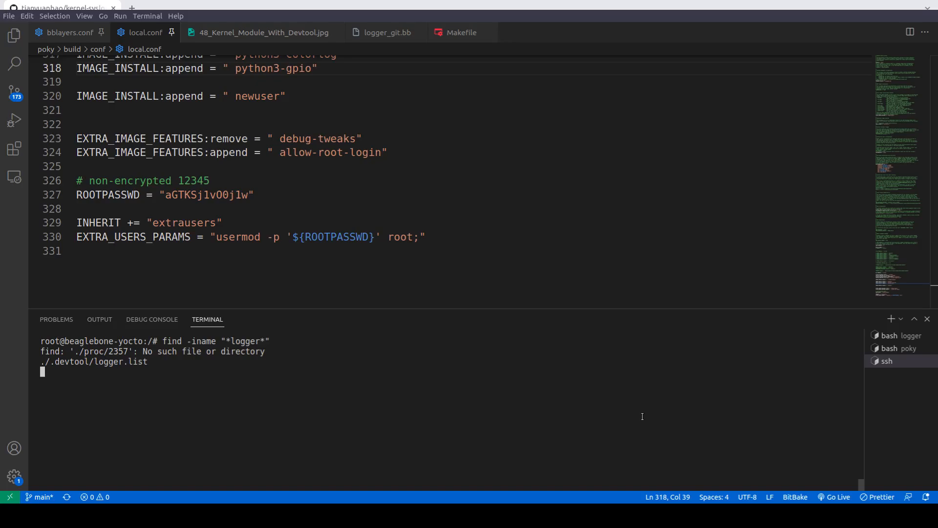
pyautogui.moveTo(614, 425)
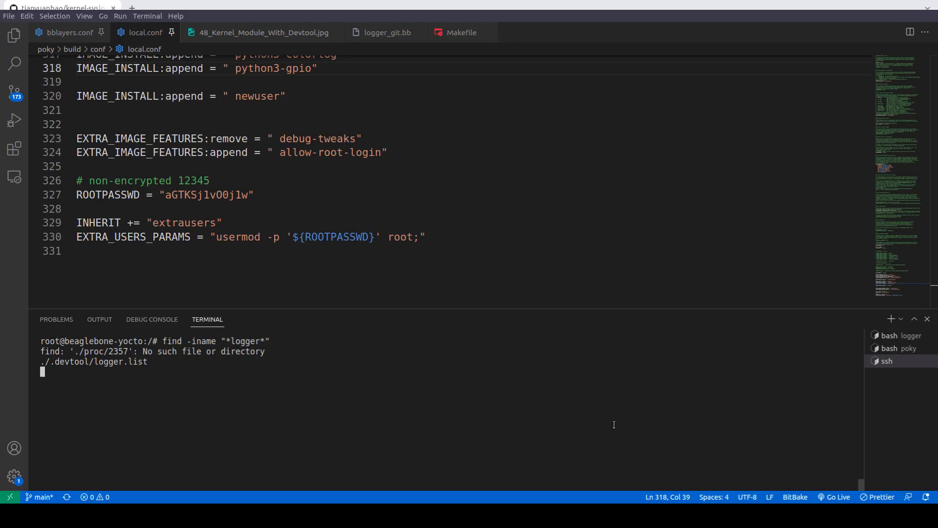
pyautogui.moveTo(575, 420)
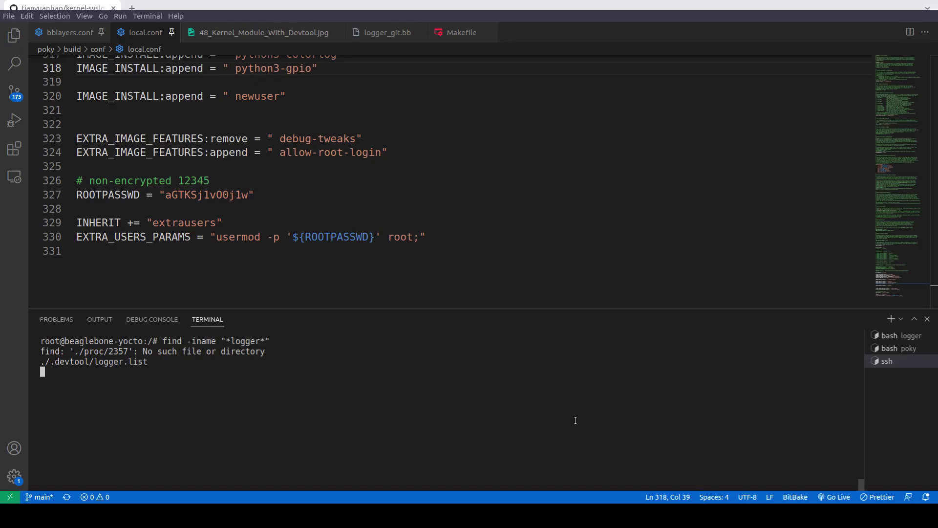
pyautogui.moveTo(597, 433)
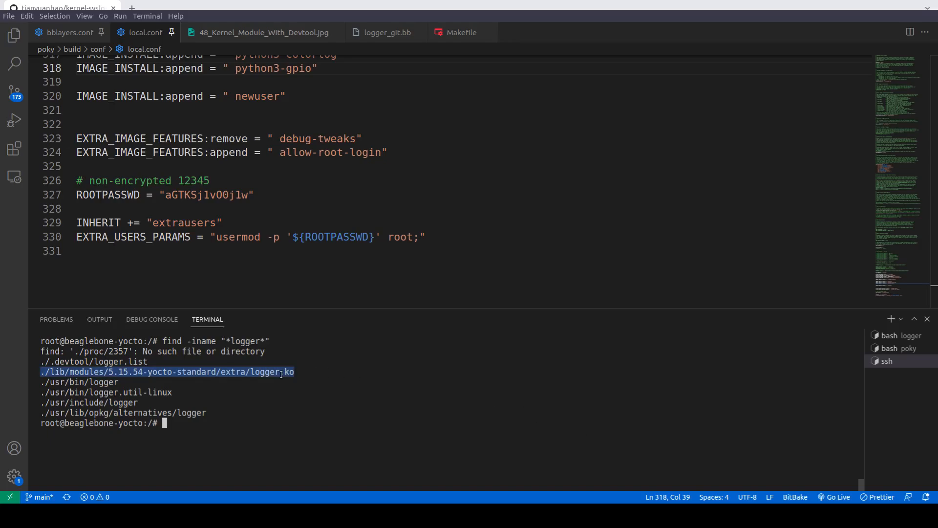
# Pick the logger.ko path under /lib/modules/5.15.54-yocto-standard/extra from the results and return to root.
pyautogui.click(289, 388)
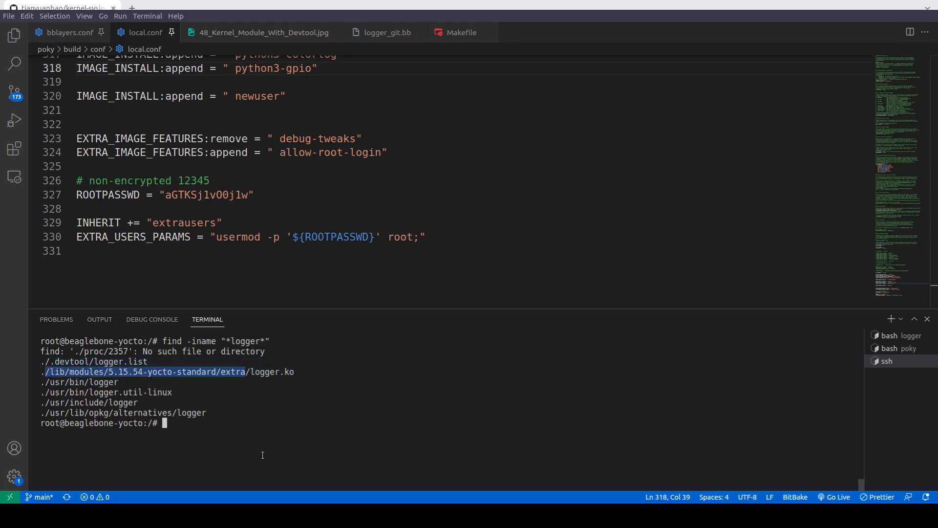
pyautogui.write('cd /dev/')
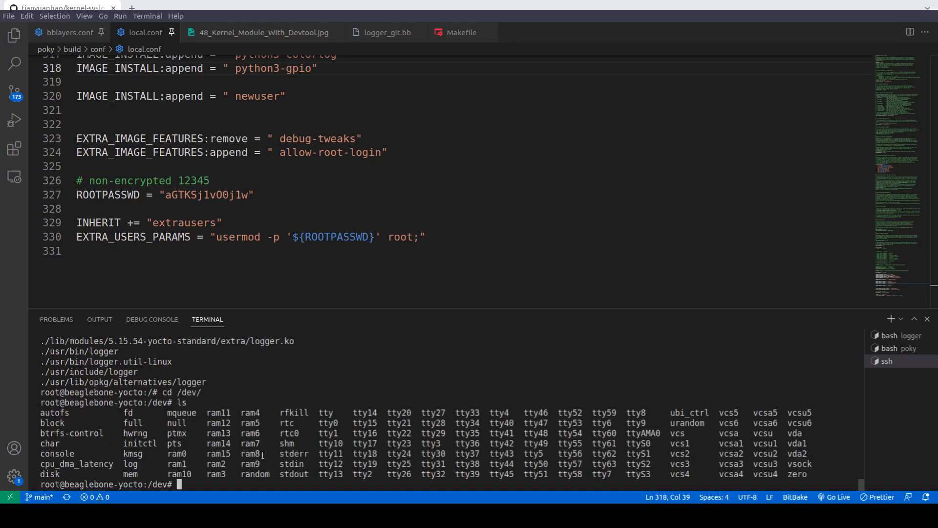
# Change into /lib/modules/5.15.54-yocto-standard/extra and load logger.ko with insmod.
pyautogui.doubleClick(130, 464)
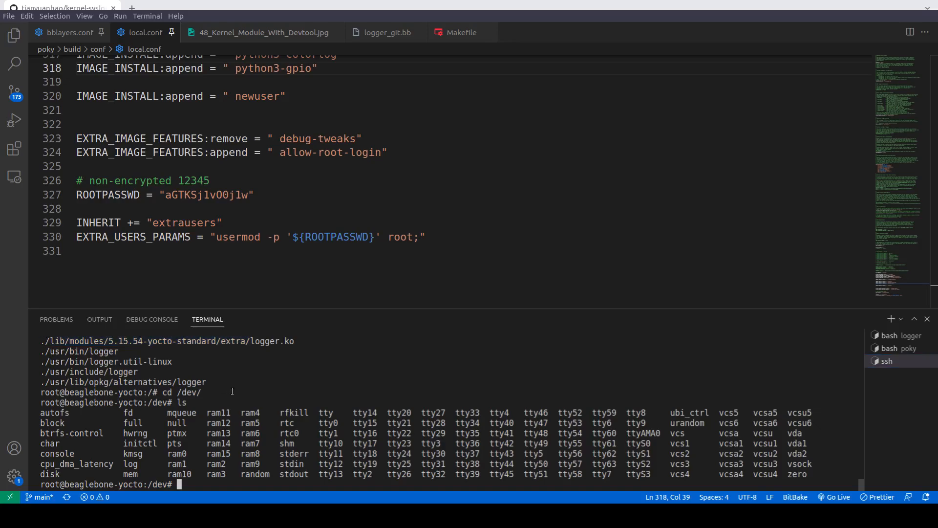
pyautogui.write('cd ./lib/modules/5.15.54-yocto-standard/extra/')
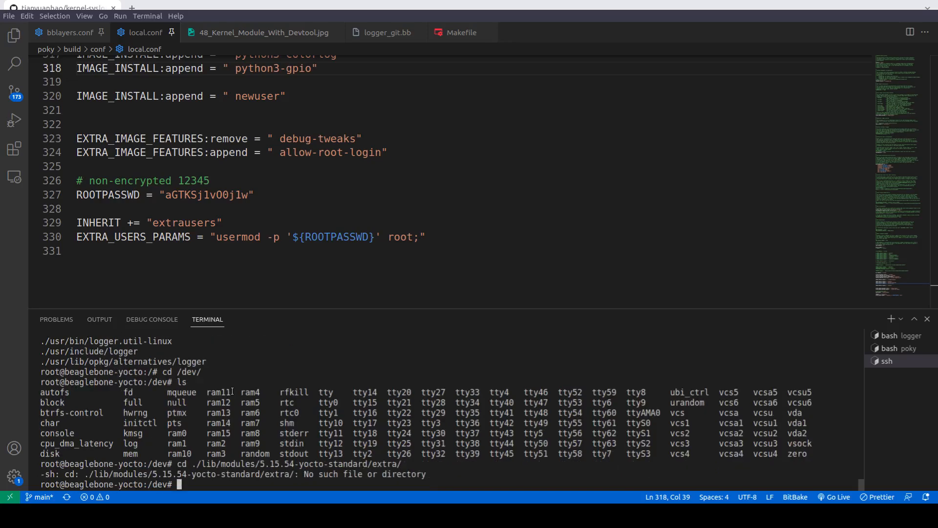
pyautogui.write('cd ./lib/modules/5.15.54-yocto-standard/extra/')
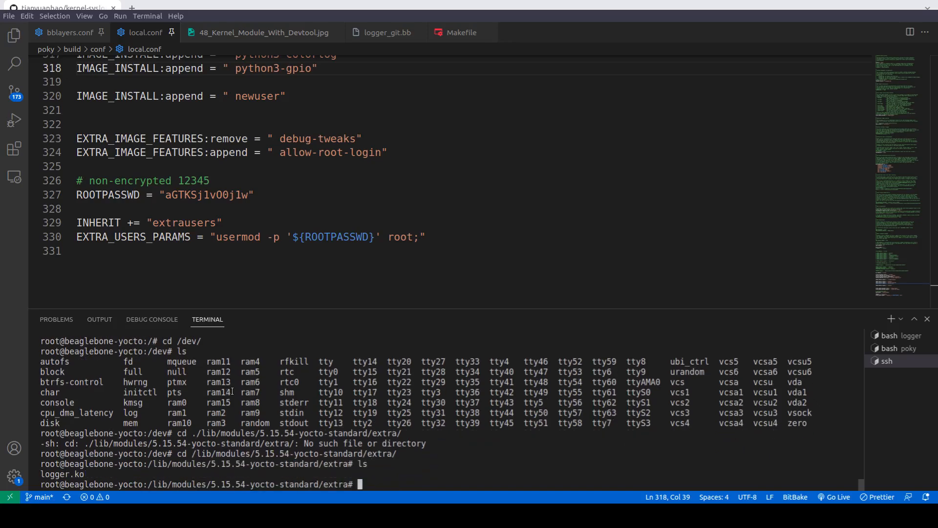
pyautogui.write('insmod')
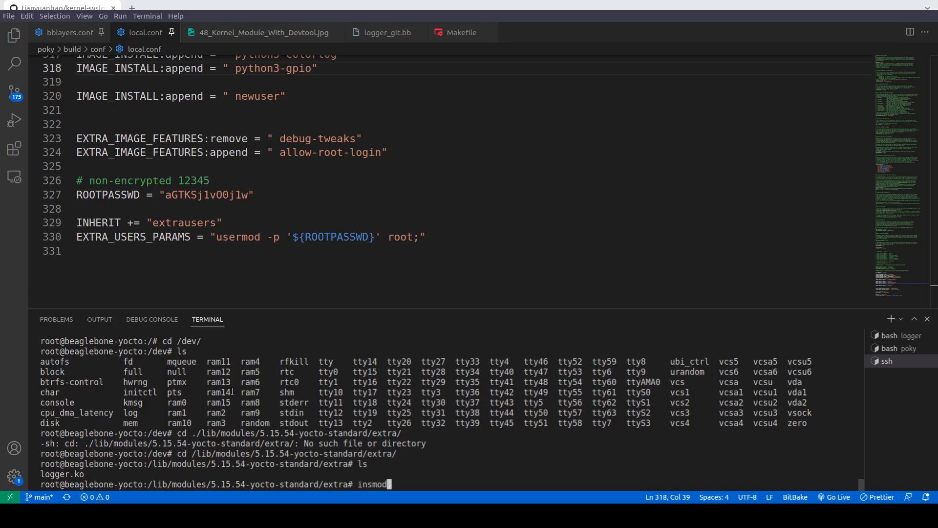
pyautogui.write('logger.ko')
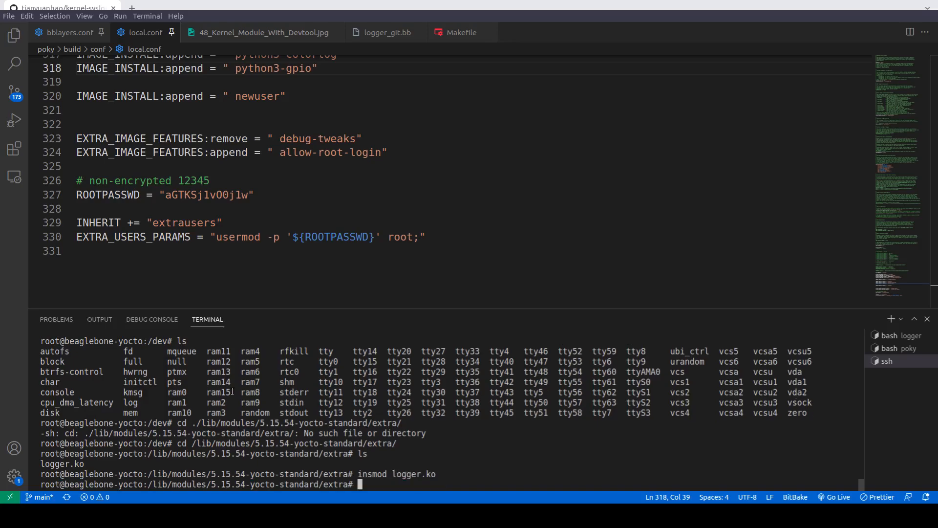
# Show the kernel log with dmesg, mark the logger 'taints' message, and list loaded modules.
pyautogui.write('de')
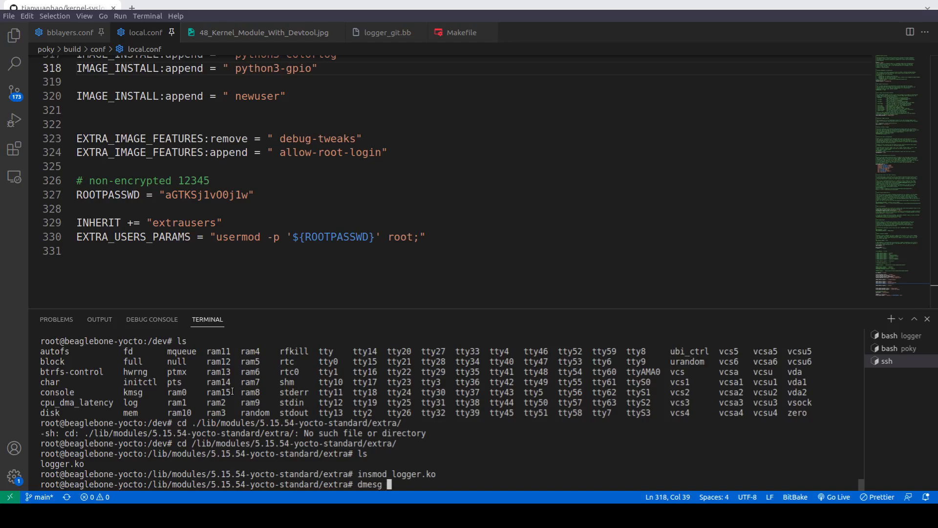
pyautogui.write('| tail')
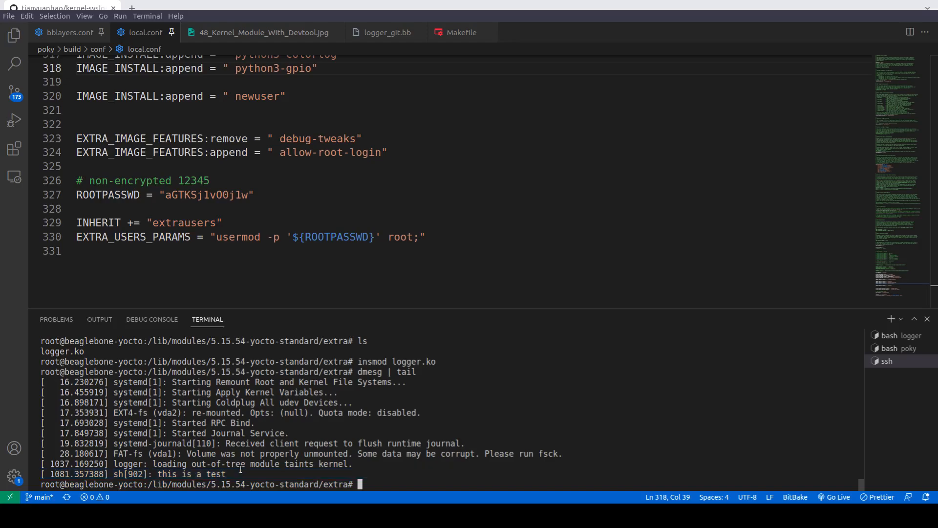
pyautogui.write('dmesg | tail')
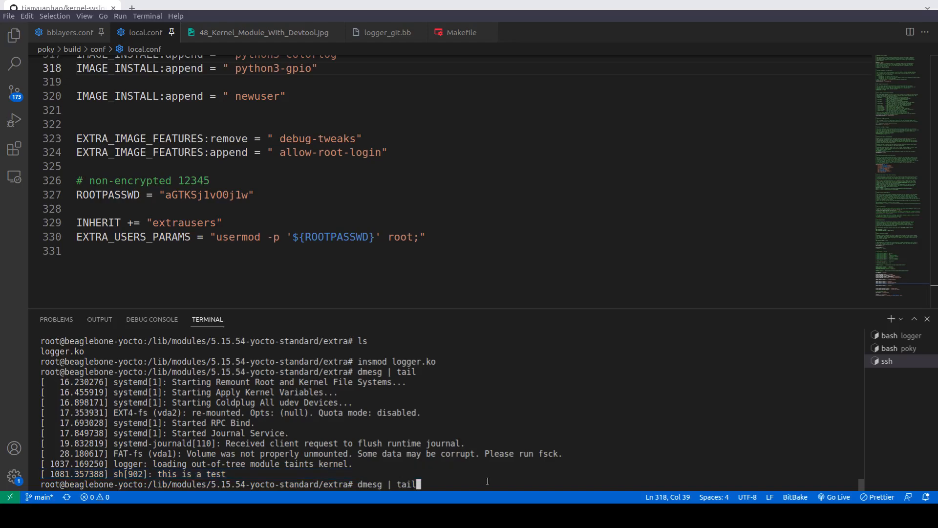
pyautogui.press('BackSpace')
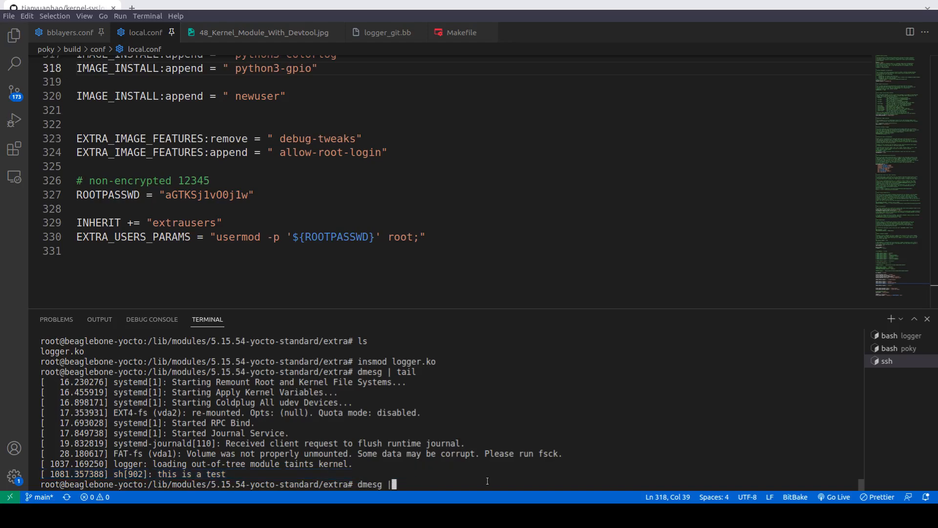
pyautogui.press('Enter')
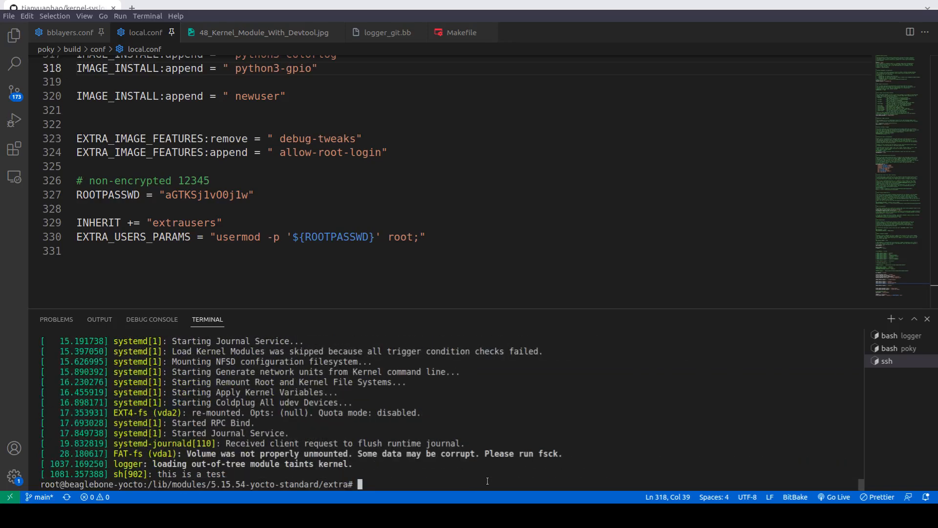
pyautogui.doubleClick(299, 463)
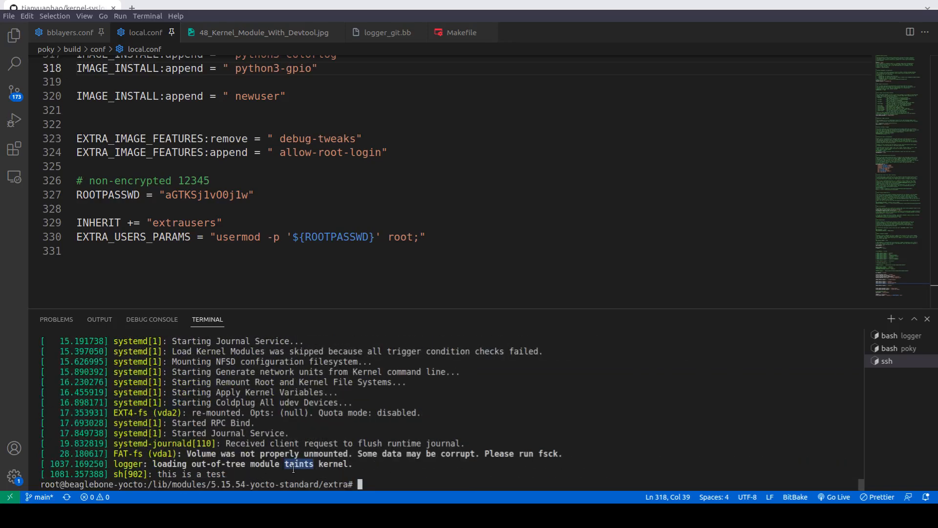
pyautogui.write('lsmod')
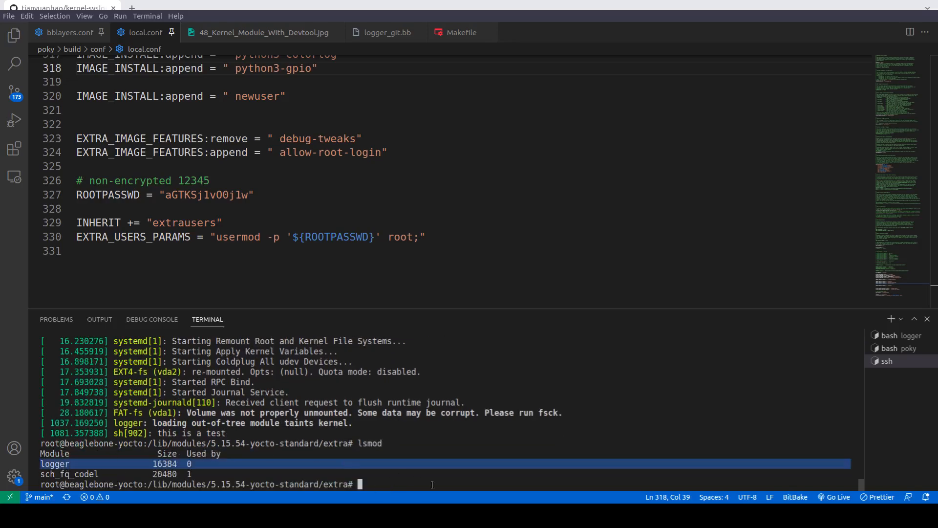
# Echo "THIS IS LOGGER MODULE TEST" into /dev/logger on the board.
pyautogui.write('cd /')
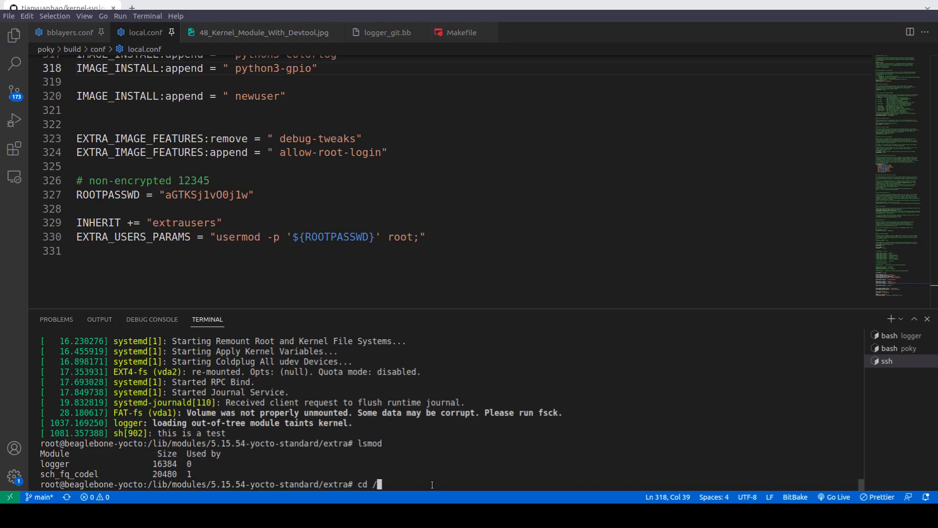
pyautogui.write('dev/')
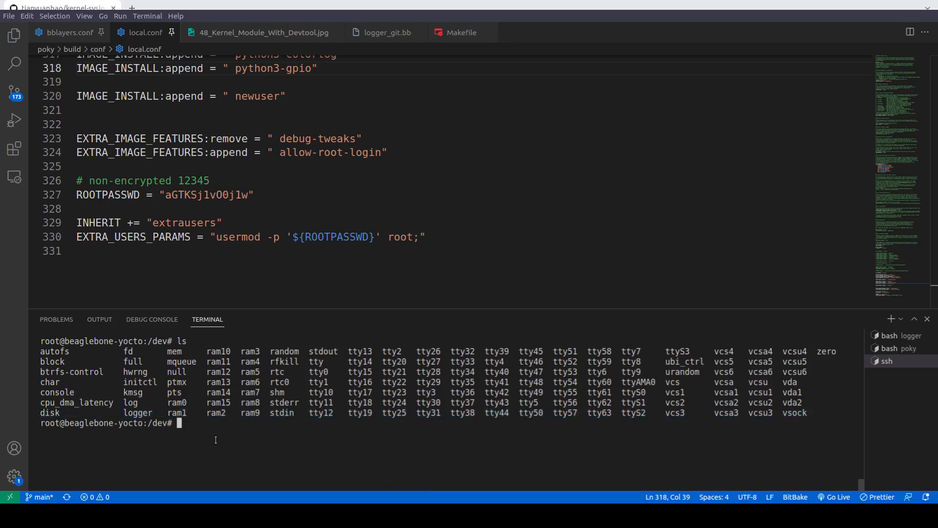
pyautogui.write('echo')
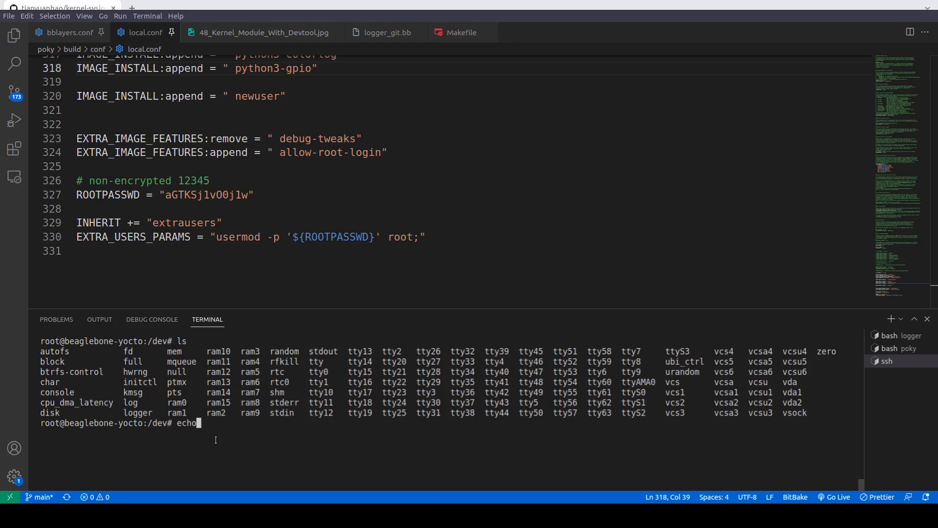
pyautogui.write('"')
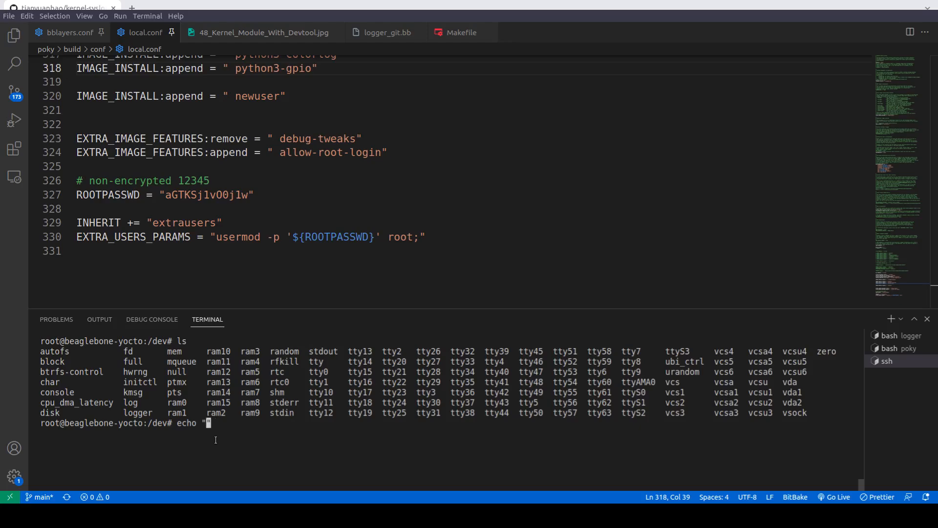
pyautogui.write('THIS IS LO')
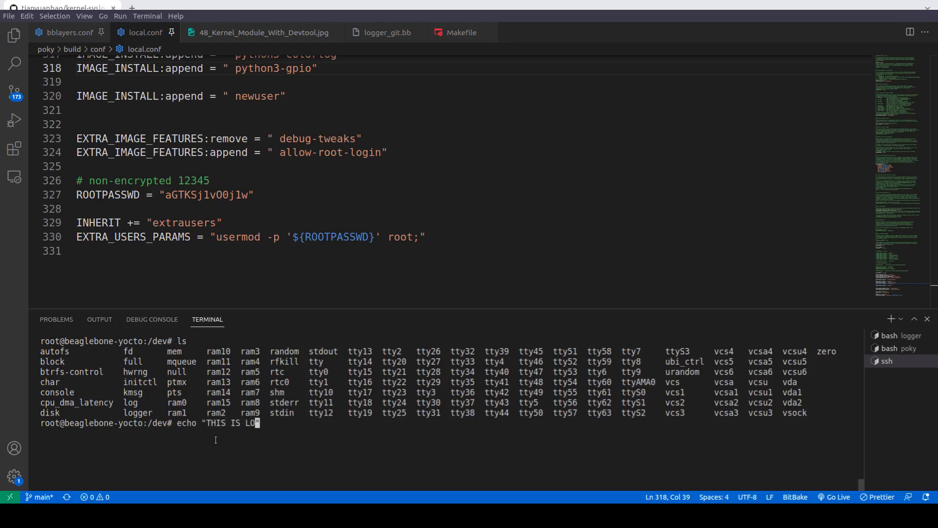
pyautogui.write('GGER MODULE')
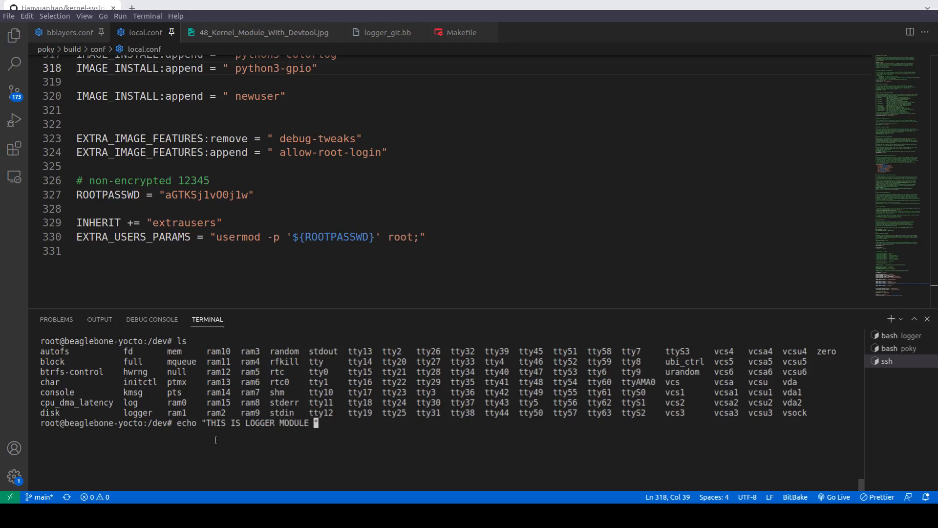
pyautogui.write('TEST')
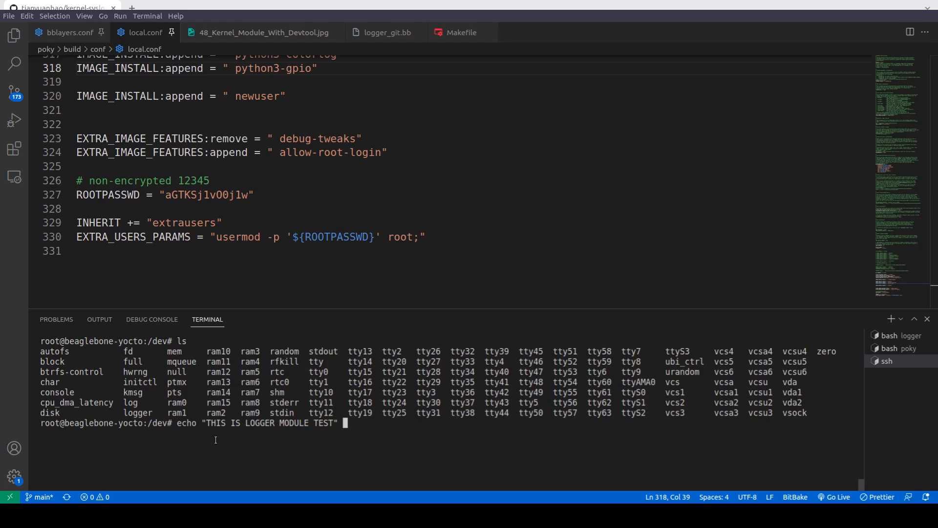
pyautogui.write('> //')
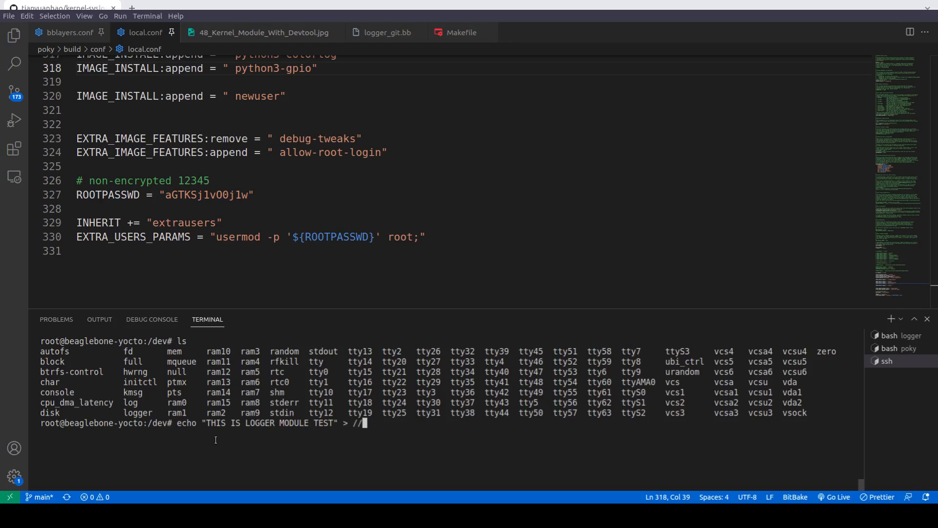
pyautogui.write('dev/')
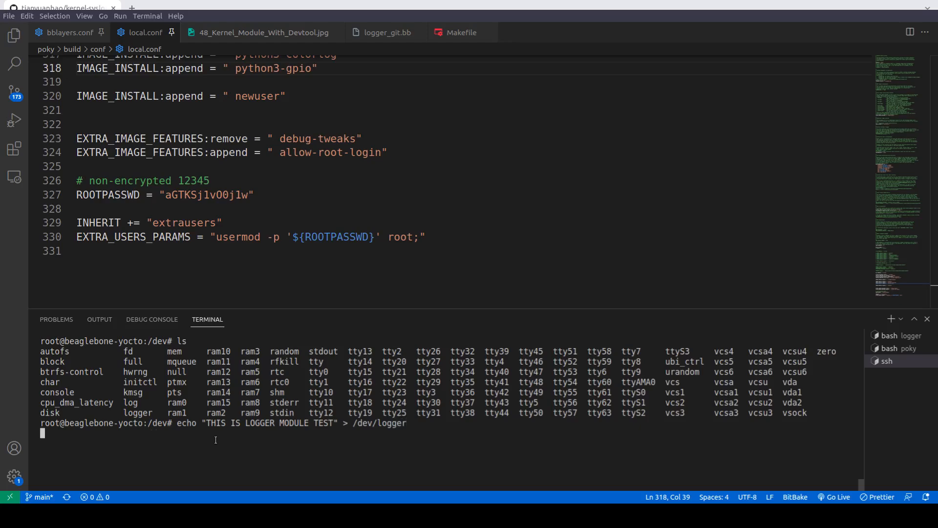
pyautogui.press('Enter')
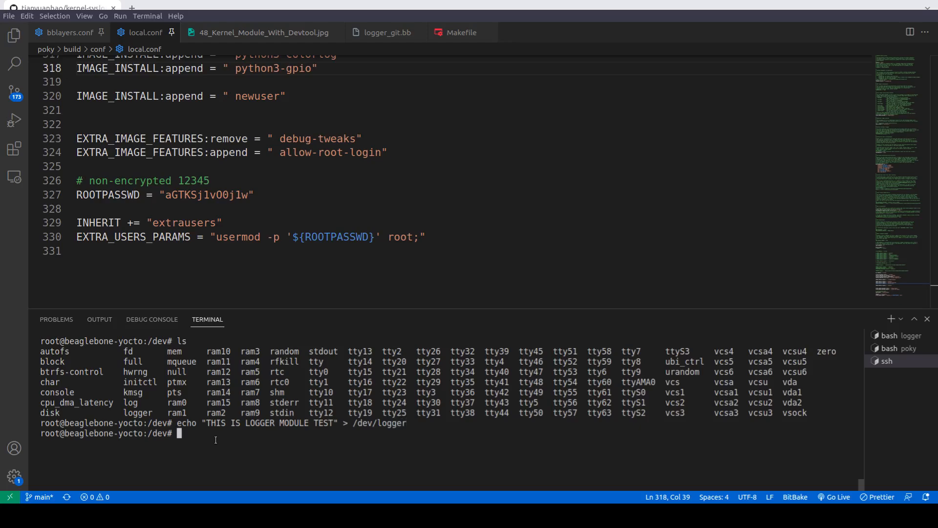
# Run dmesg | tail and mark the LOGGER test message in the last log line.
pyautogui.write('dem')
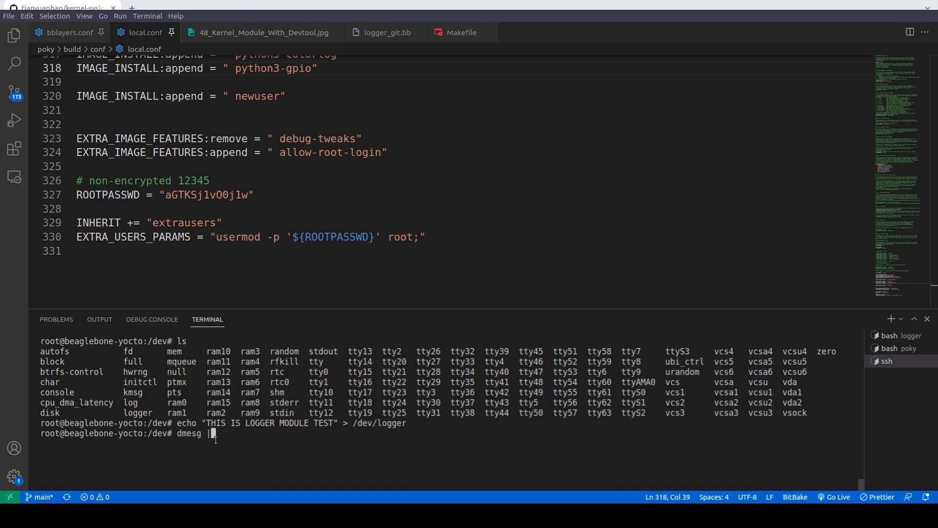
pyautogui.write('t')
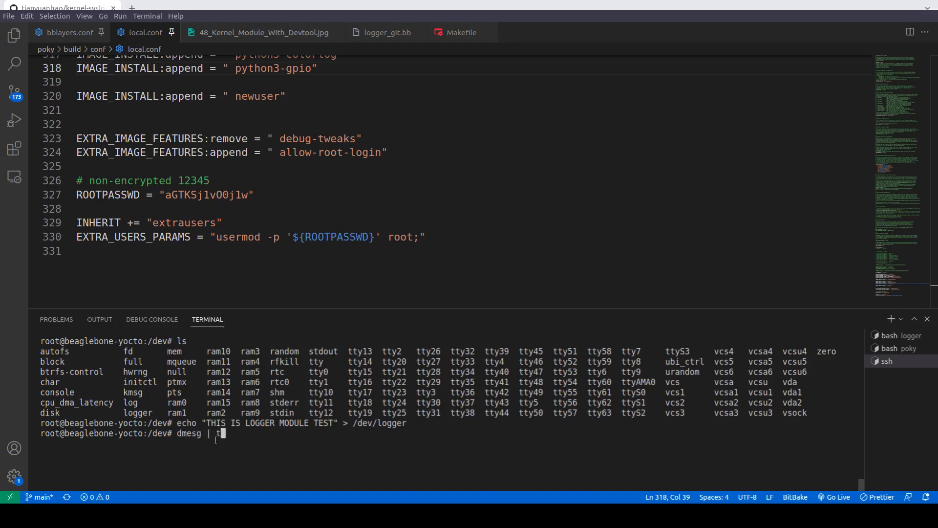
pyautogui.press('Enter')
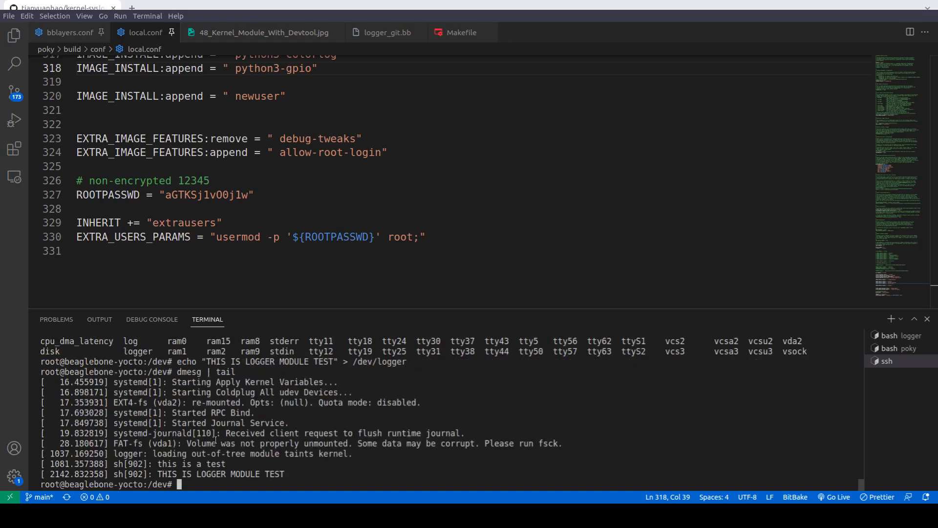
pyautogui.doubleClick(211, 474)
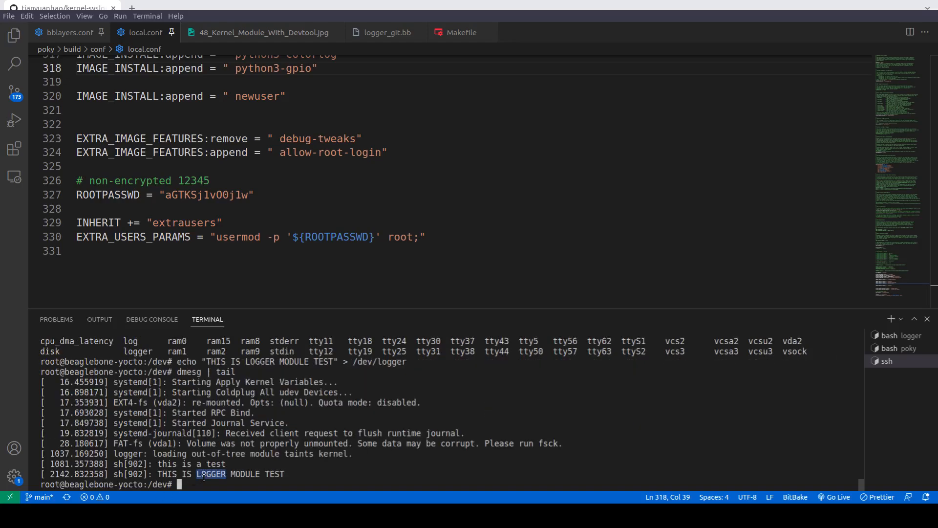
pyautogui.click(338, 484)
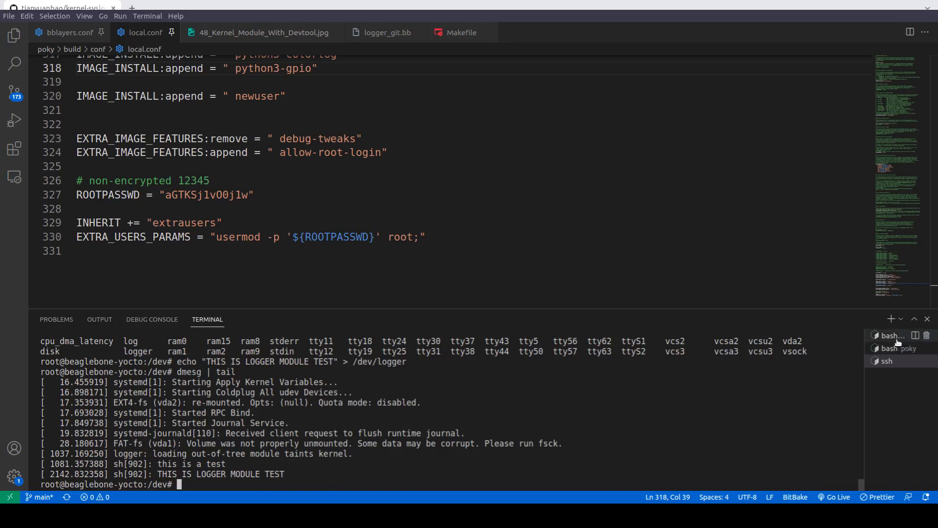
pyautogui.click(893, 335)
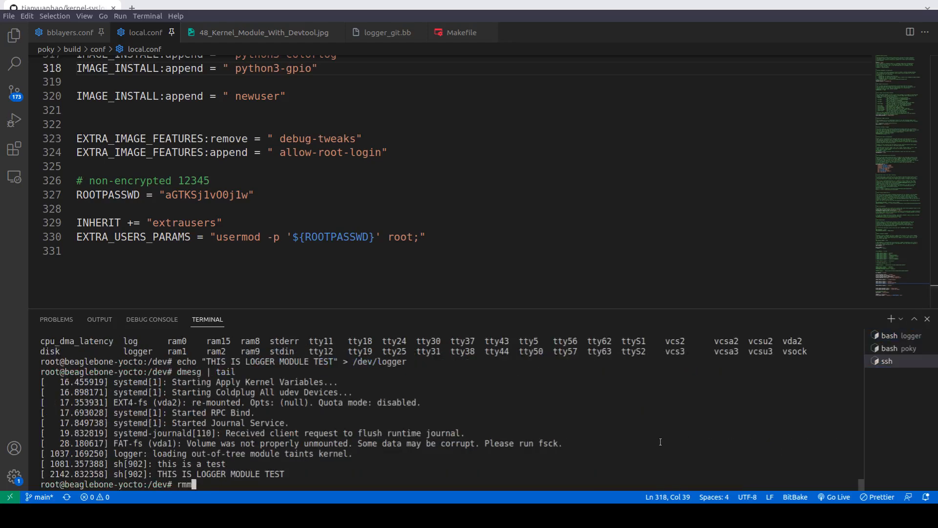
pyautogui.write('od logger')
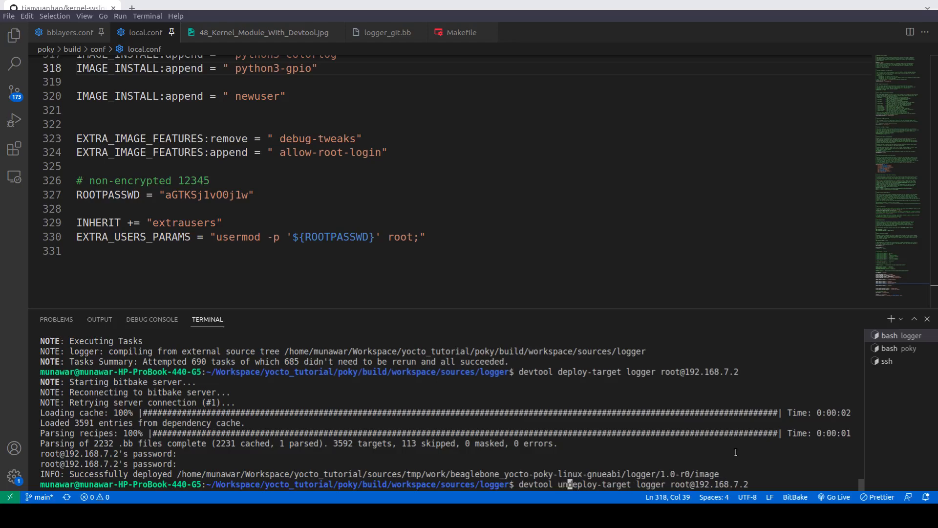
pyautogui.press('Enter')
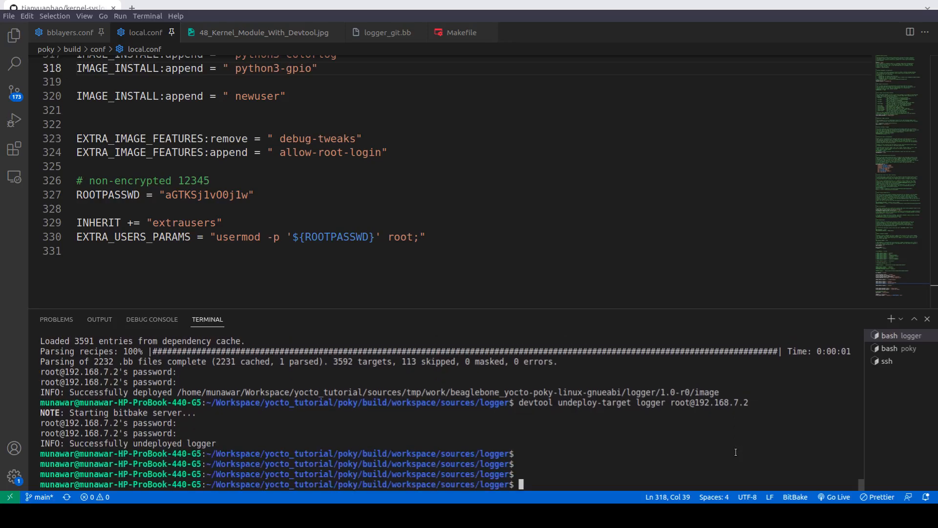
# In the logger source, run git status to see only the Makefile modified.
pyautogui.write('cd ..')
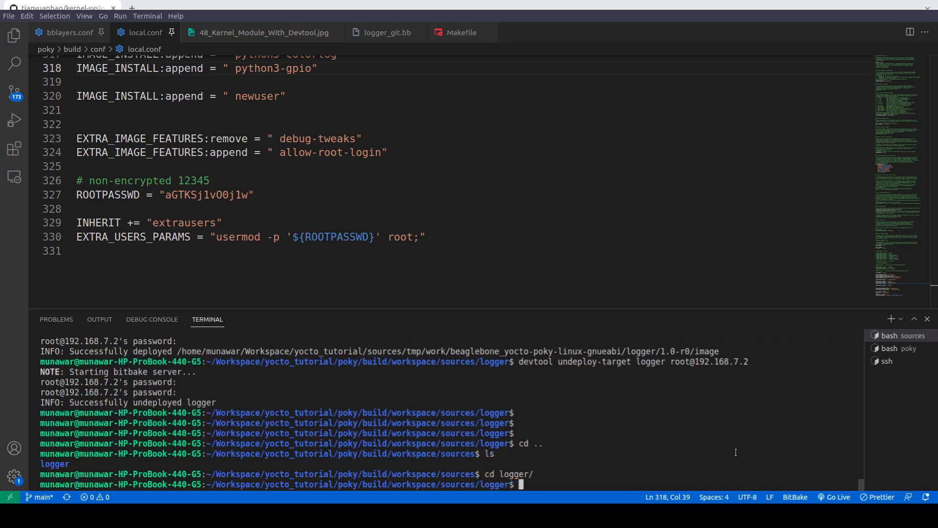
pyautogui.write('git stat')
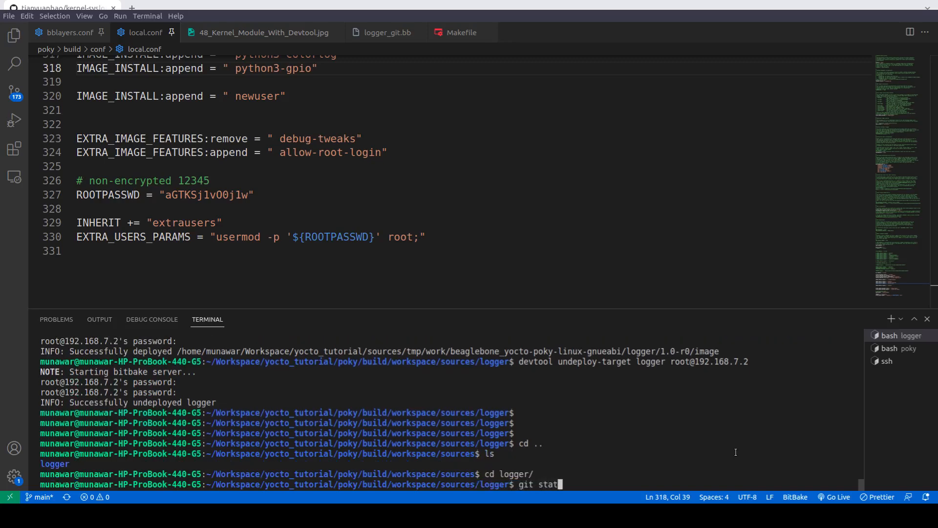
pyautogui.press('Enter')
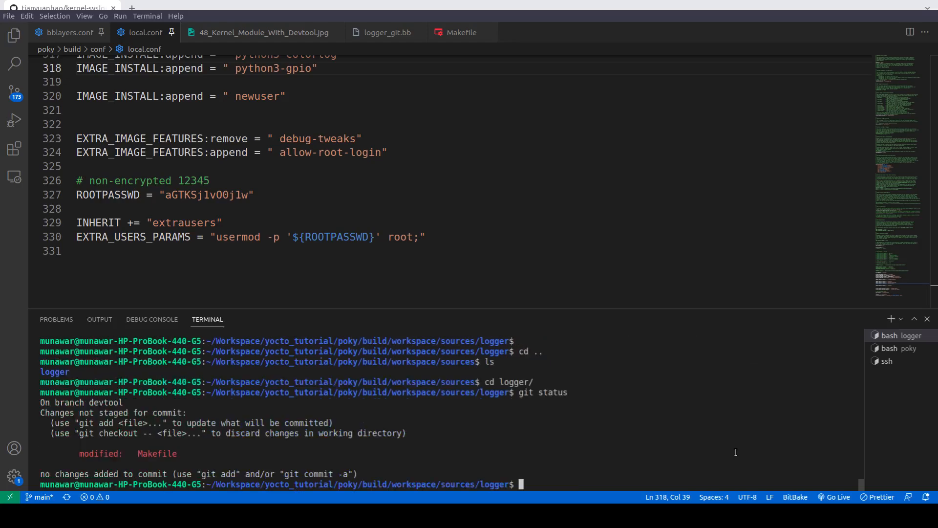
# Attempt a git commit of the Makefile change, drafting the kernel source message.
pyautogui.write('git')
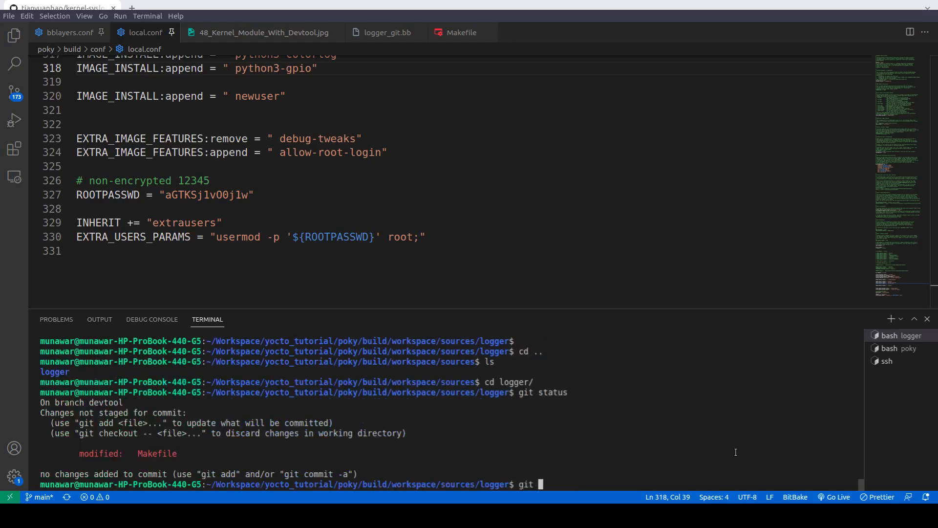
pyautogui.write('commit -a M')
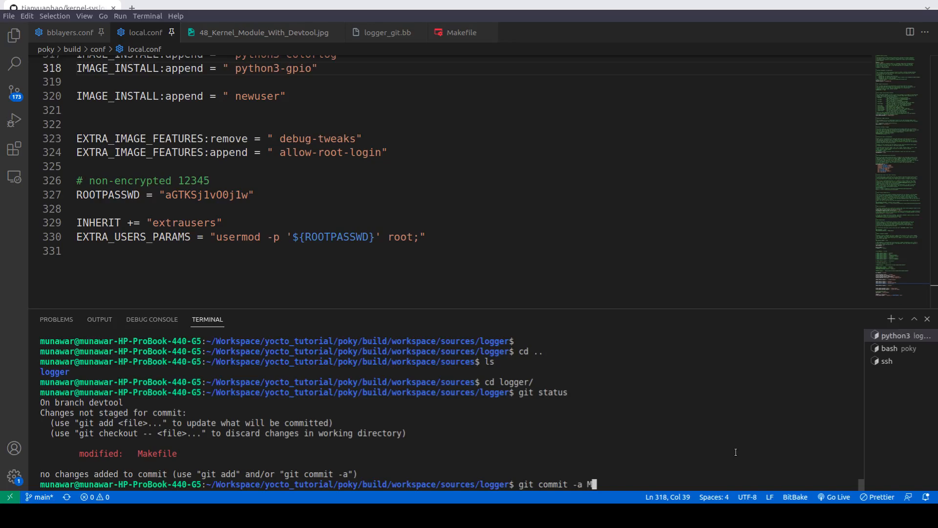
pyautogui.press('Enter')
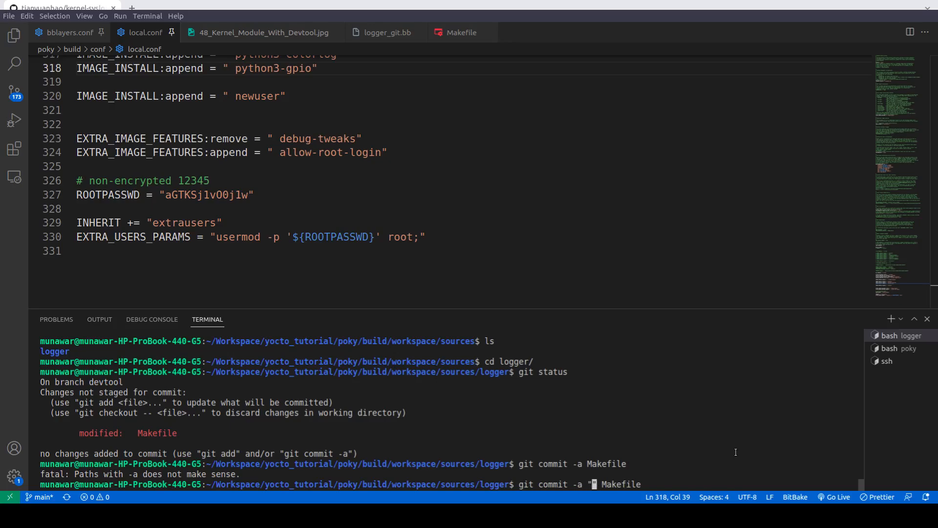
pyautogui.write('kernel')
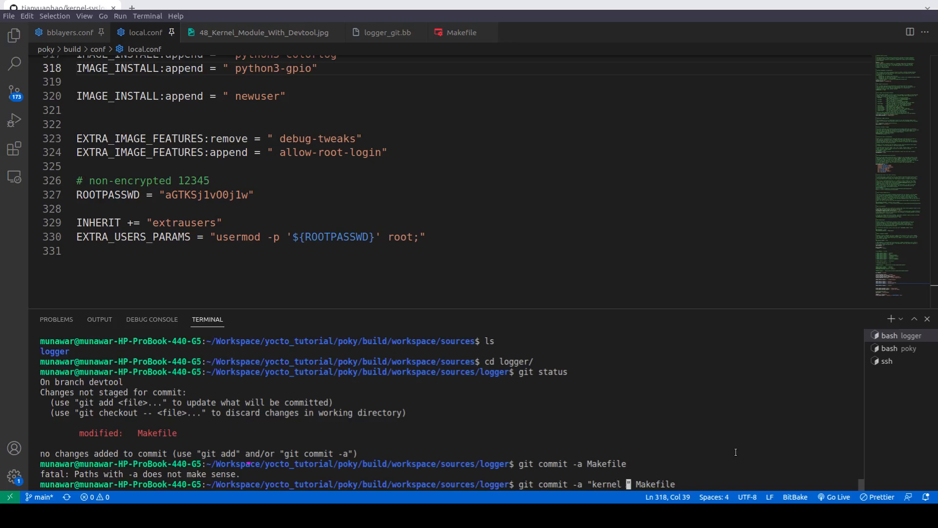
pyautogui.write('s')
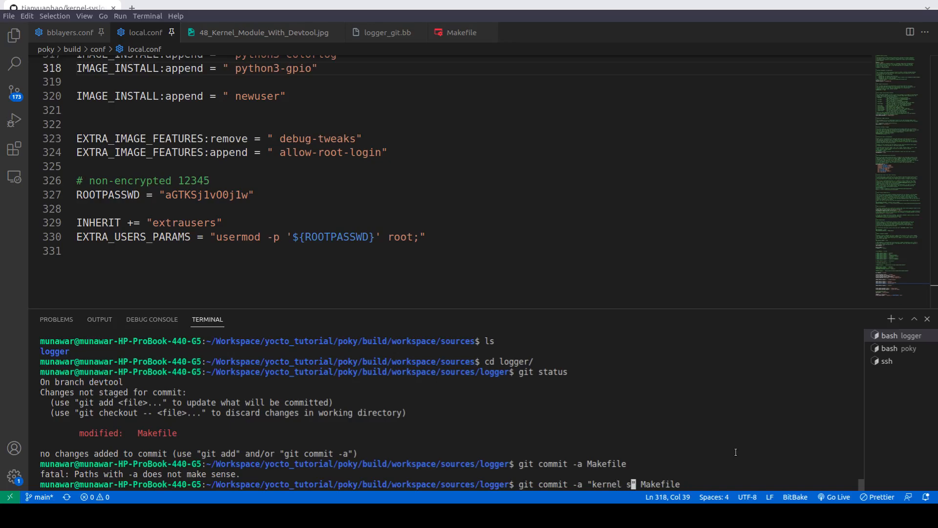
pyautogui.write('ource"')
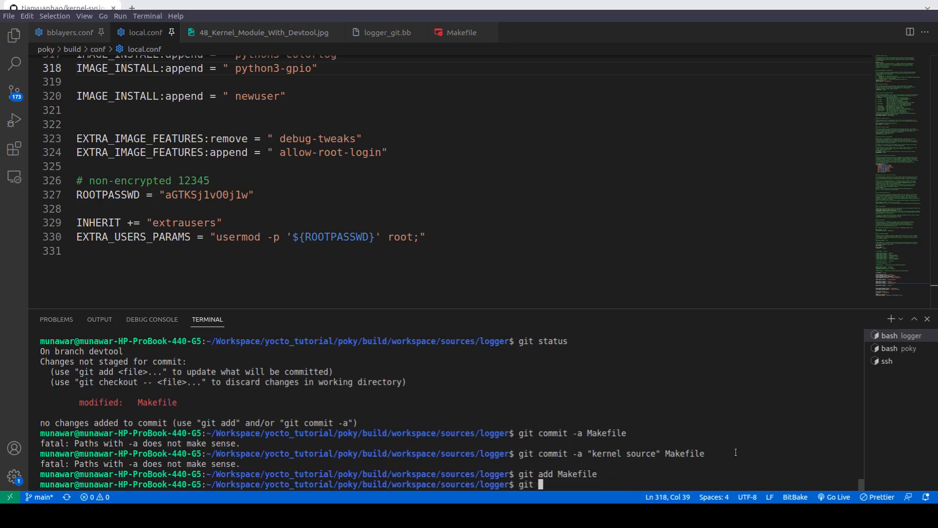
# Commit with git commit -m "new kernal source path" and return to the build directory.
pyautogui.write('commit -')
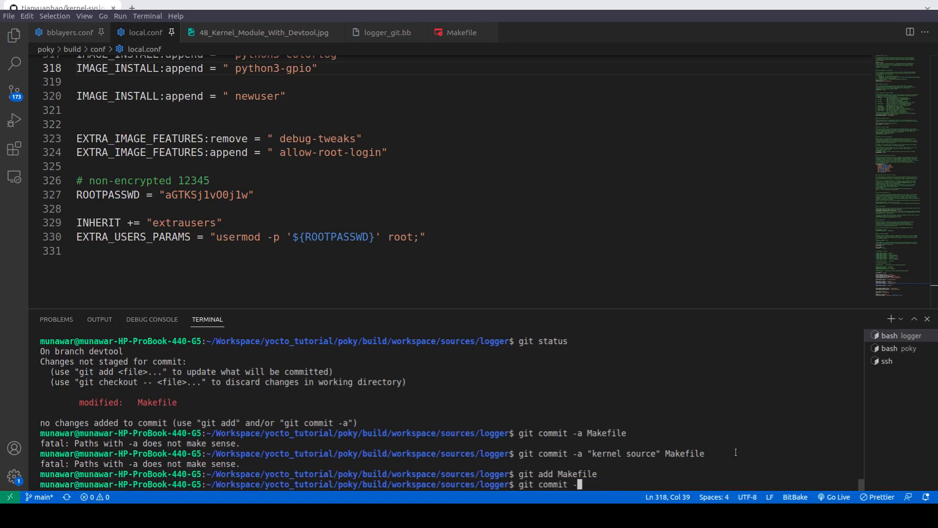
pyautogui.write('m')
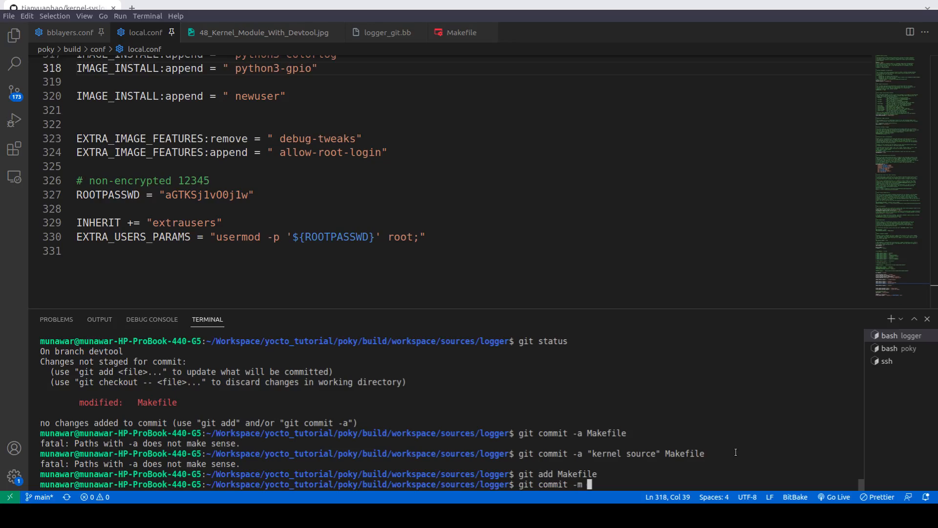
pyautogui.write('"ker')
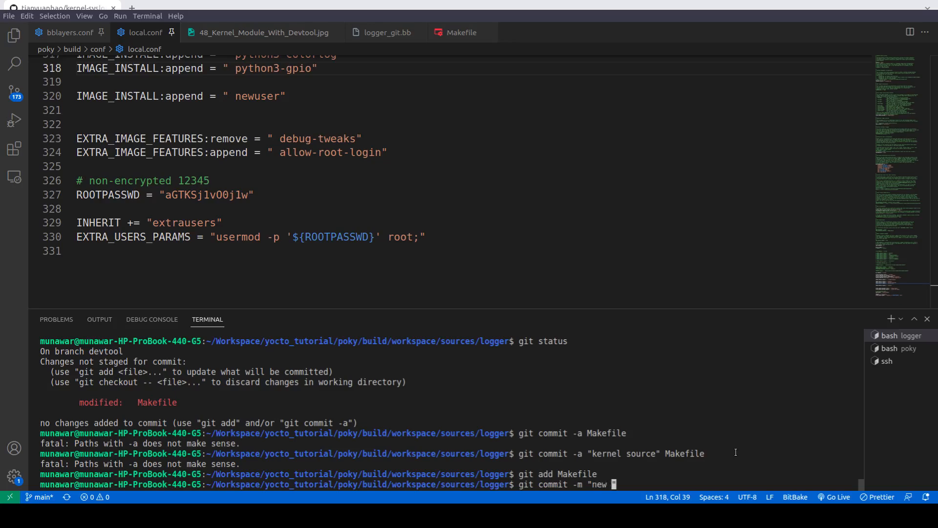
pyautogui.write('kernal source path')
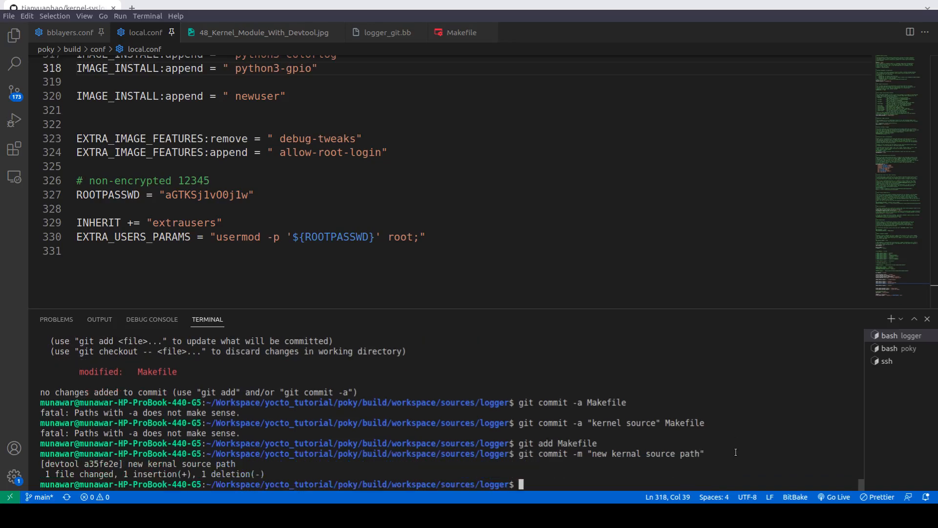
pyautogui.write('cd ..')
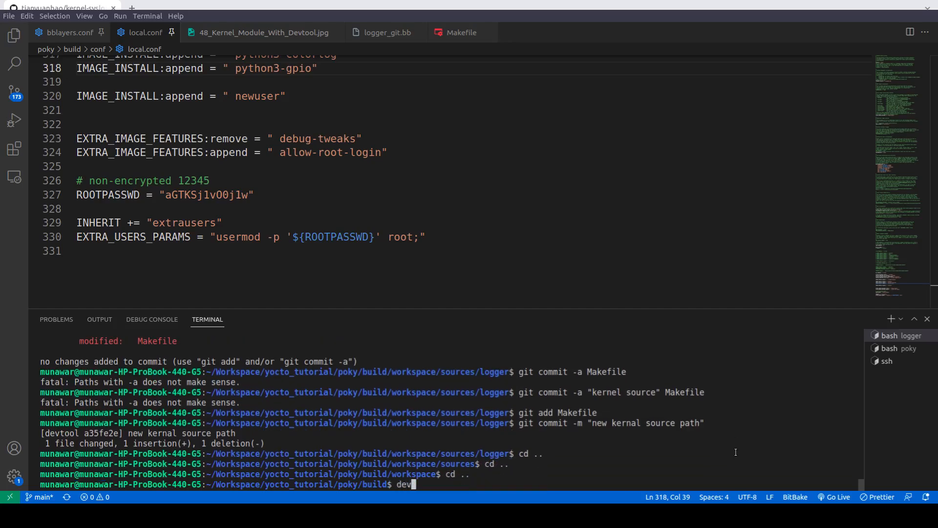
# Show the help for devtool finish before finishing the logger recipe.
pyautogui.write('oo')
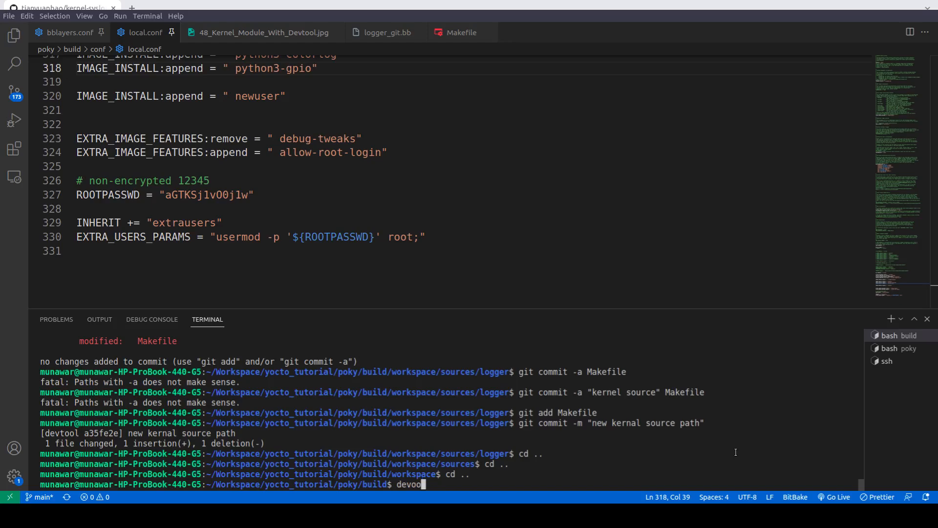
pyautogui.press('Backspace')
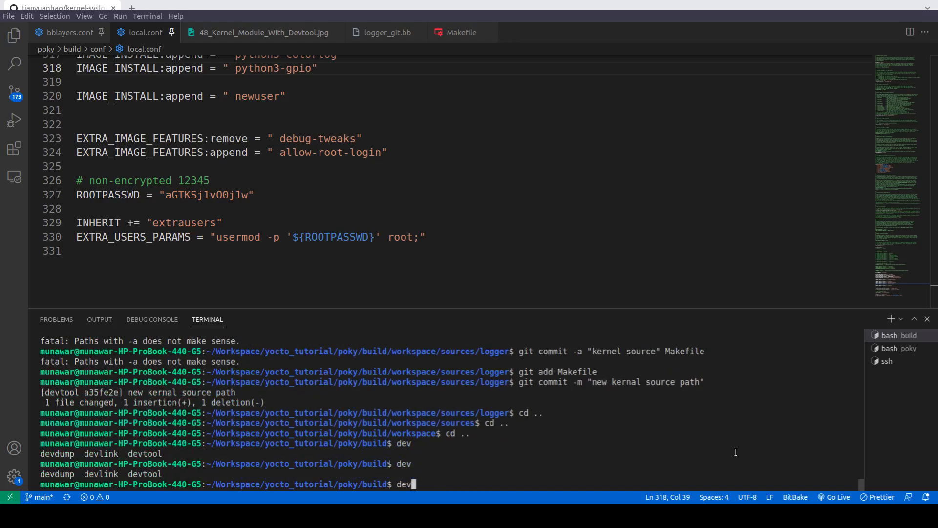
pyautogui.write('tool finish')
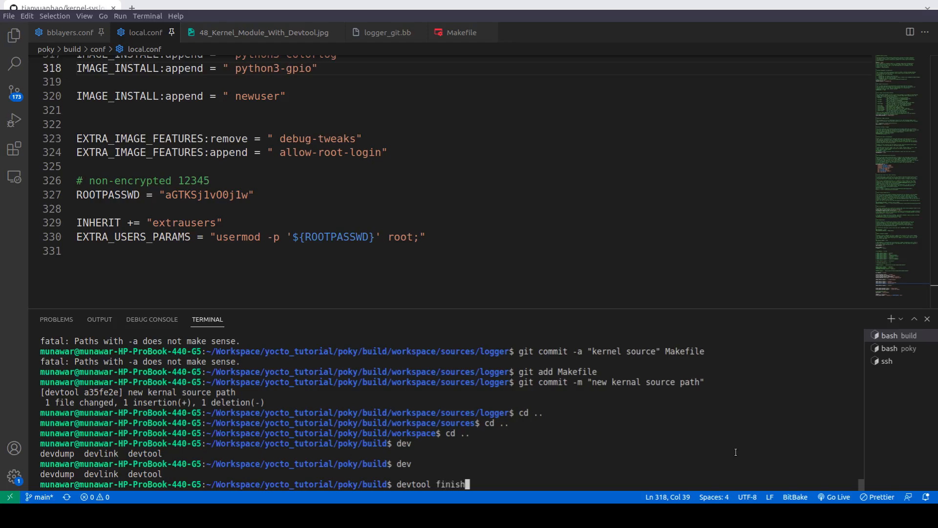
pyautogui.write('--help')
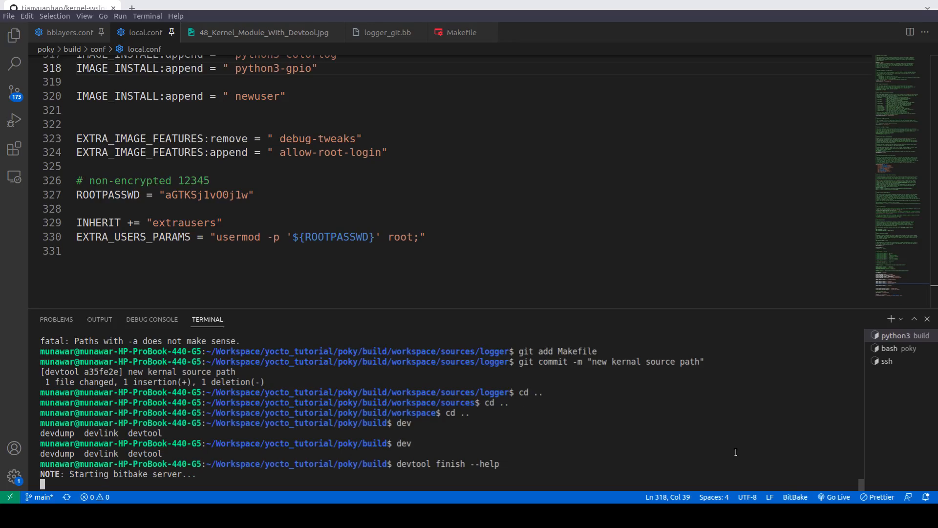
pyautogui.press('Return')
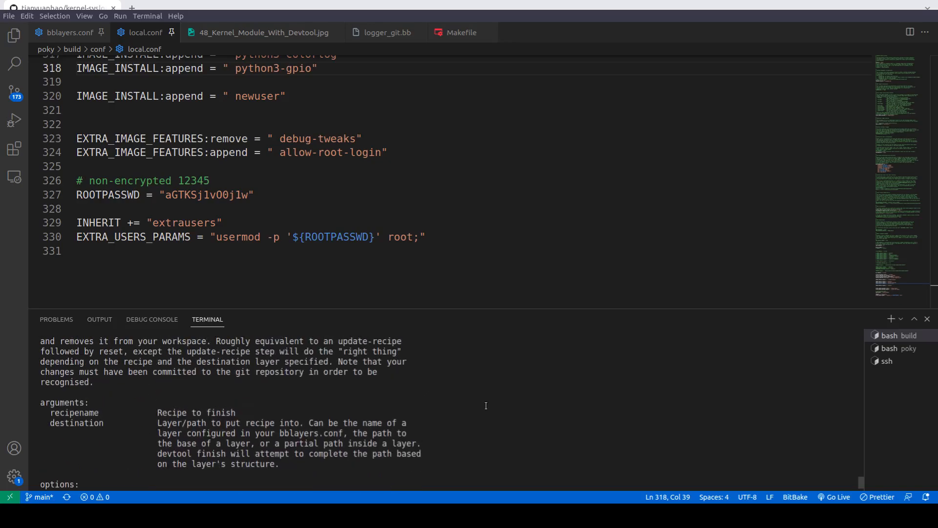
pyautogui.moveTo(487, 455)
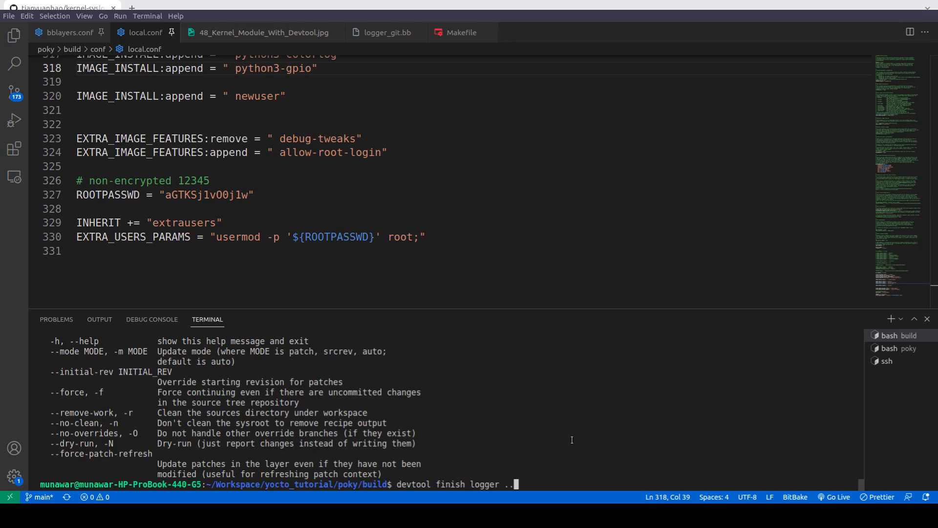
# Run devtool finish logger ../meta-tab-layer/recipes-kernel to create the recipe and patch.
pyautogui.write('meta')
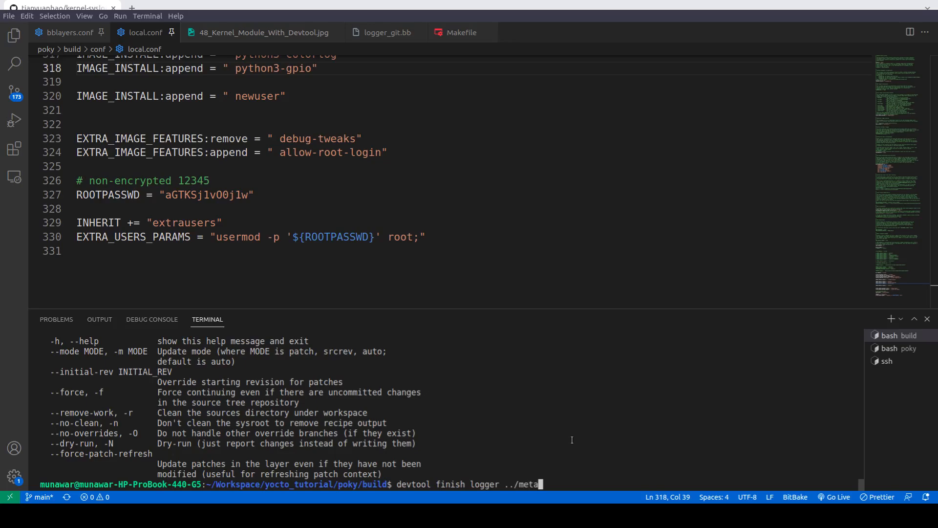
pyautogui.write('-tab-layer/')
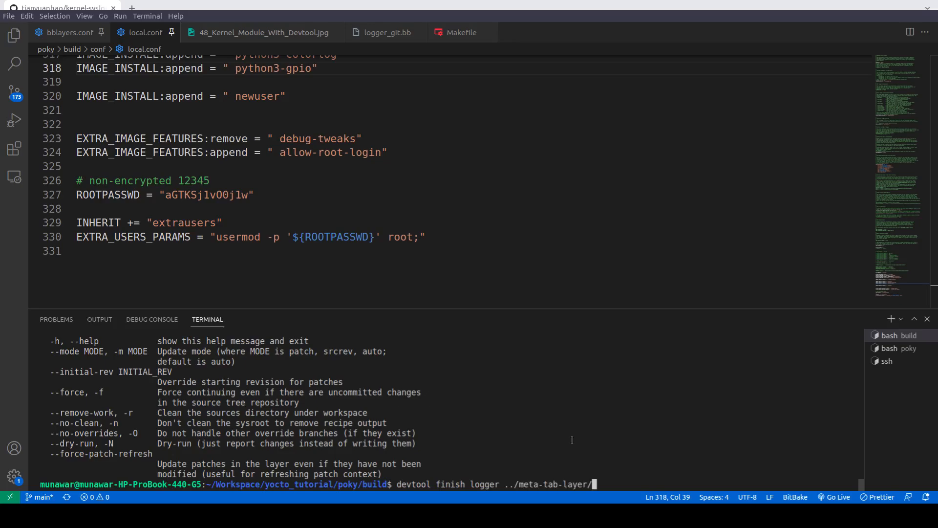
pyautogui.write('recipes-kernel/')
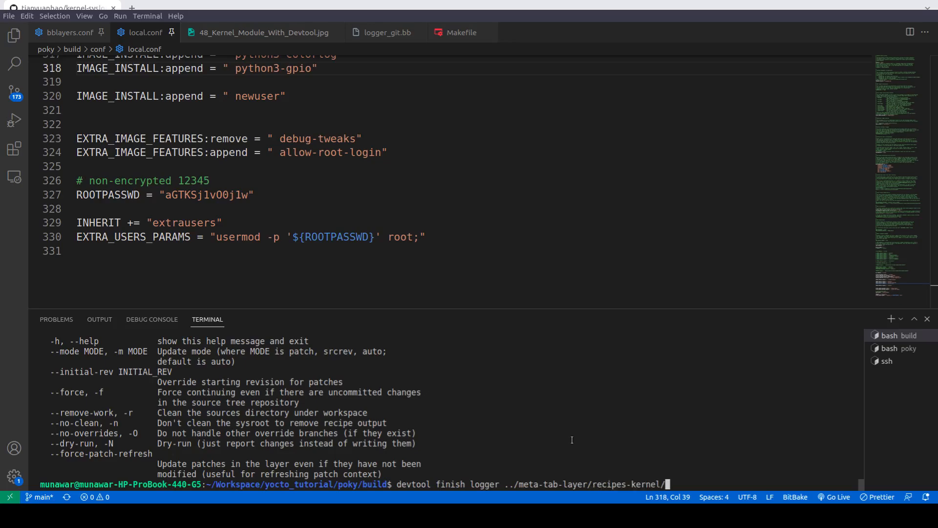
pyautogui.press('Backspace')
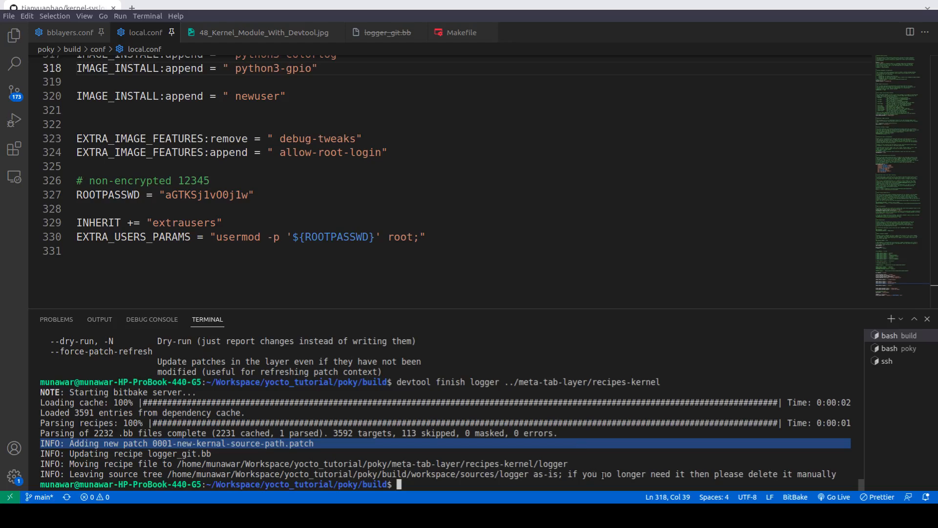
# Enter meta-tab-layer/recipes-kernel/logger and open logger_git.bb with code.
pyautogui.write('cd ..')
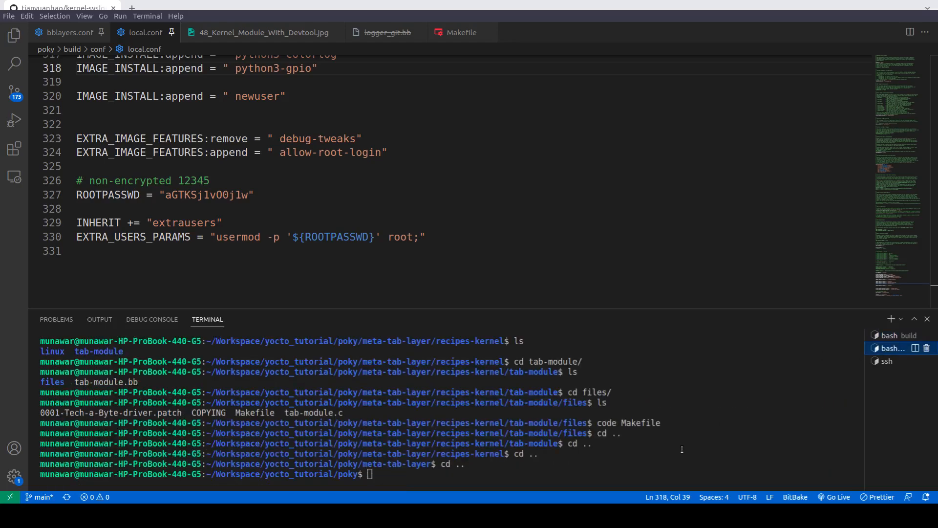
pyautogui.write('cd meta-')
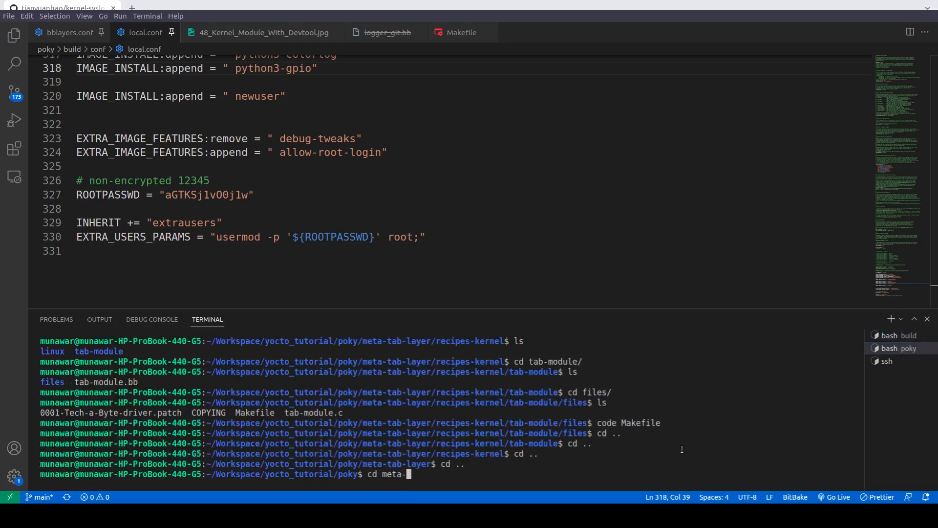
pyautogui.write('tab-layer/r')
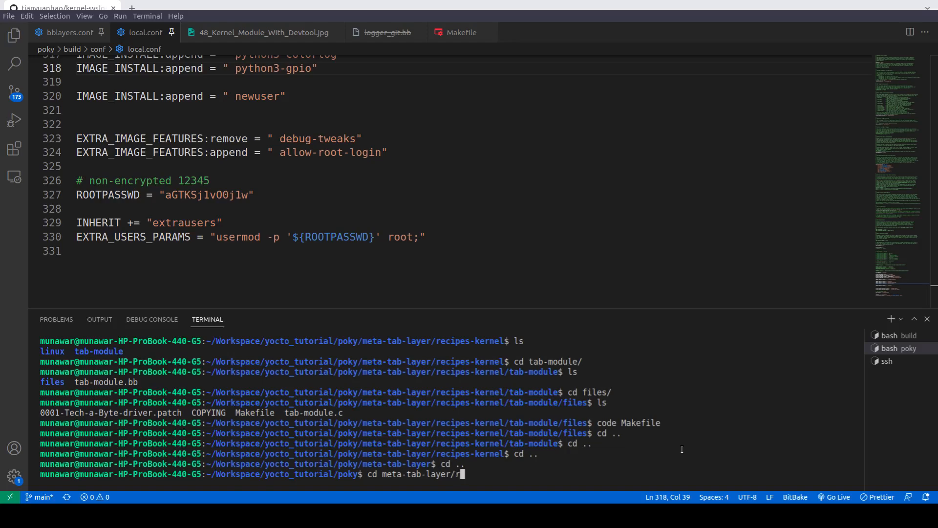
pyautogui.press('Enter')
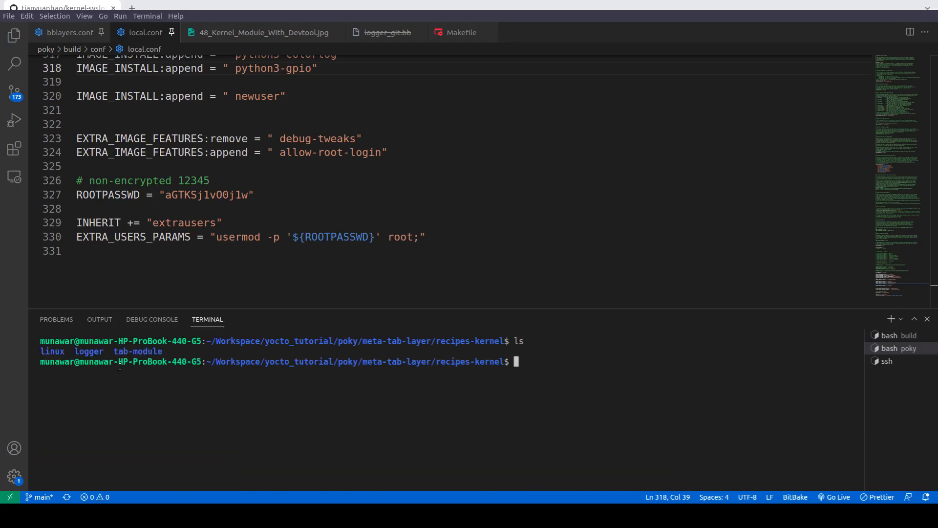
pyautogui.write('cd logger/')
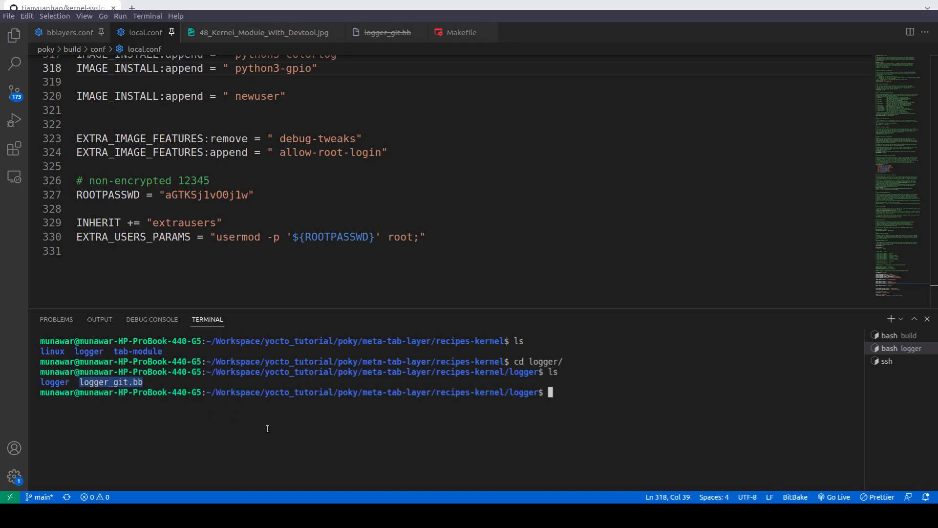
pyautogui.write('code logger_git.bb')
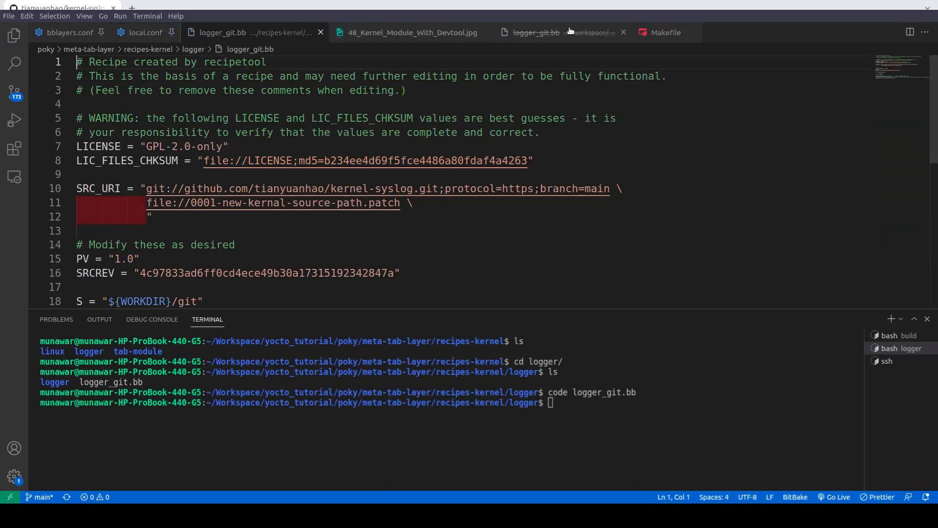
# Close the stale logger_git.bb copy and open 0001-new-kernal-source-path.patch from the logger folder.
pyautogui.click(624, 32)
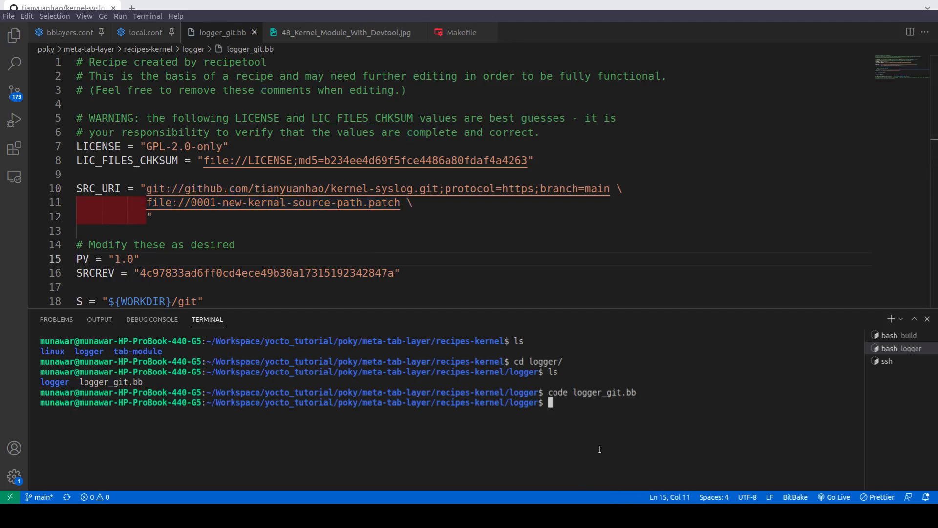
pyautogui.write('cd logger/')
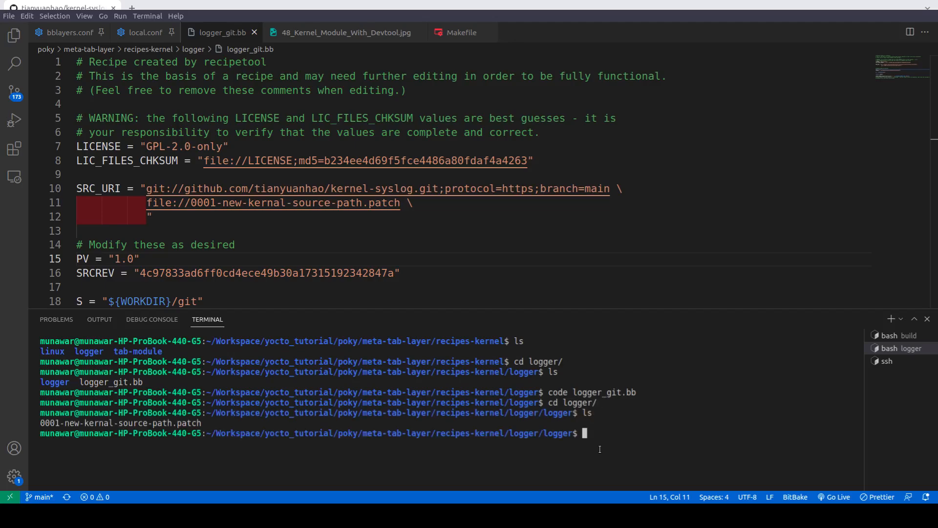
pyautogui.write('code 0001-new-kernal-source-path.patch')
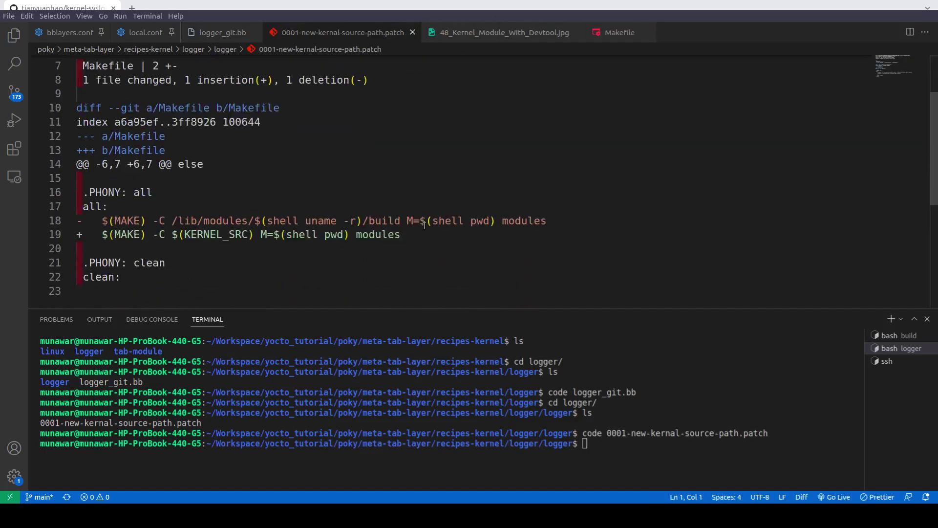
pyautogui.scroll(-3)
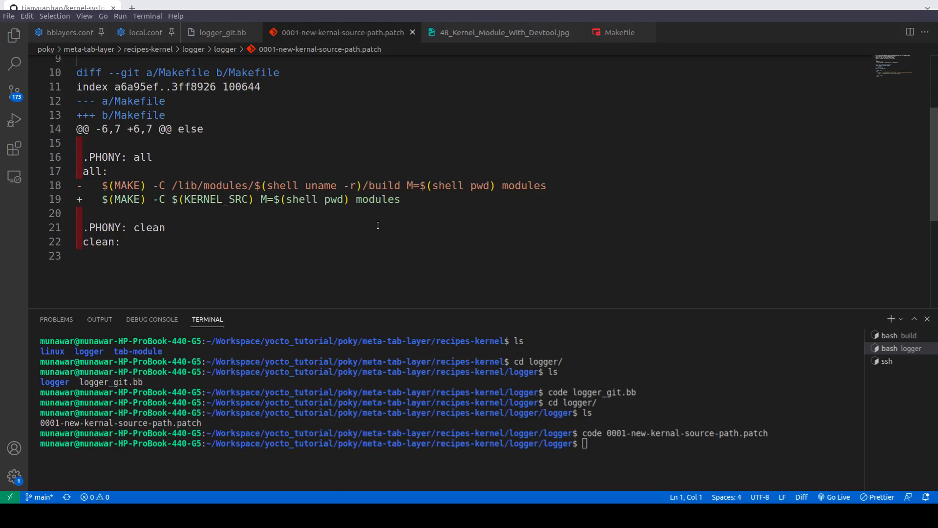
pyautogui.click(219, 31)
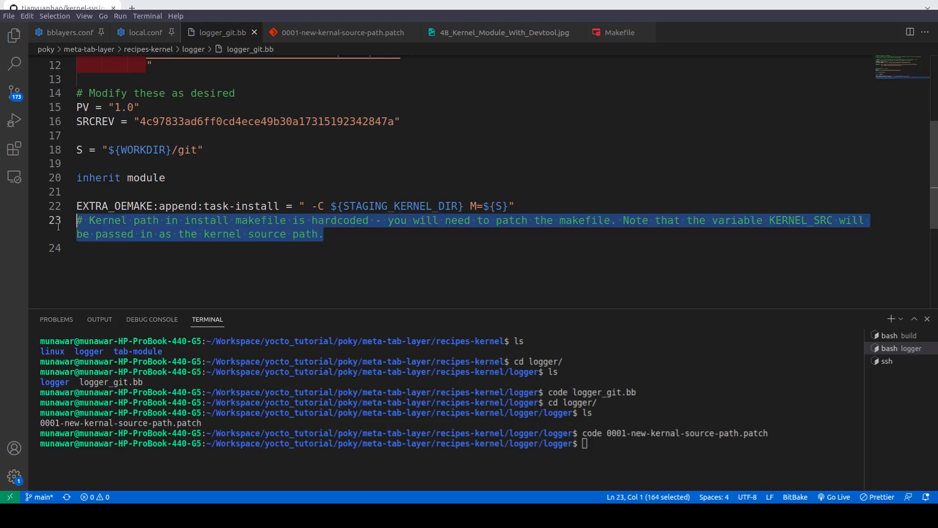
# Delete the kernel path and boilerplate comment lines from logger_git.bb, save, and show 48_Kernel_Module_With_Devtool.jpg.
pyautogui.press('Delete')
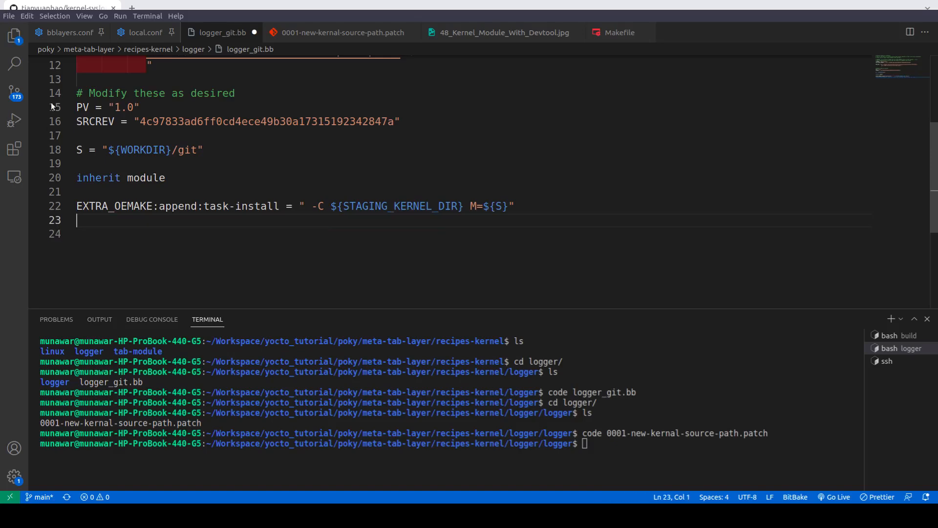
pyautogui.moveTo(76, 93); pyautogui.dragTo(235, 93)
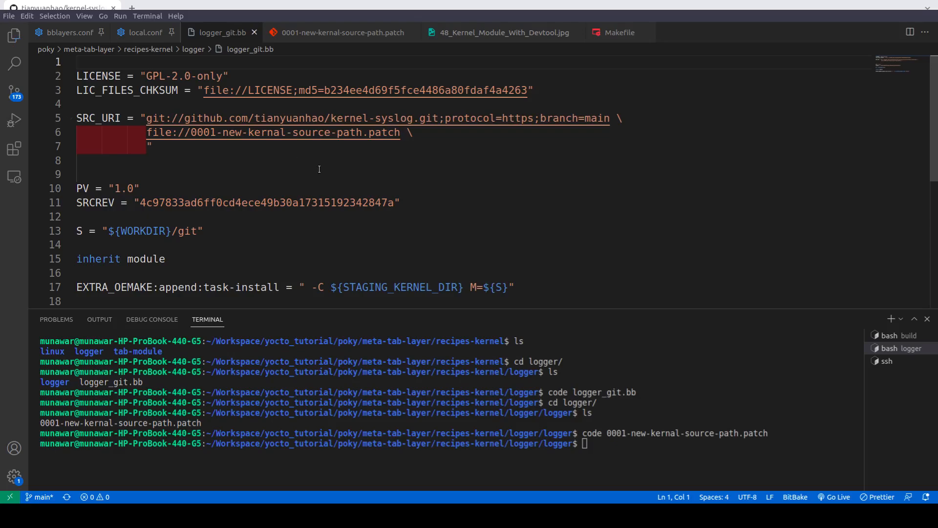
pyautogui.scroll(-3)
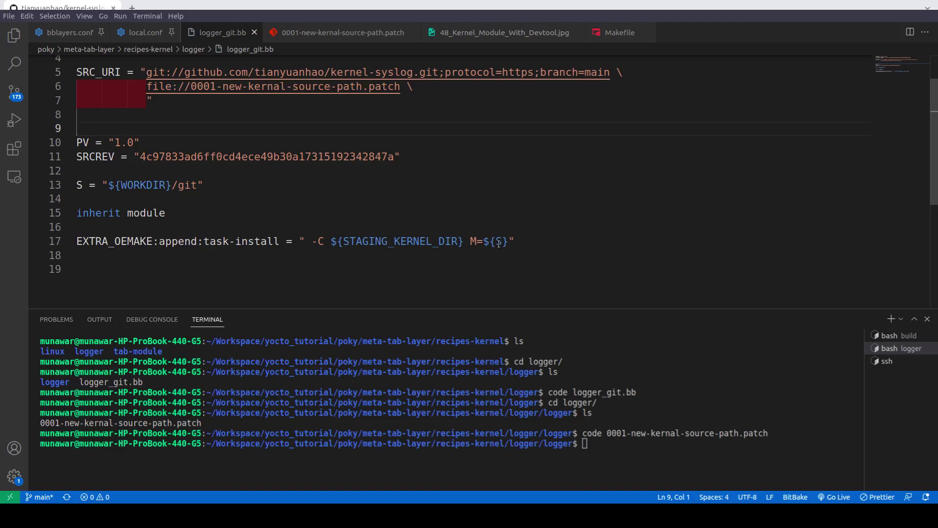
pyautogui.moveTo(592, 274)
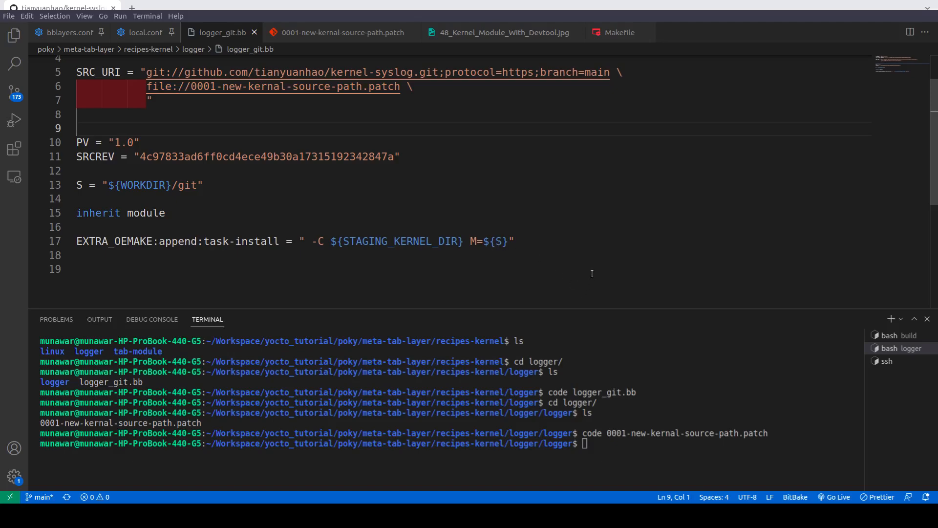
pyautogui.scroll(-3)
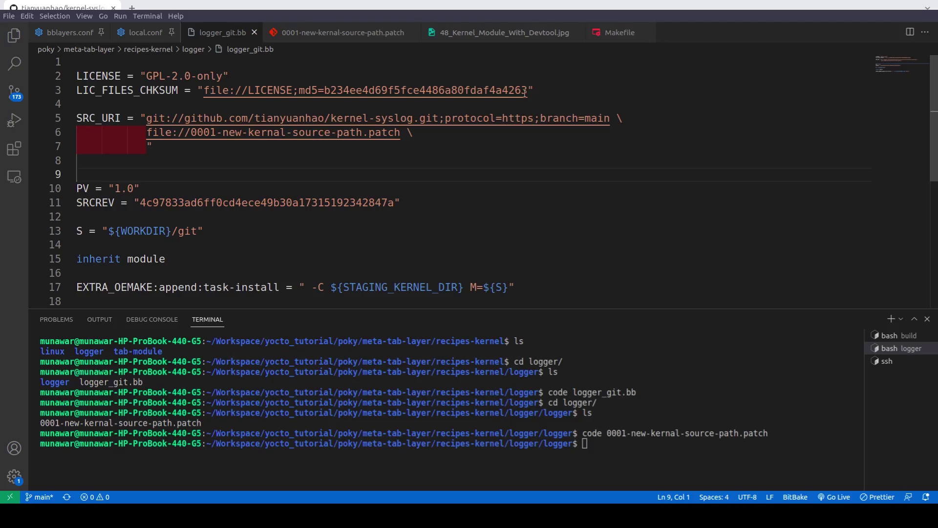
pyautogui.click(504, 32)
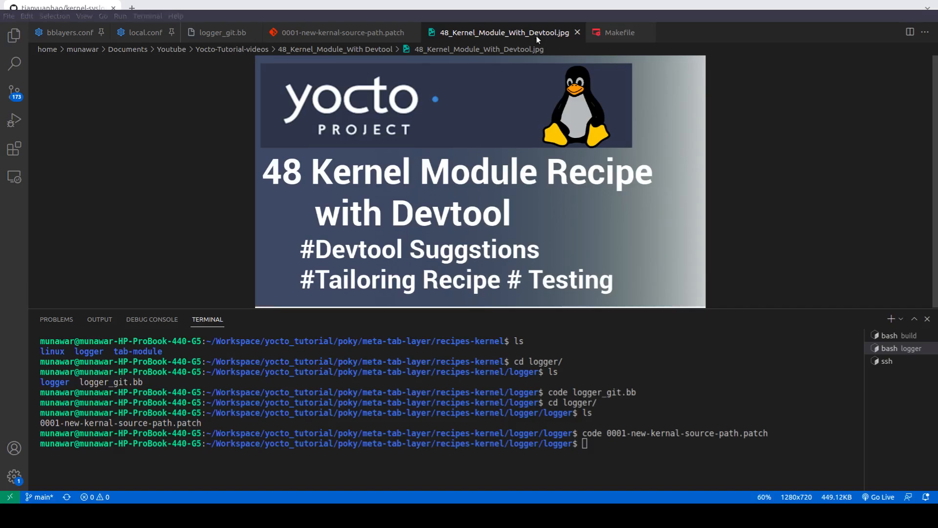
pyautogui.moveTo(536, 326)
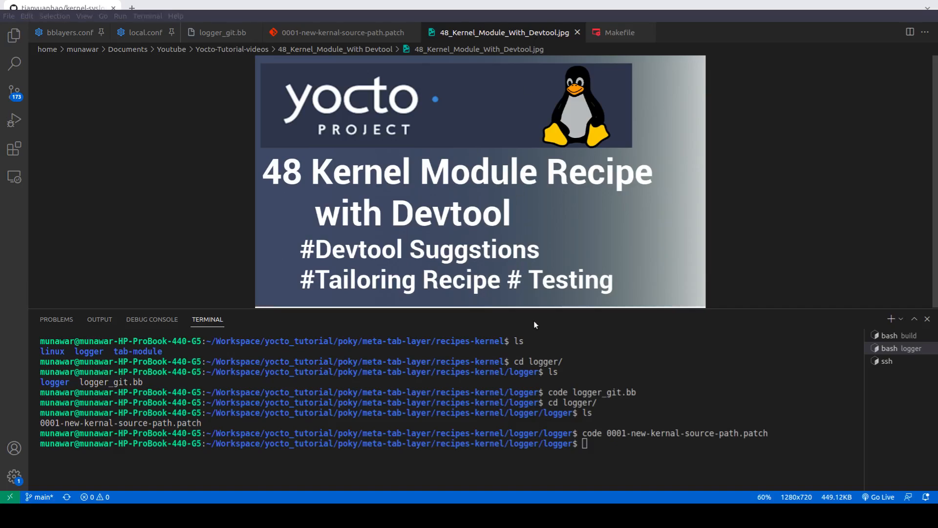